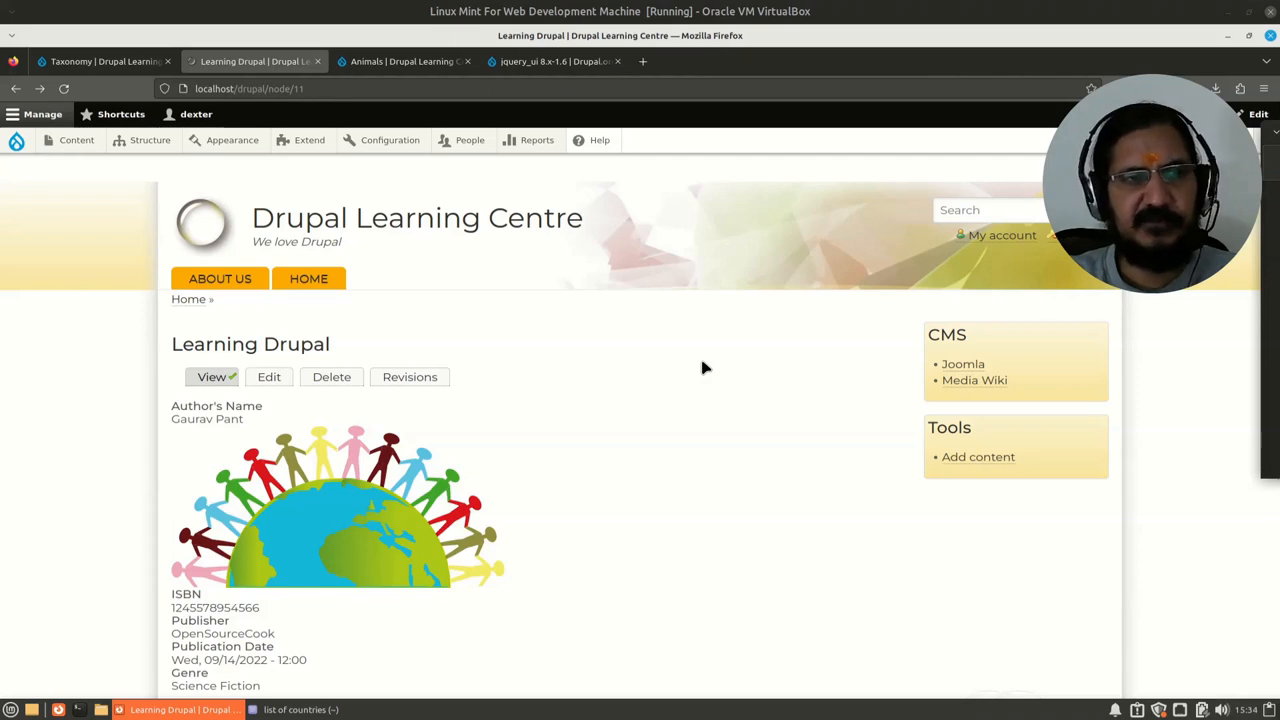
mouse_move(528, 354)
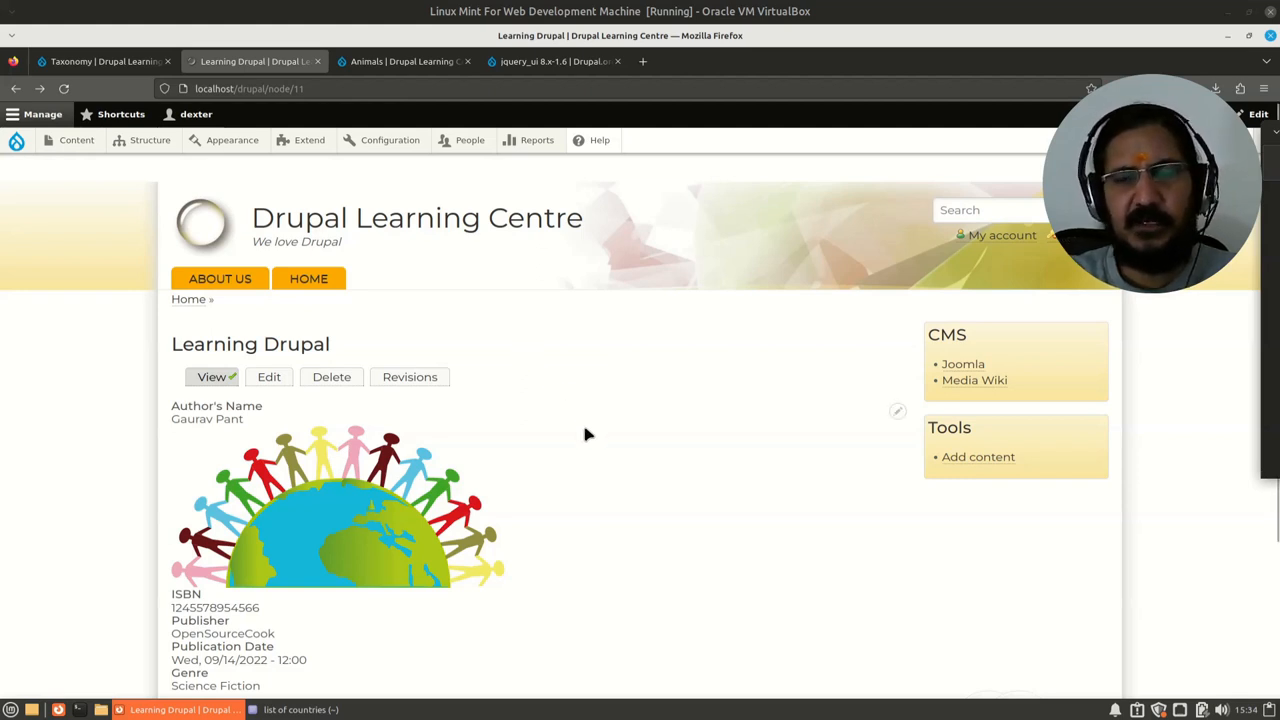
mouse_move(576, 444)
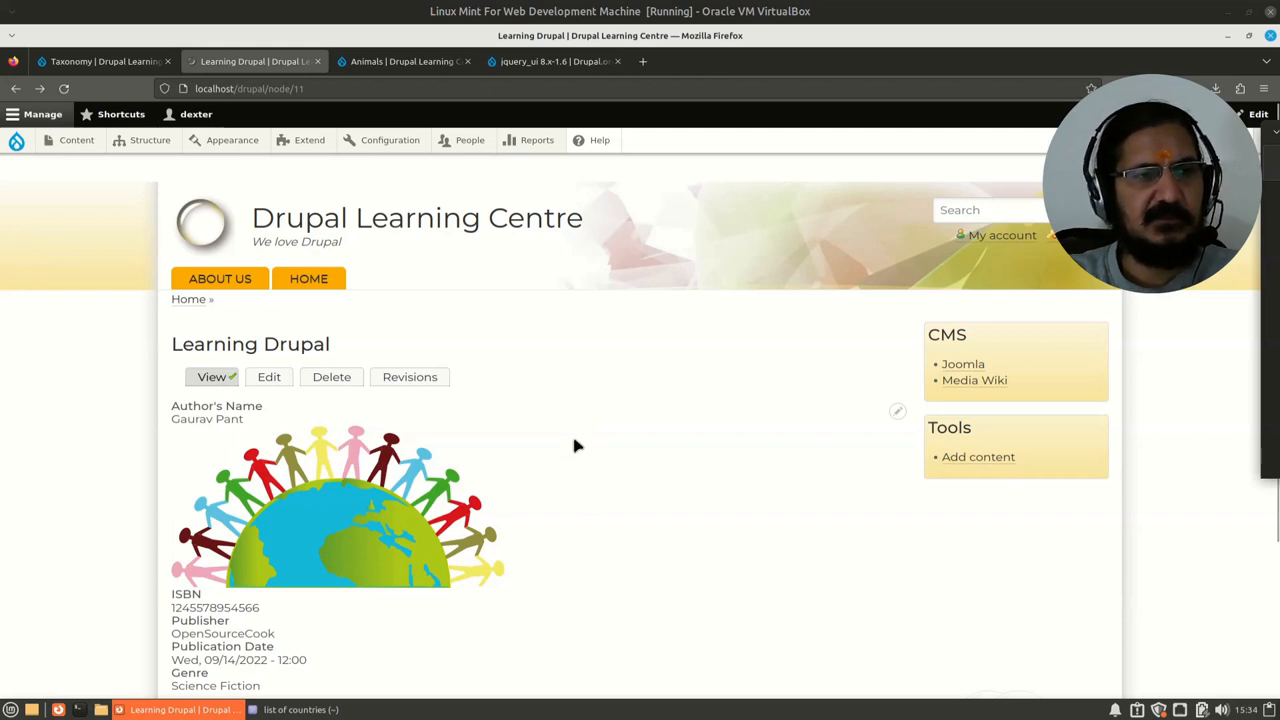
Reveal the Structure > Taxonomy menu with its Add vocabulary option from the book page.
left_click(150, 140)
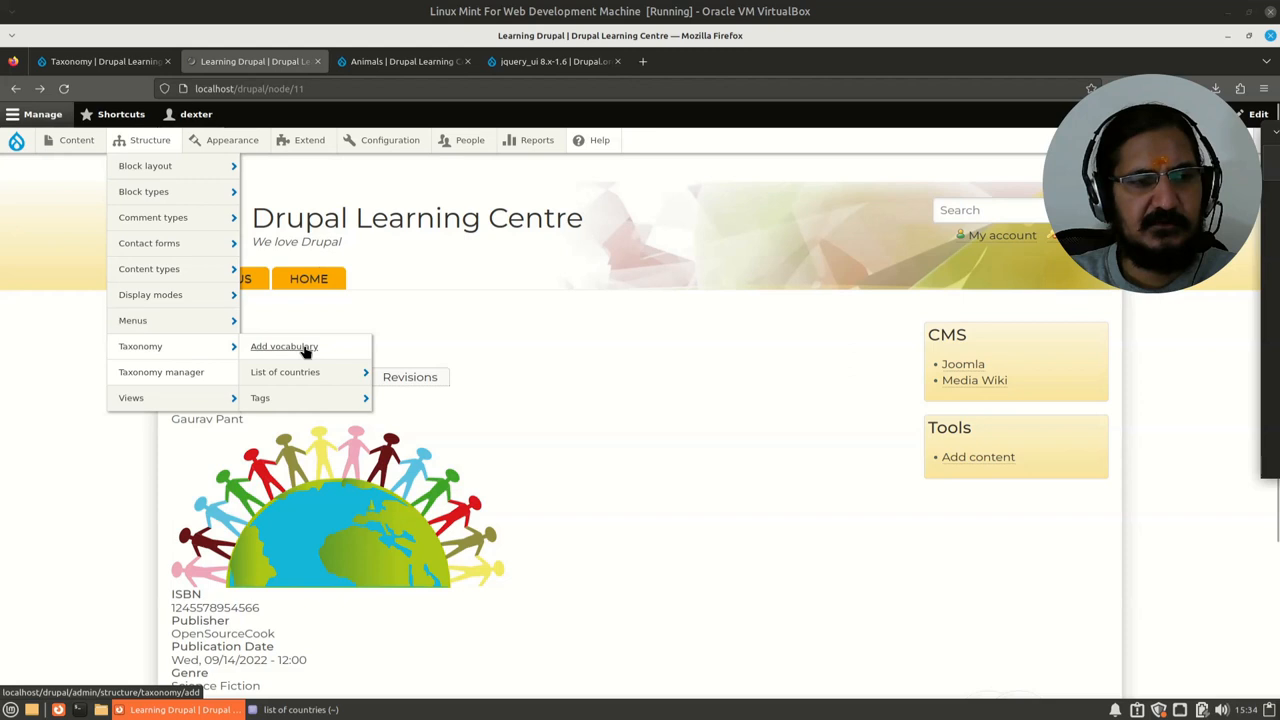
Create the Animals vocabulary with description 'List of animals' and save it.
left_click(284, 346)
type("An")
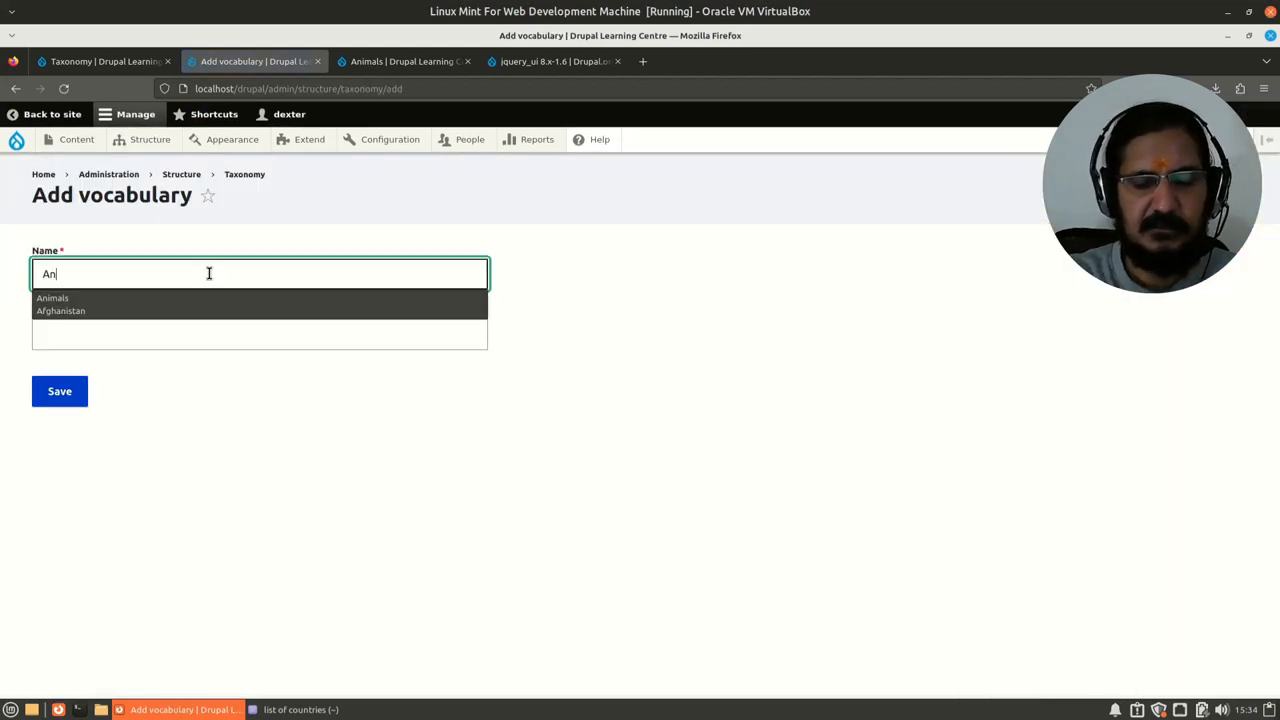
left_click(52, 296)
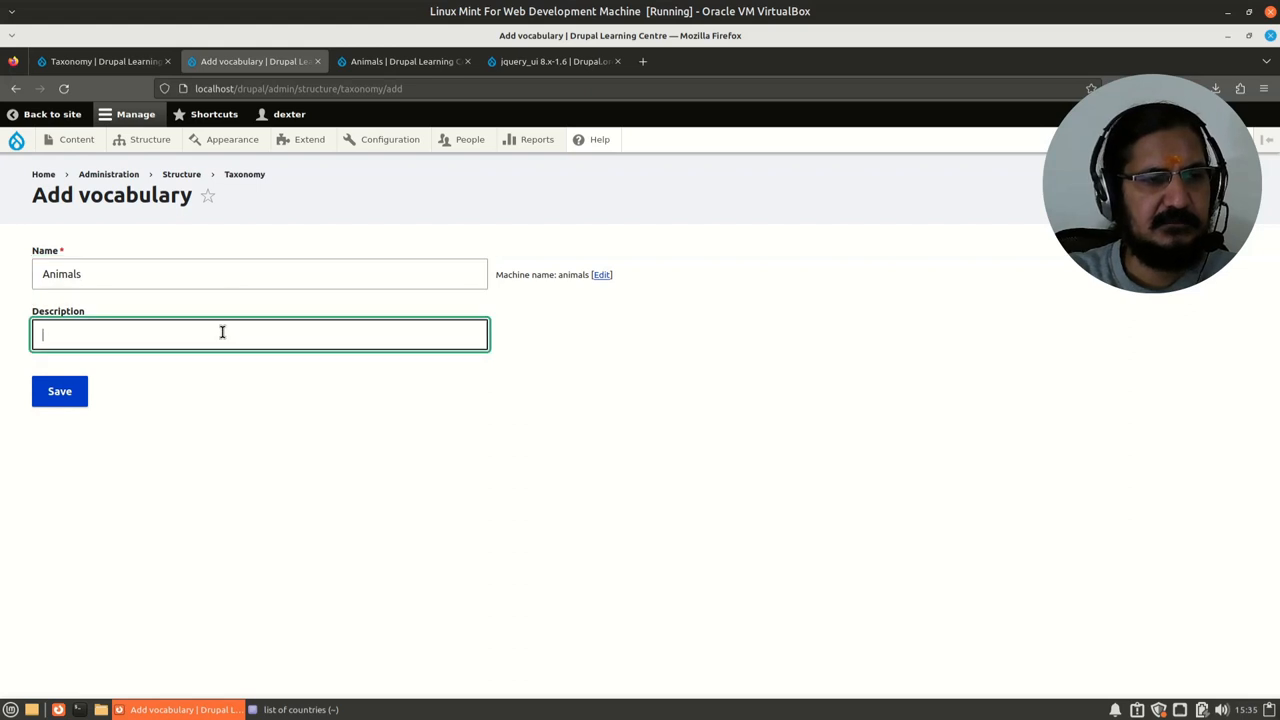
type("List of animals")
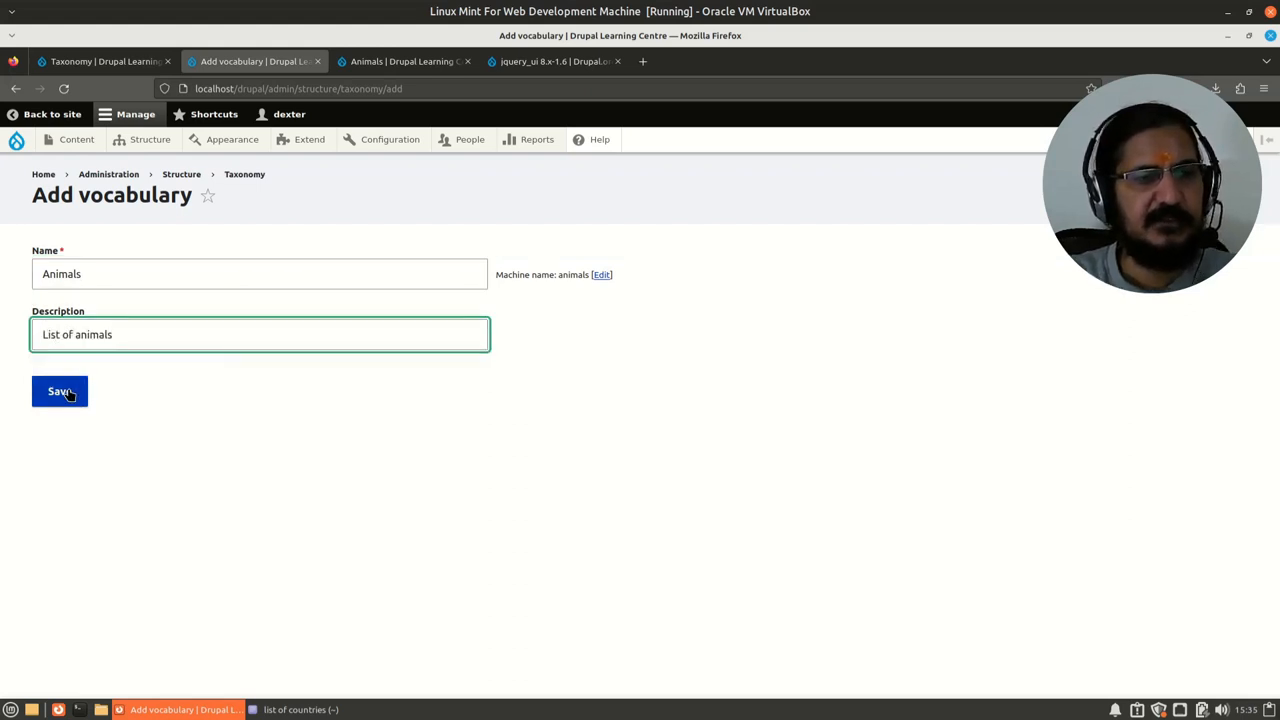
left_click(60, 390)
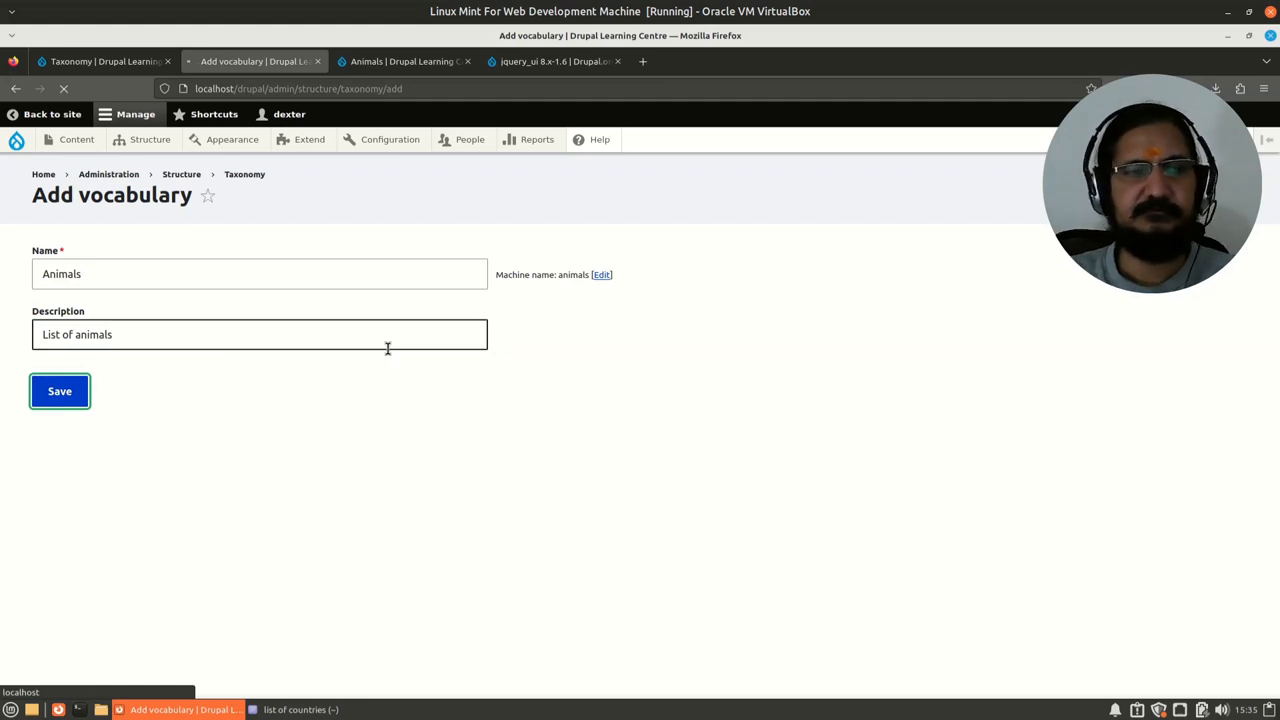
left_click(60, 390)
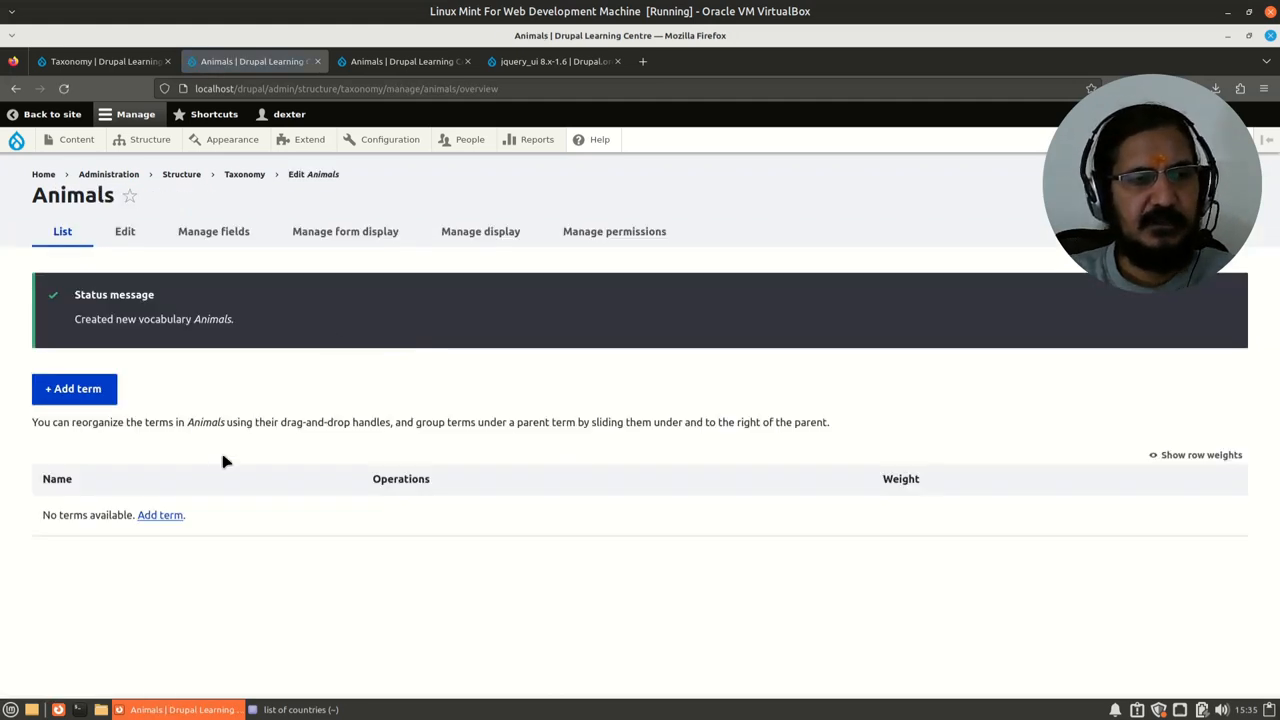
Add the term Cat to the Animals vocabulary and save it.
left_click(72, 388)
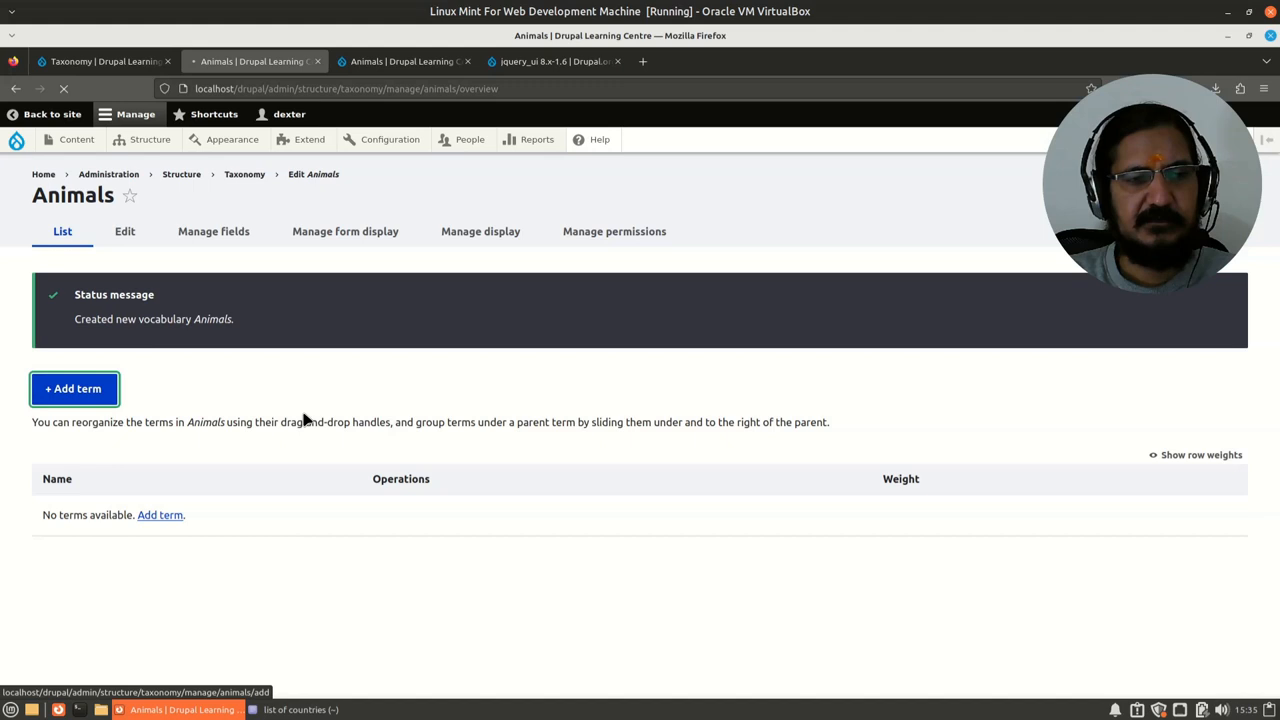
left_click(74, 388)
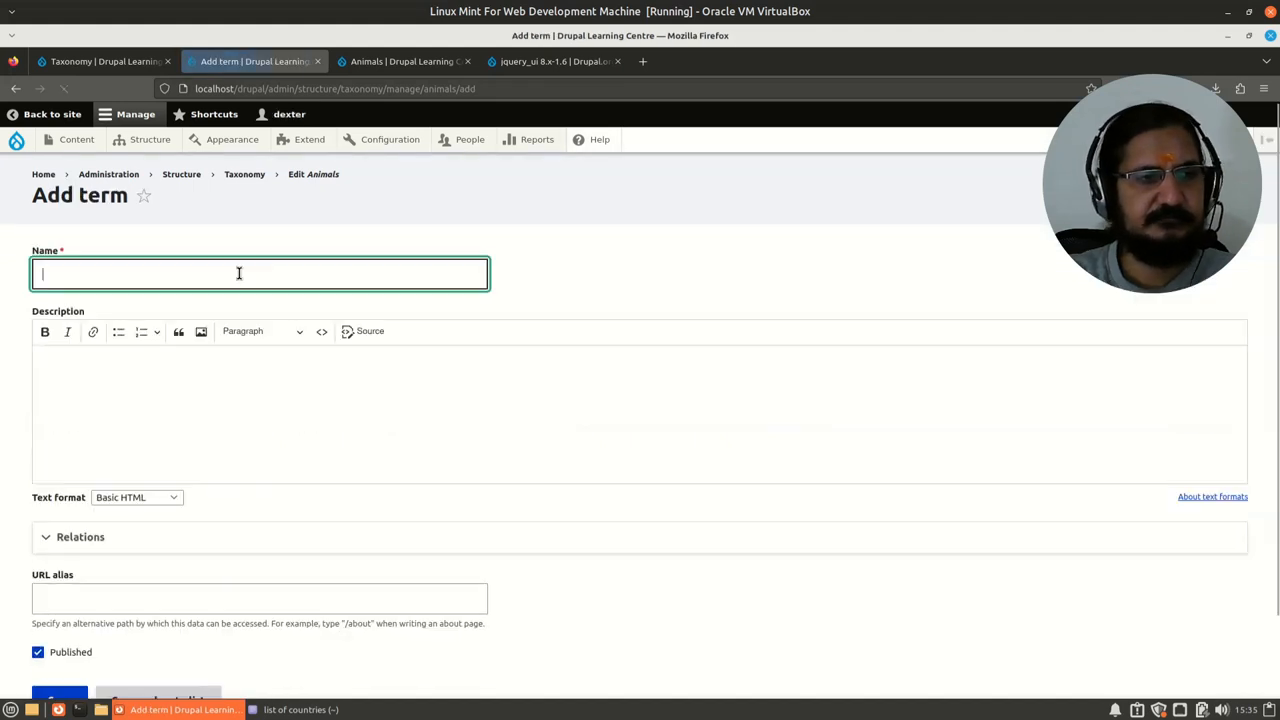
type("Cat")
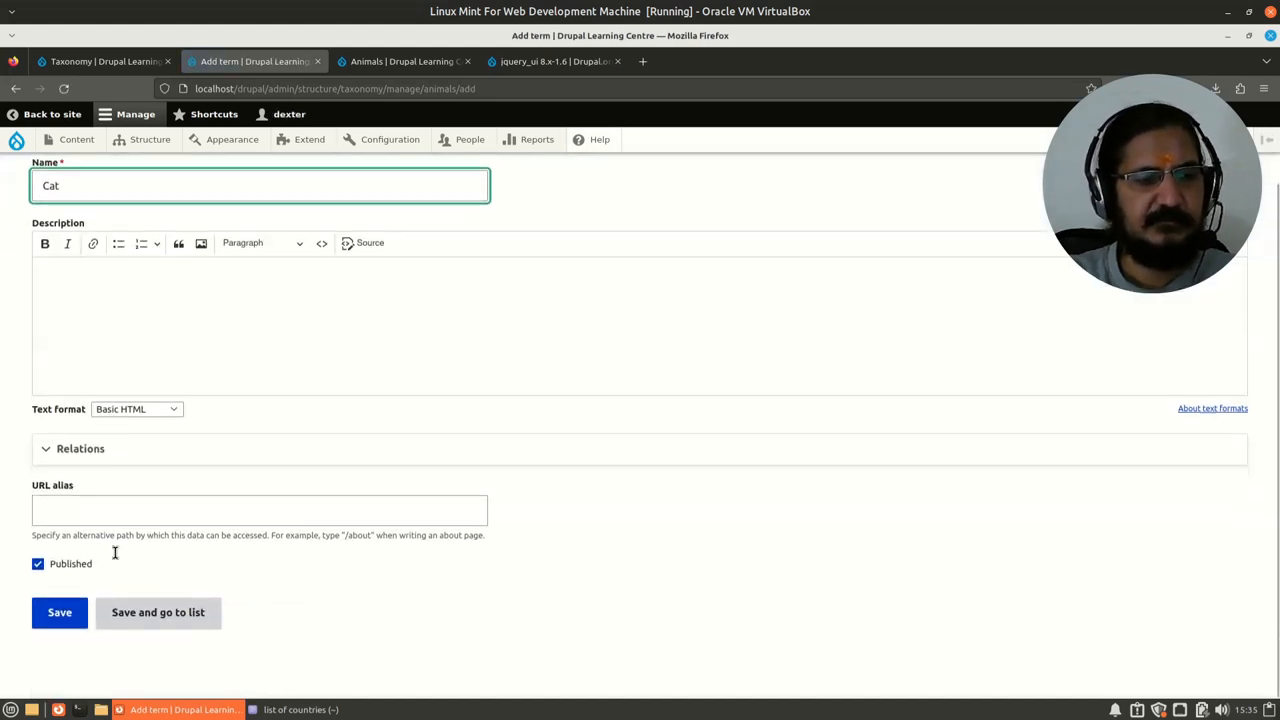
left_click(60, 612)
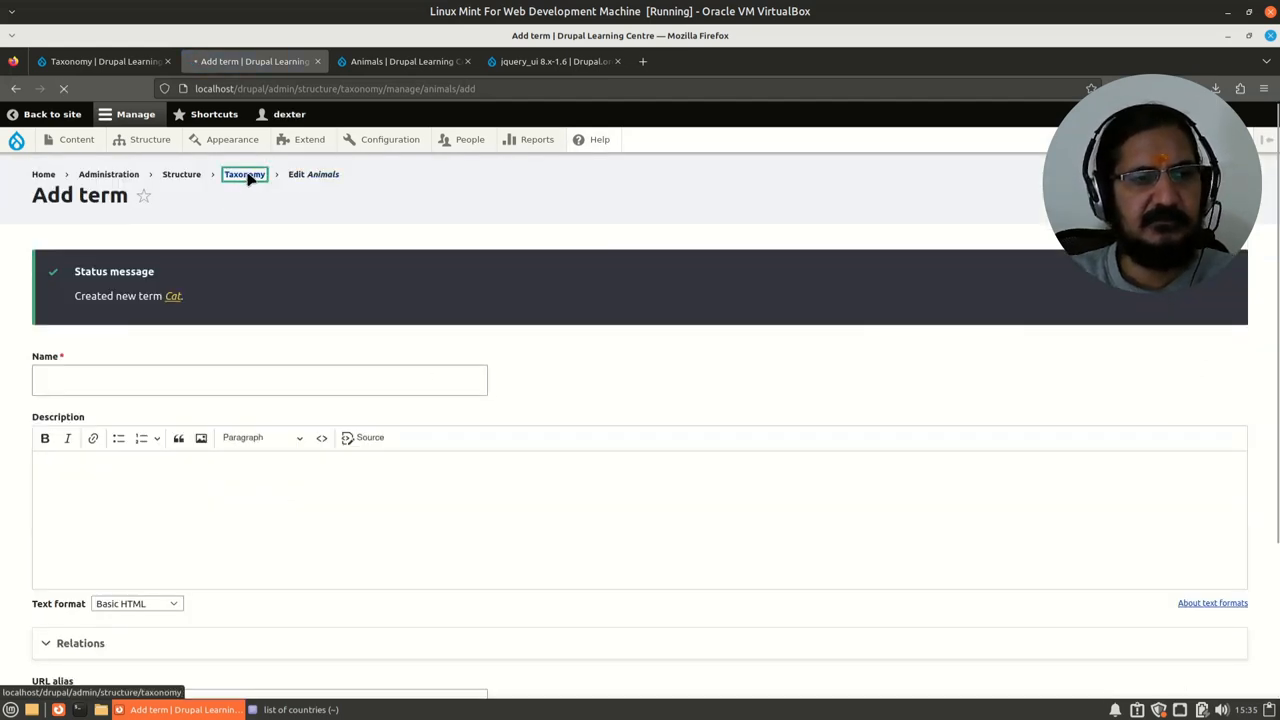
Return to the vocabularies page and list the Animals terms showing Cat.
left_click(244, 174)
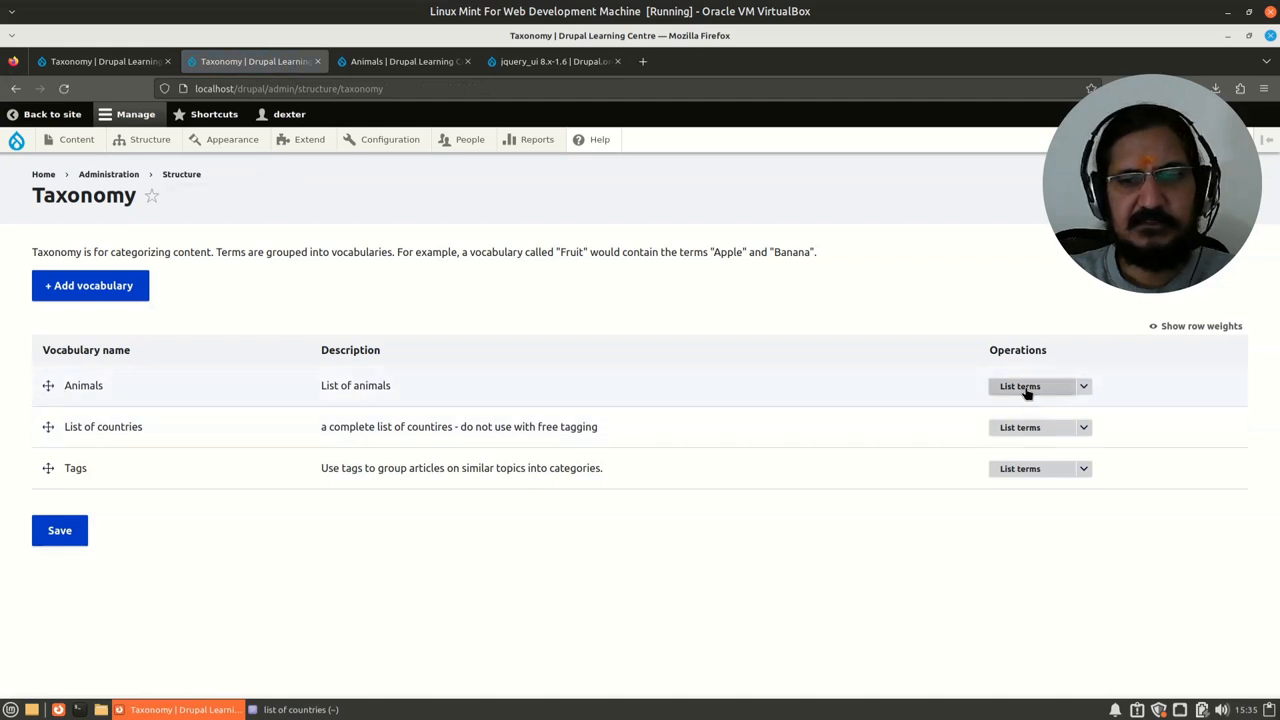
left_click(1020, 386)
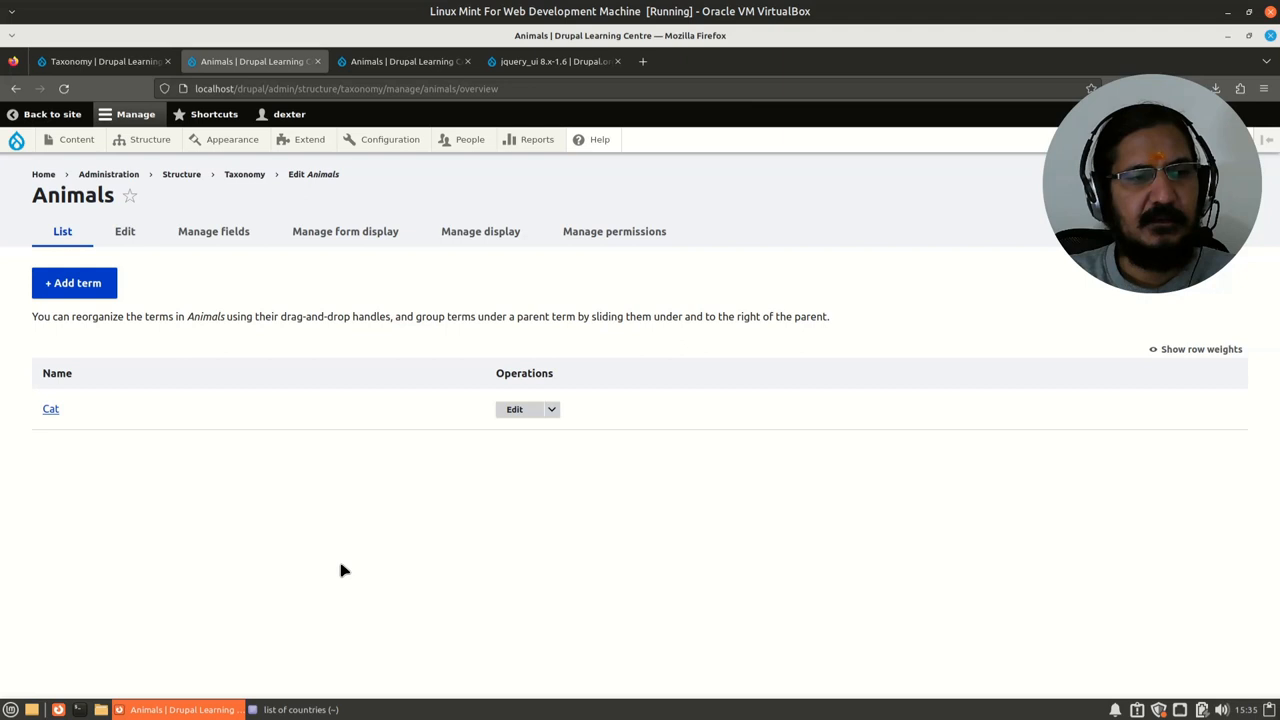
mouse_move(280, 290)
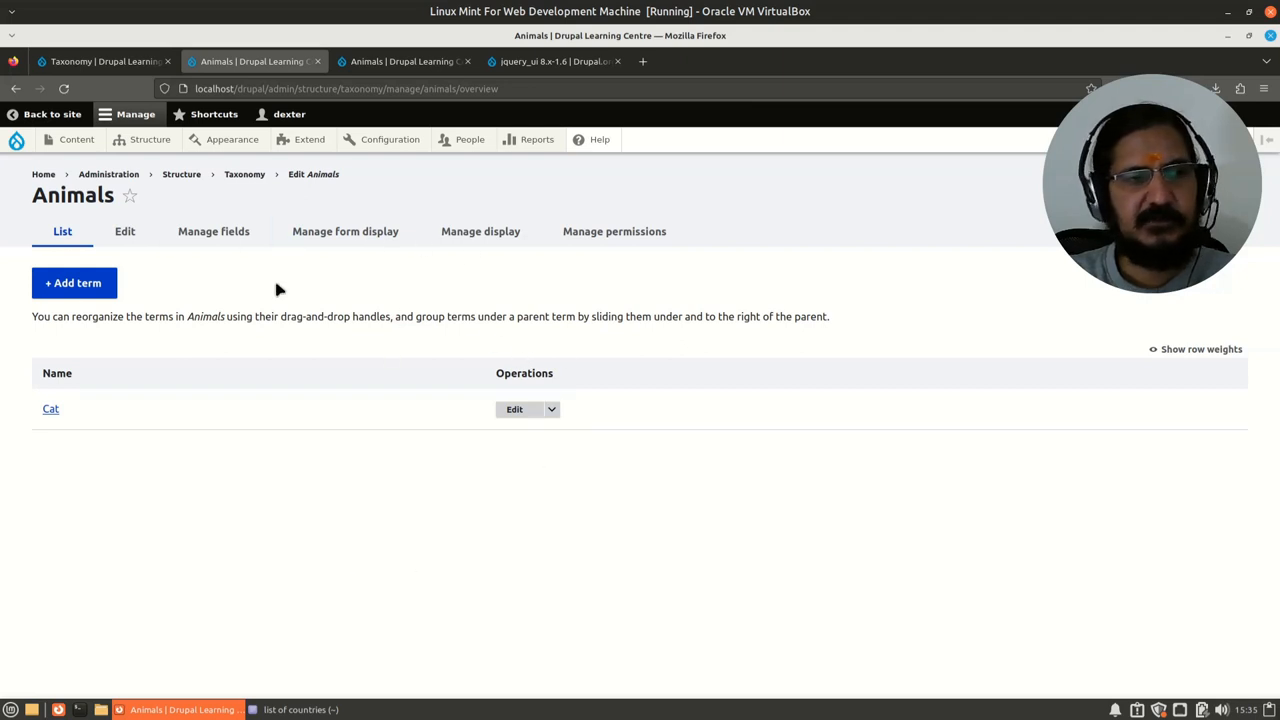
mouse_move(178, 266)
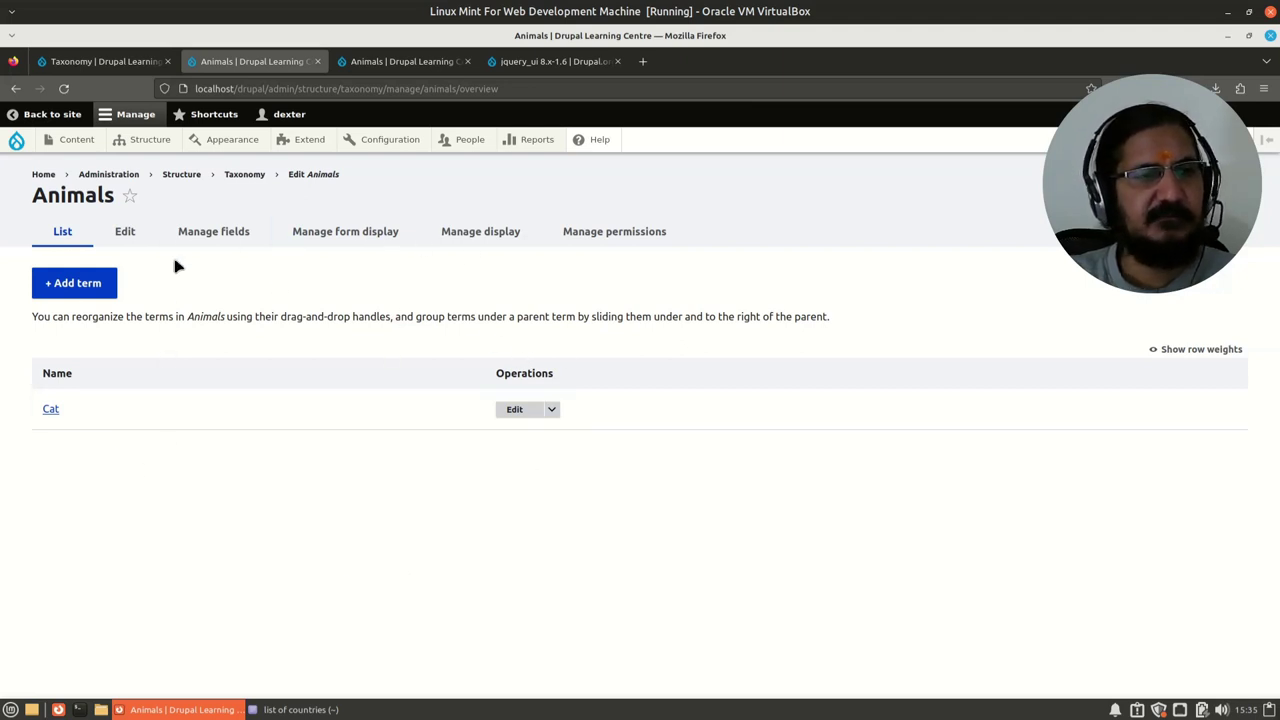
mouse_move(76, 160)
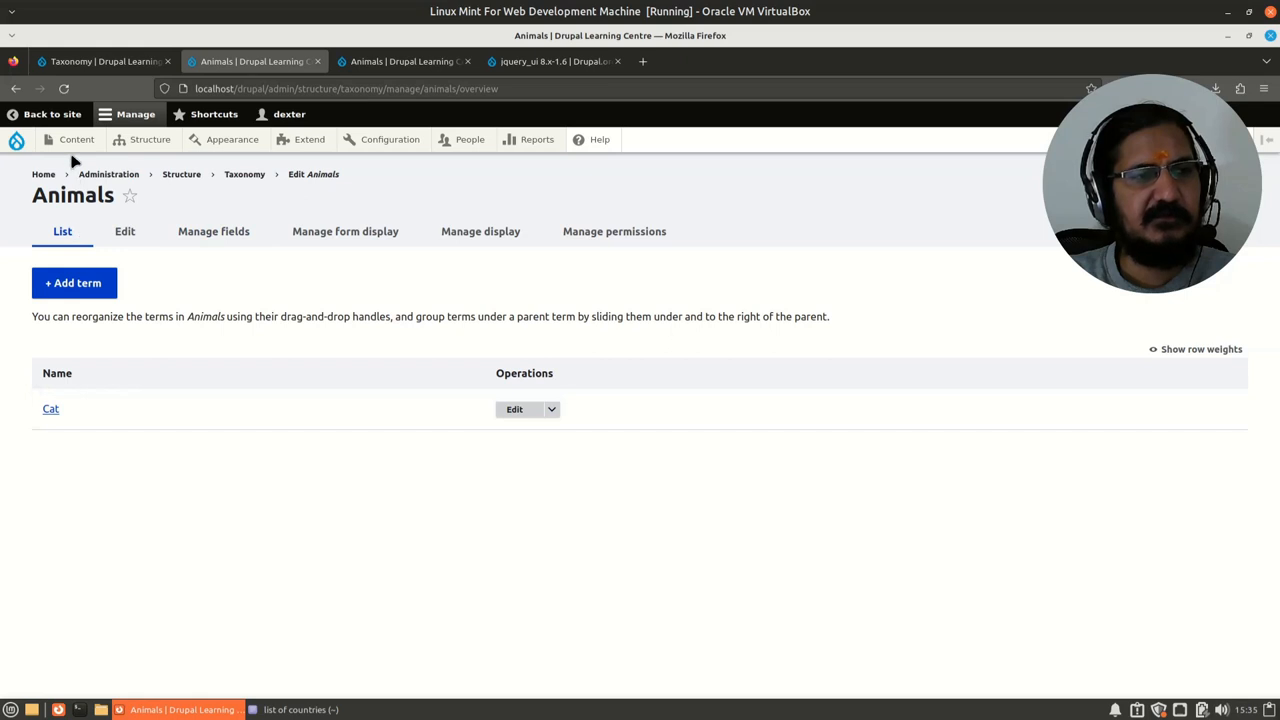
Go back to the site and reach Book info's Manage fields page via Structure > Content types.
left_click(150, 140)
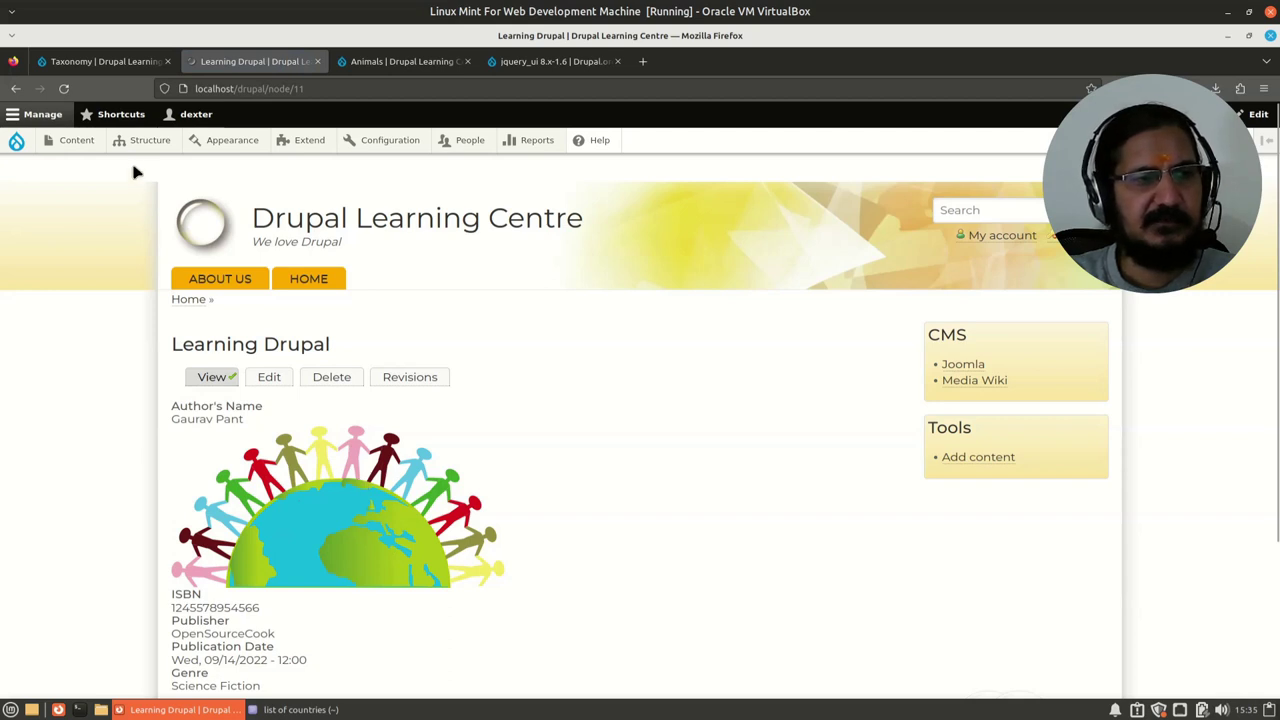
left_click(150, 140)
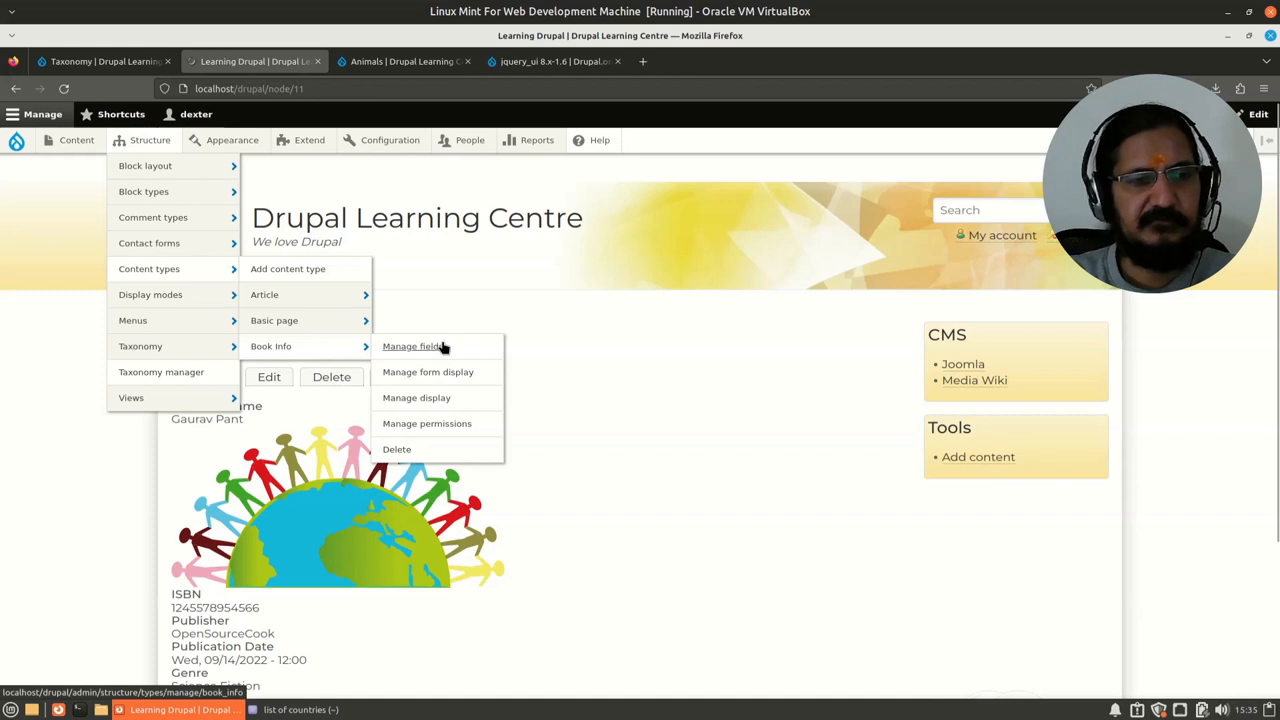
left_click(412, 346)
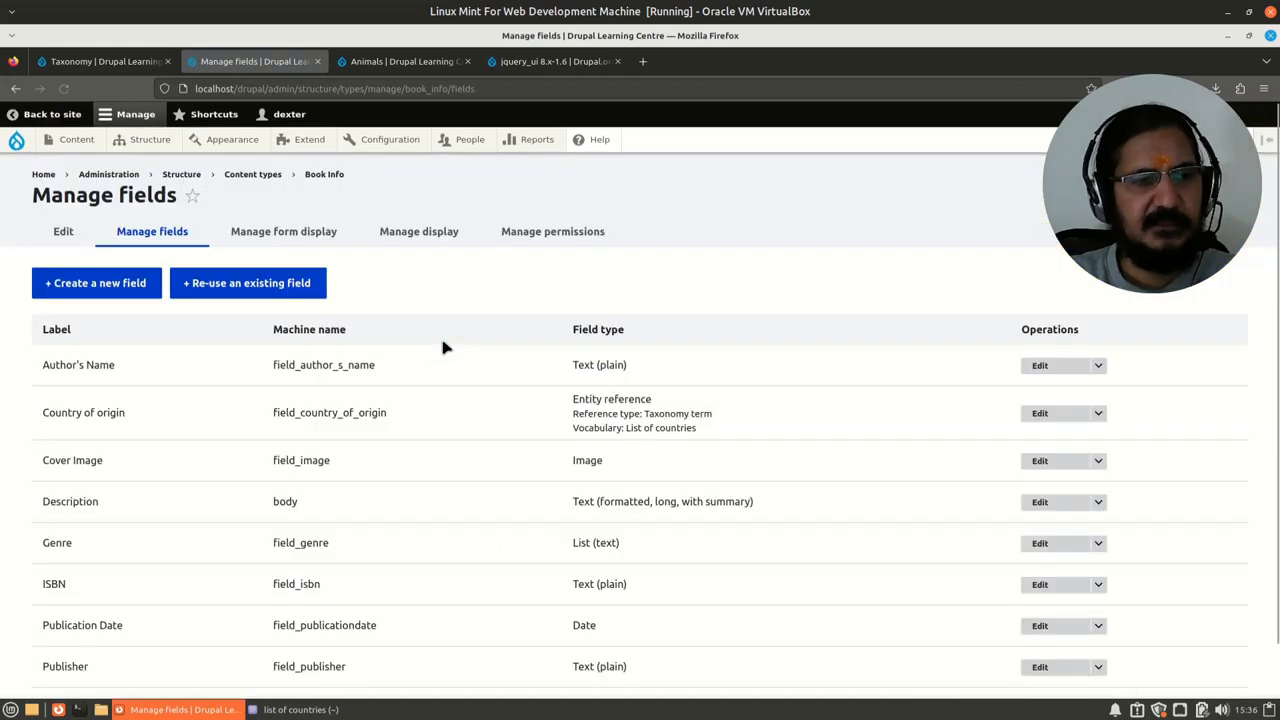
Create a new Taxonomy term field on Book info labelled 'Animals Names'.
left_click(96, 282)
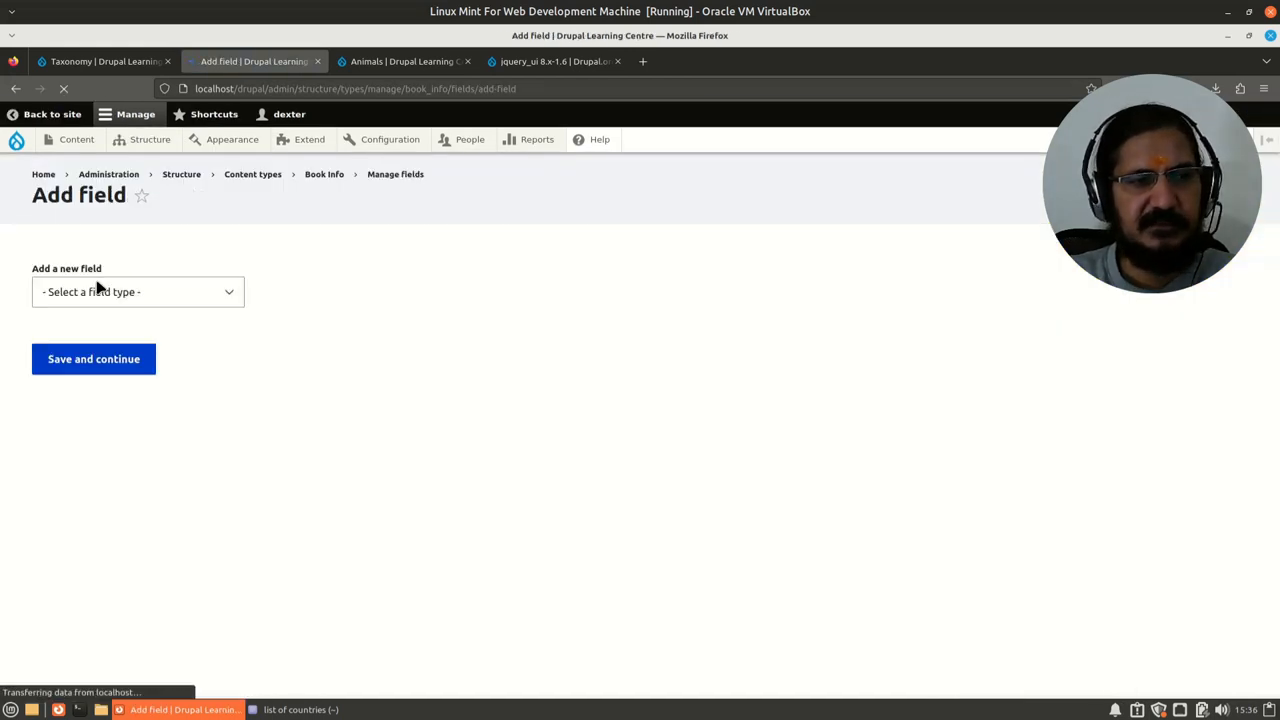
left_click(136, 292)
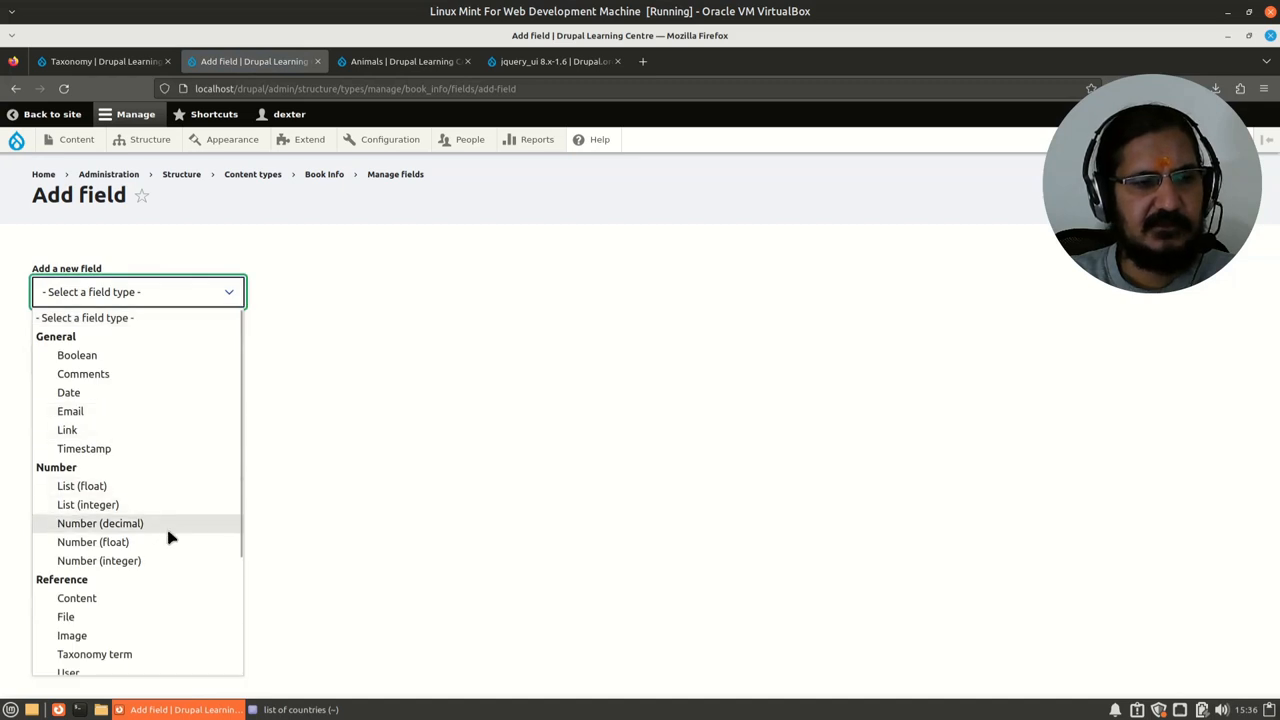
scroll("down", 3)
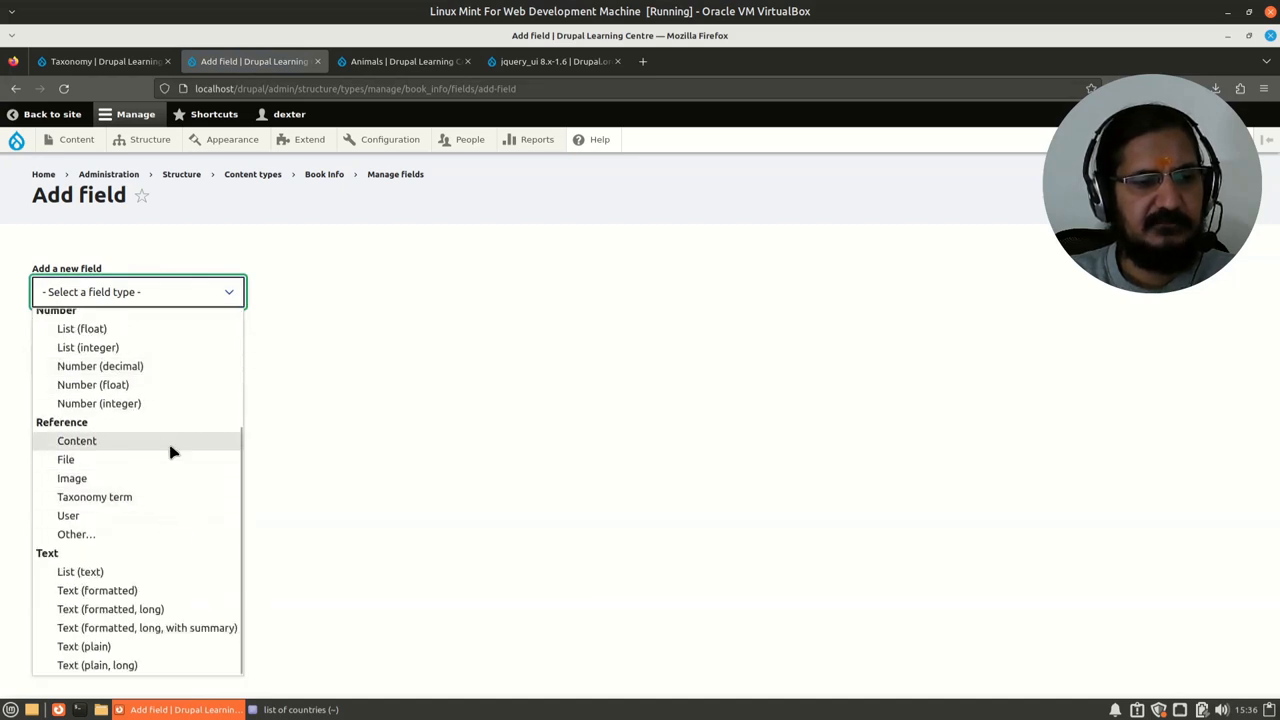
left_click(94, 496)
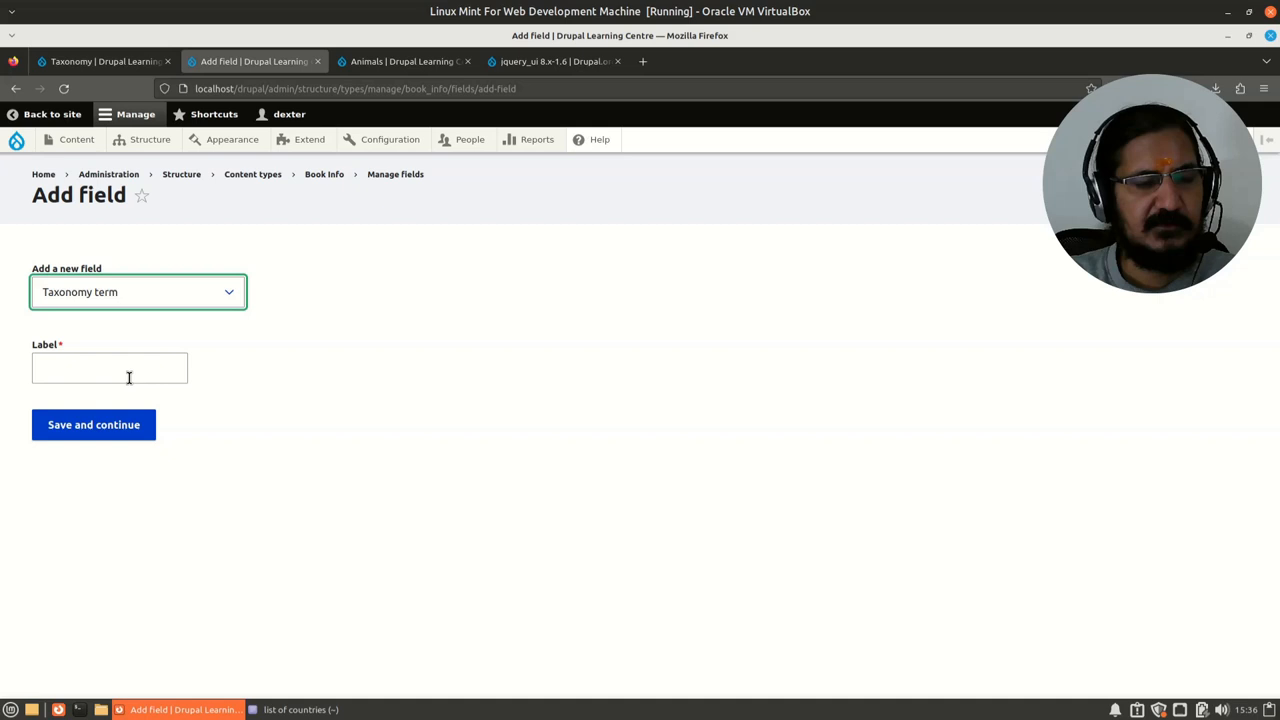
type("Animal Name")
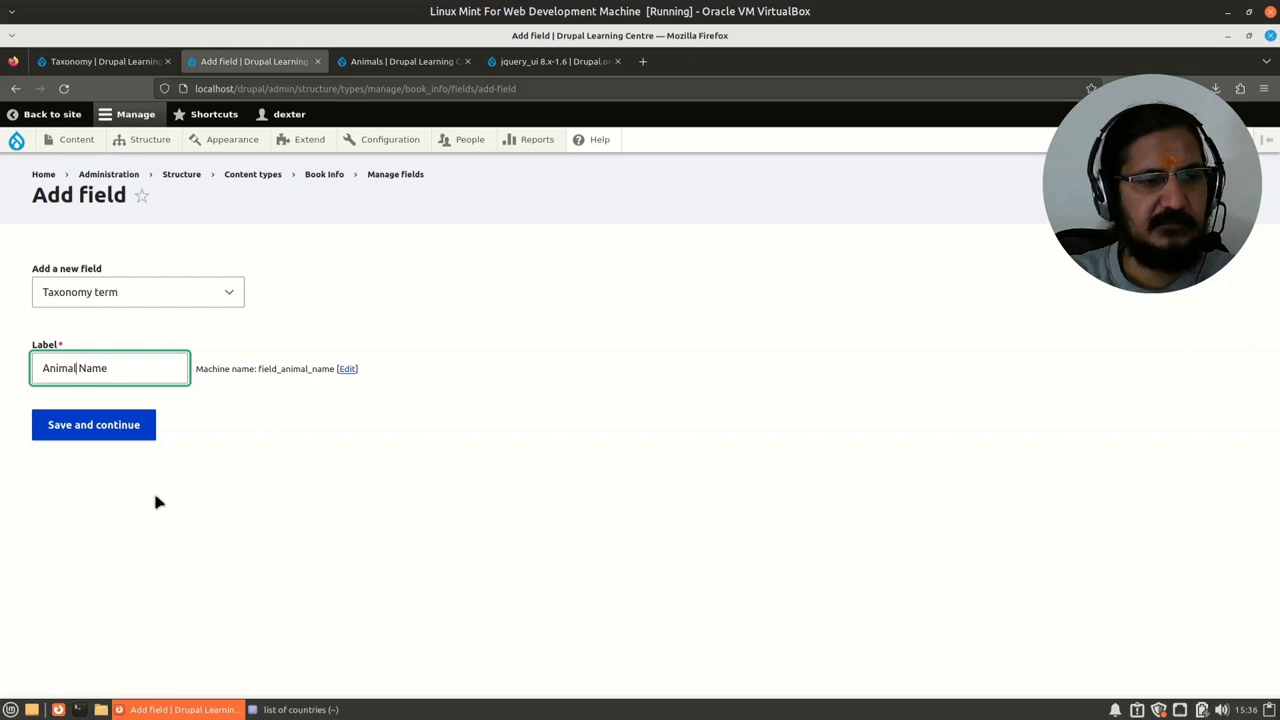
type("s")
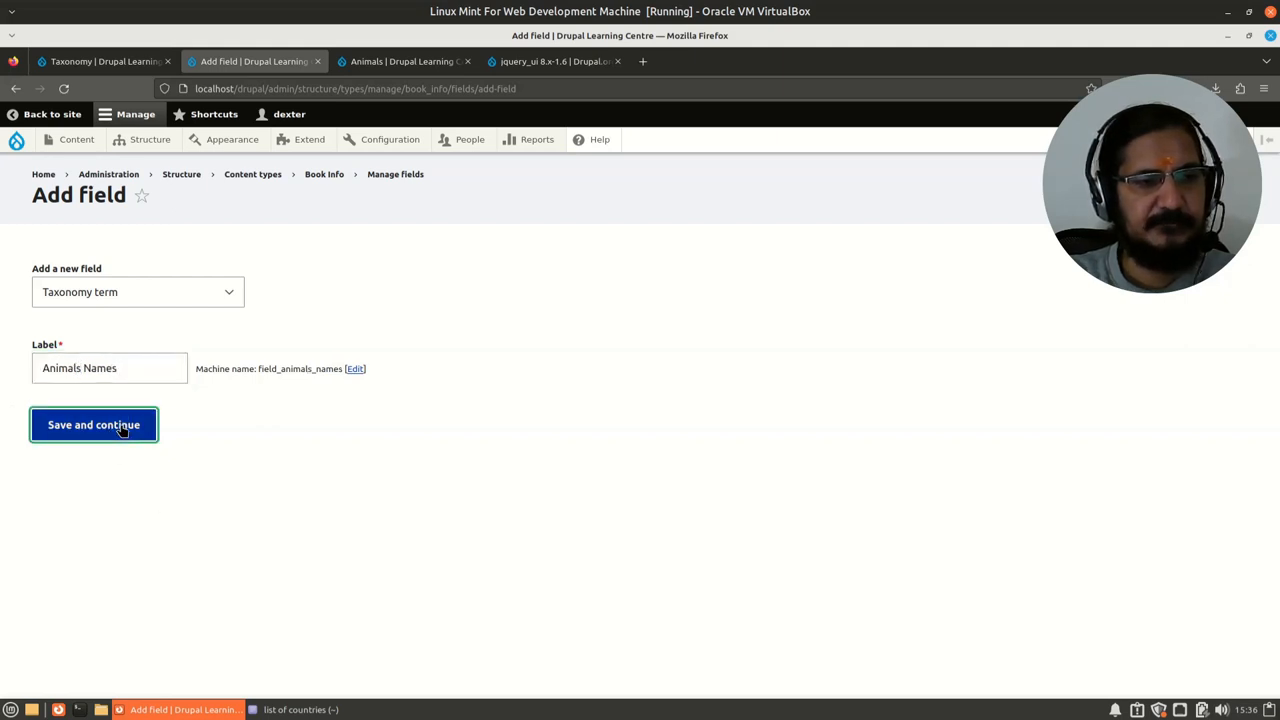
left_click(92, 424)
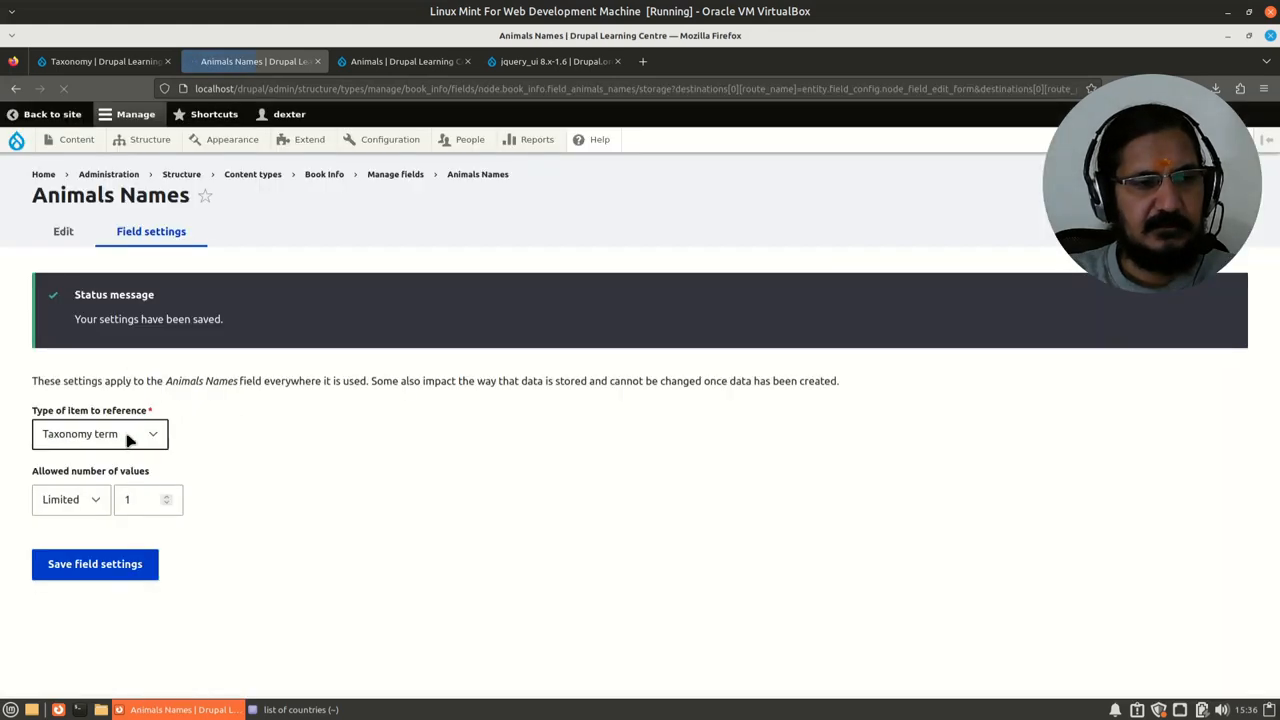
Set the field's allowed number of values to Unlimited and save the storage settings.
left_click(70, 500)
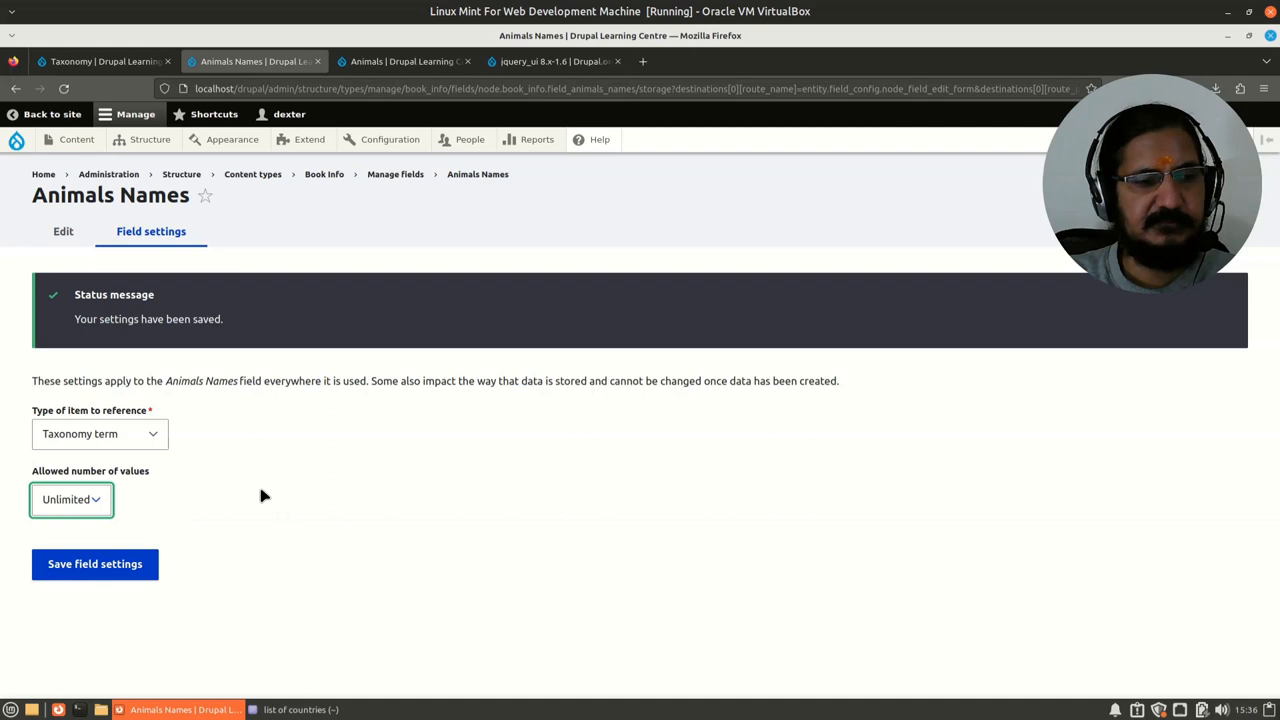
left_click(96, 564)
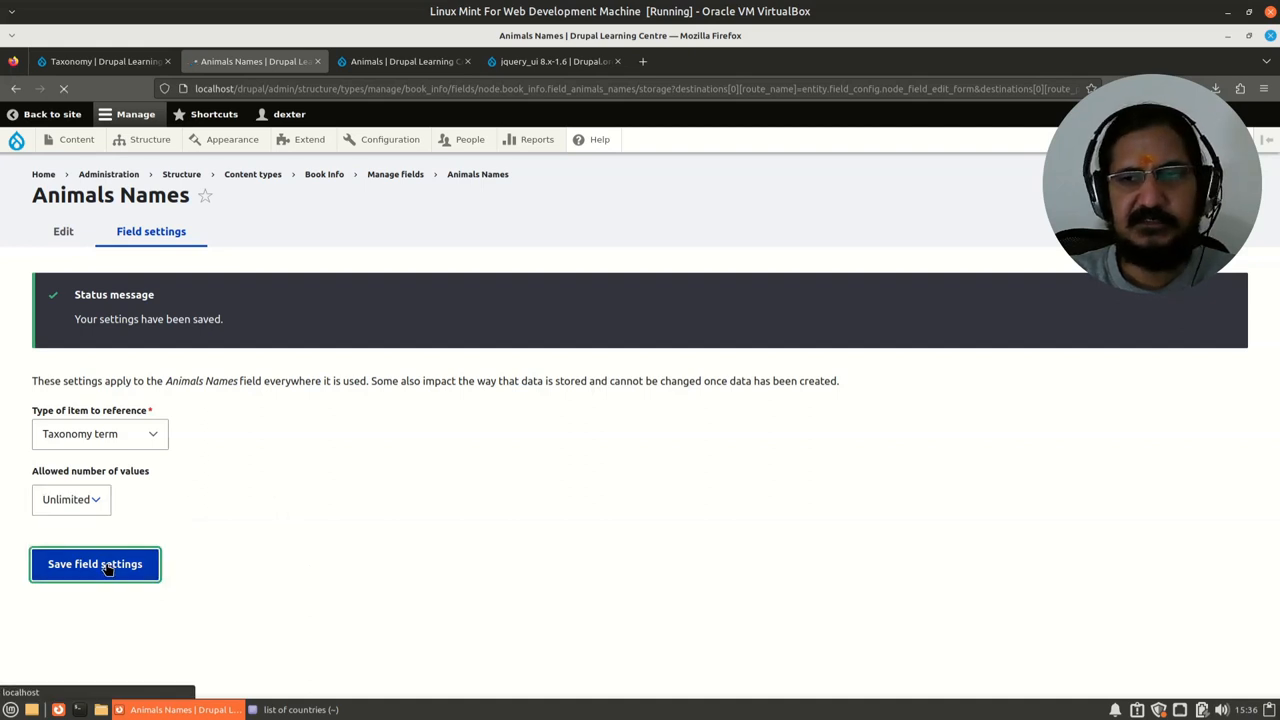
Reference the Animals vocabulary, enable creating missing terms automatically, and save the field settings.
left_click(96, 564)
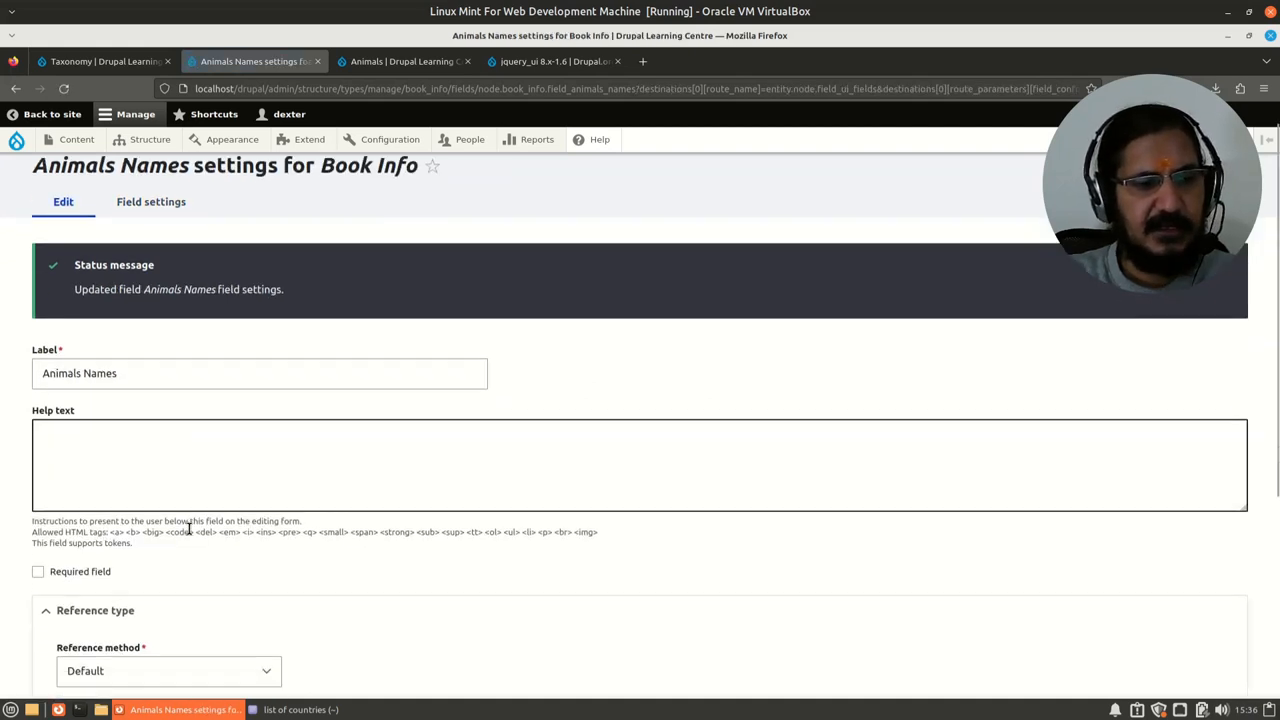
scroll("down", 3)
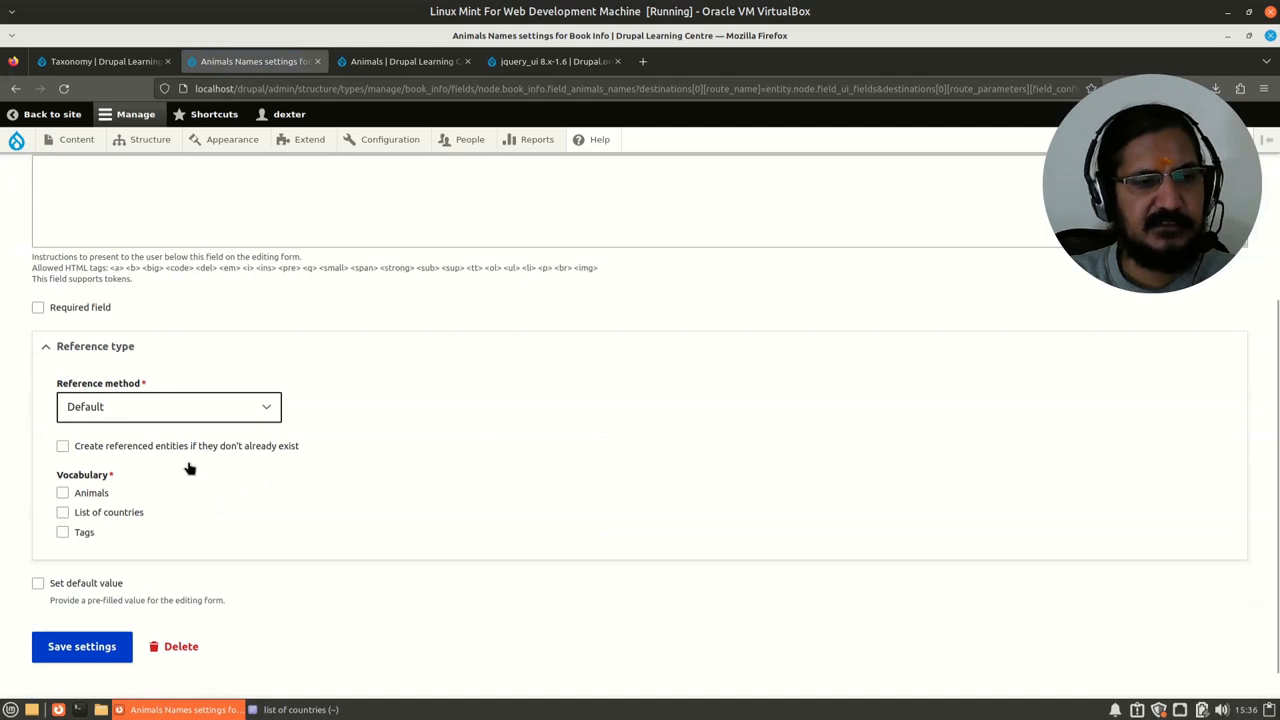
left_click(62, 444)
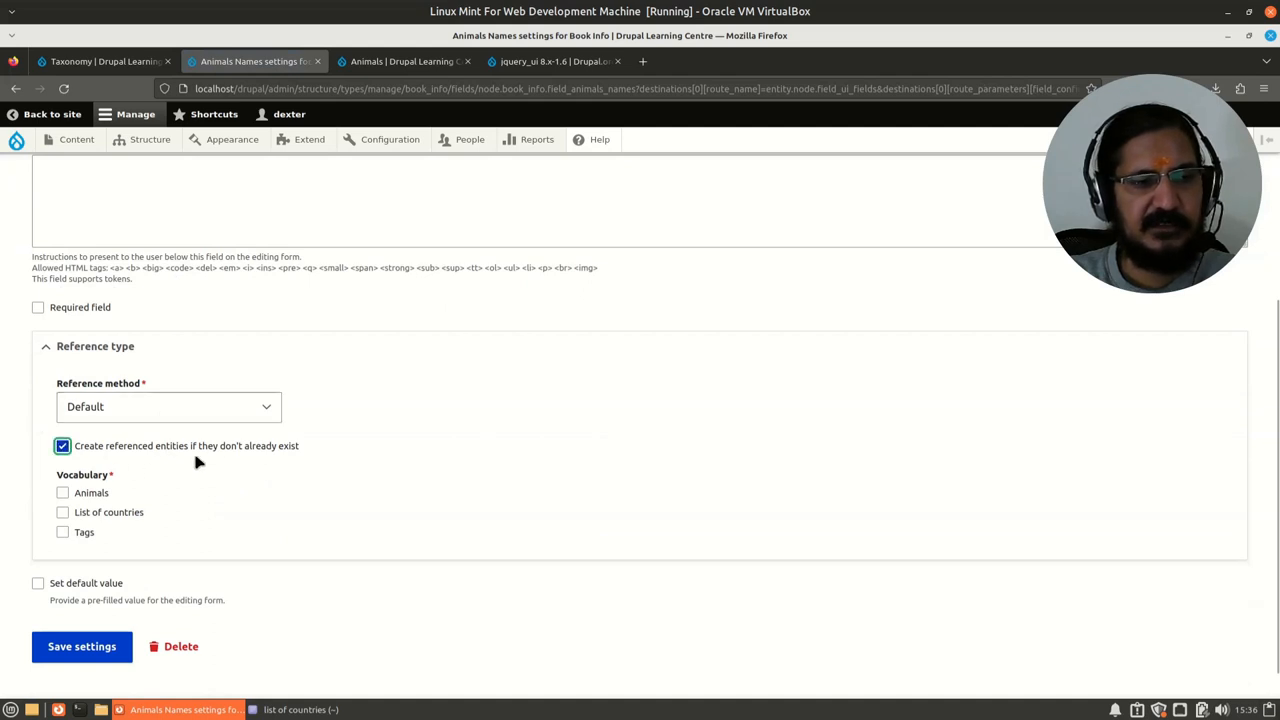
left_click(62, 492)
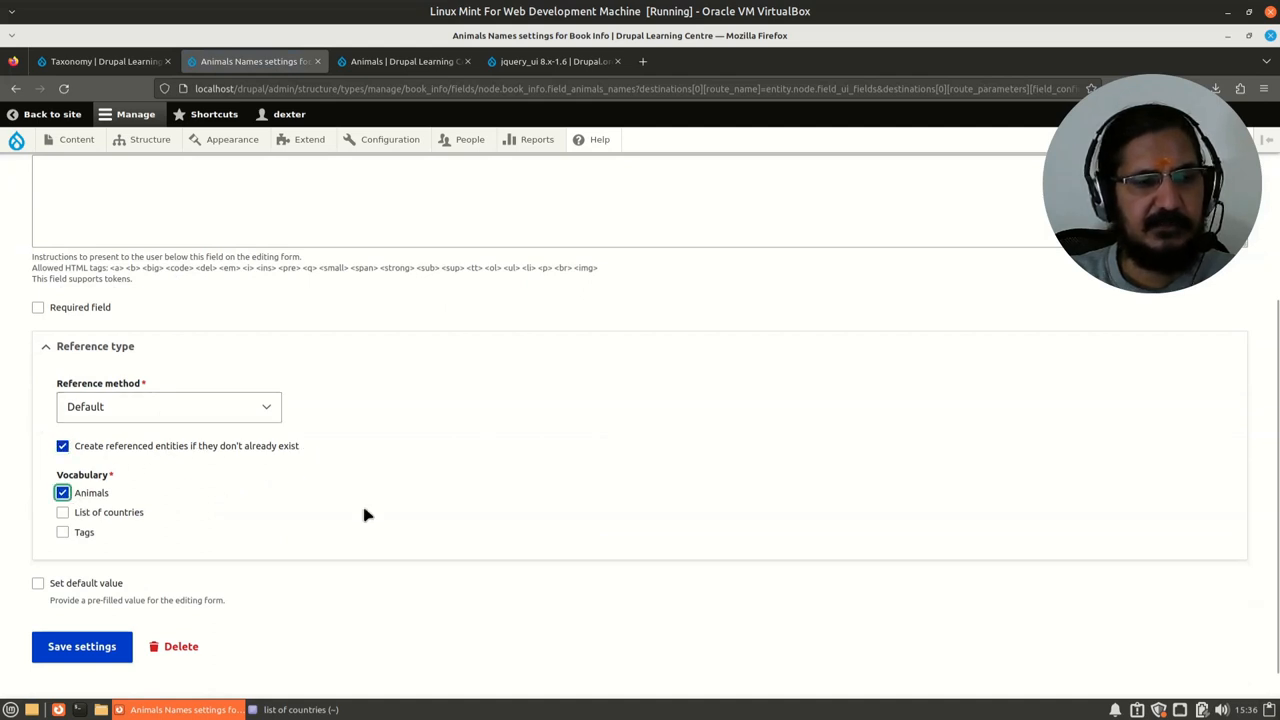
mouse_move(376, 556)
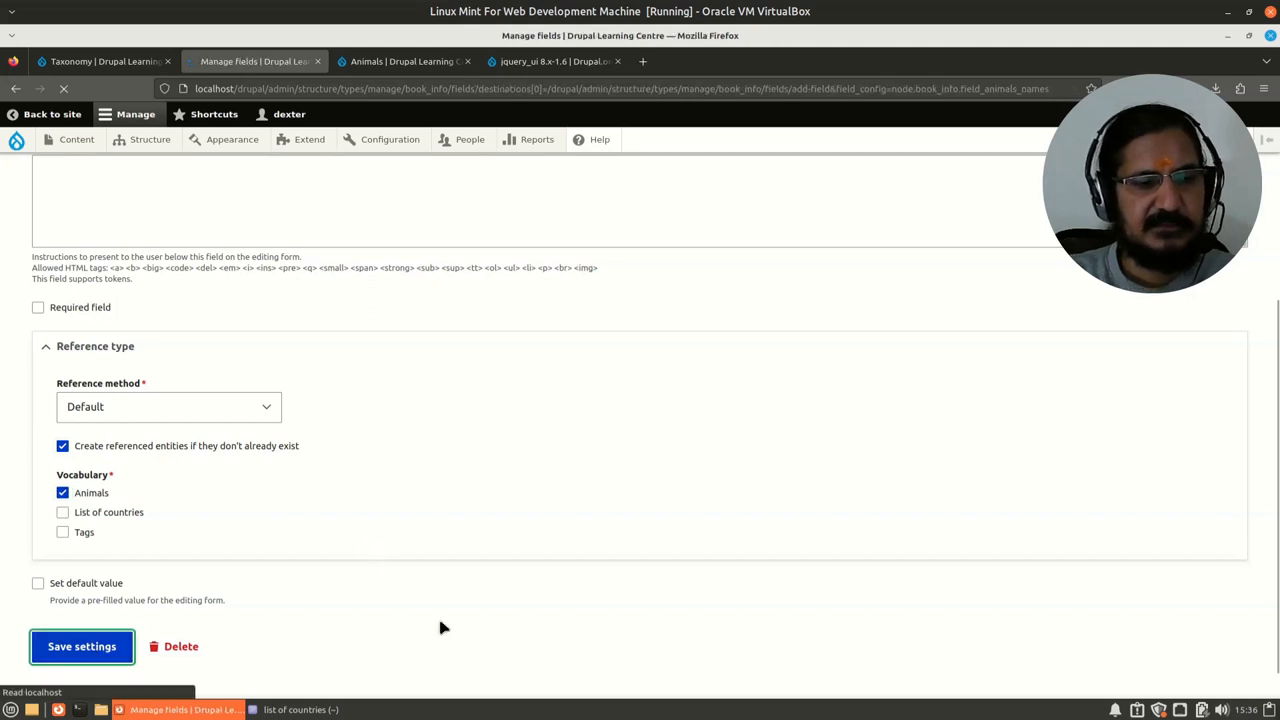
left_click(80, 646)
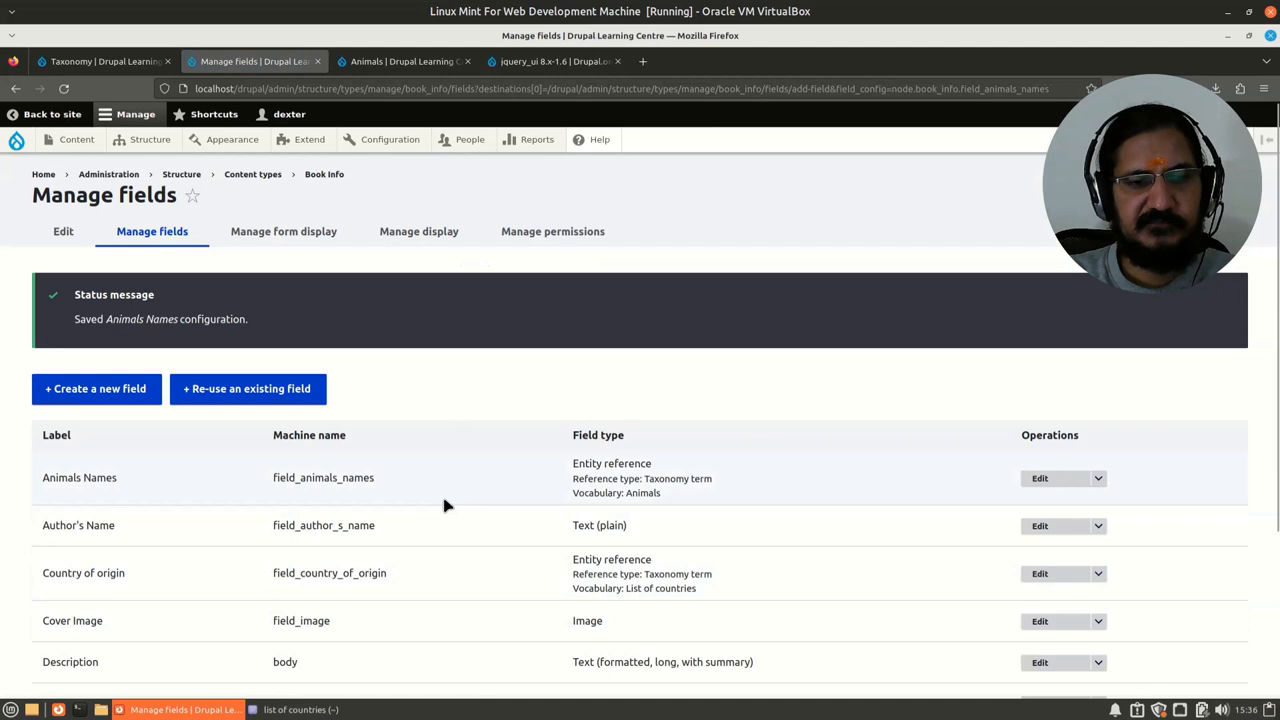
mouse_move(130, 62)
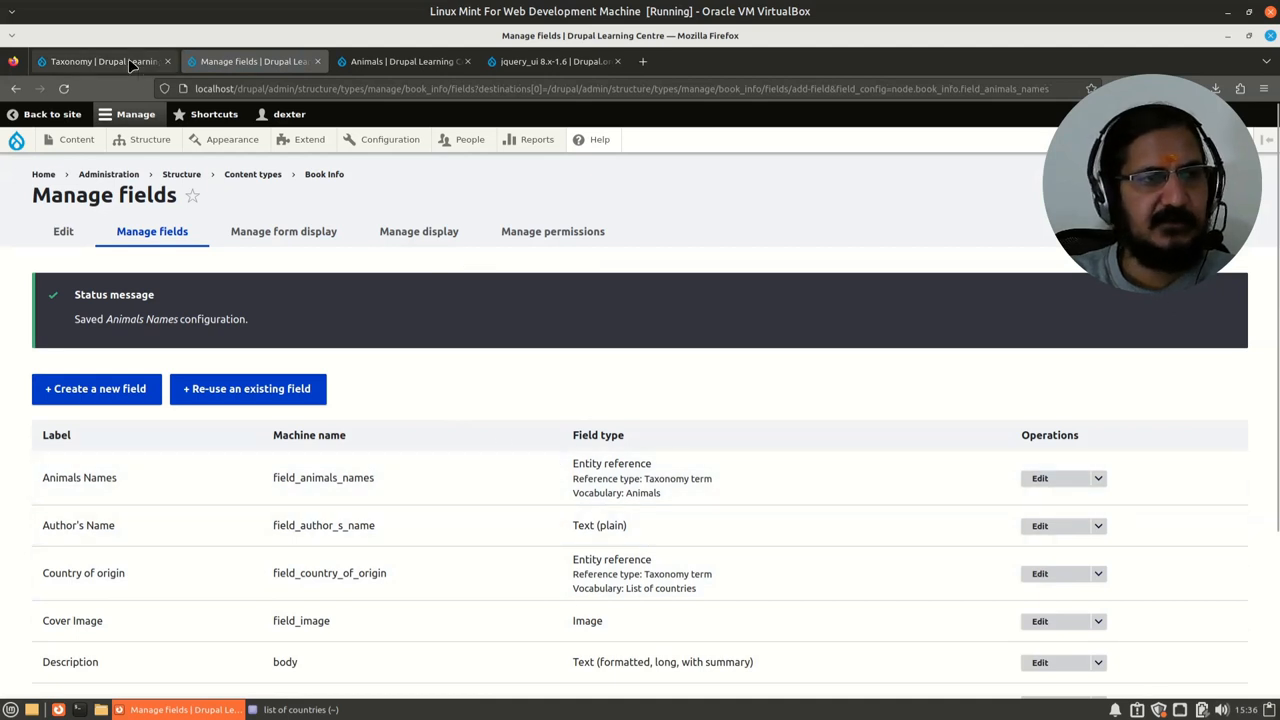
From the Content list, edit the Learning Drupal book and reach its empty Animals Names field.
left_click(100, 60)
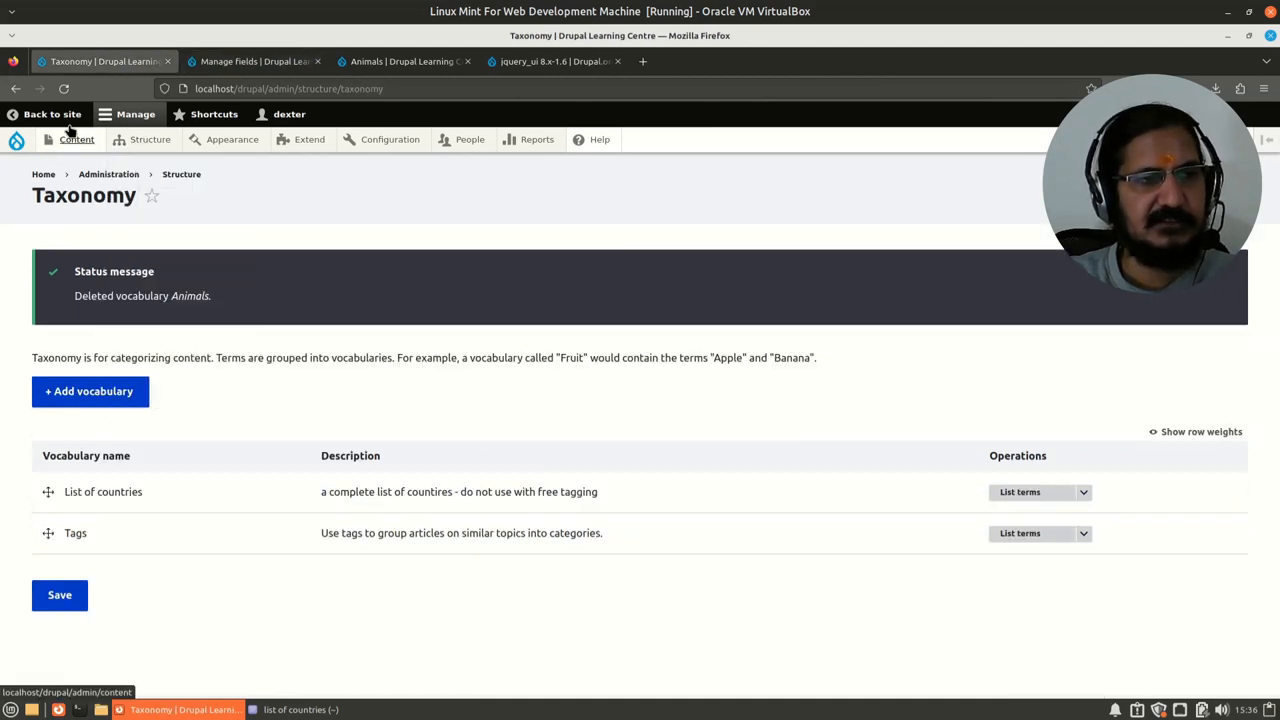
left_click(76, 140)
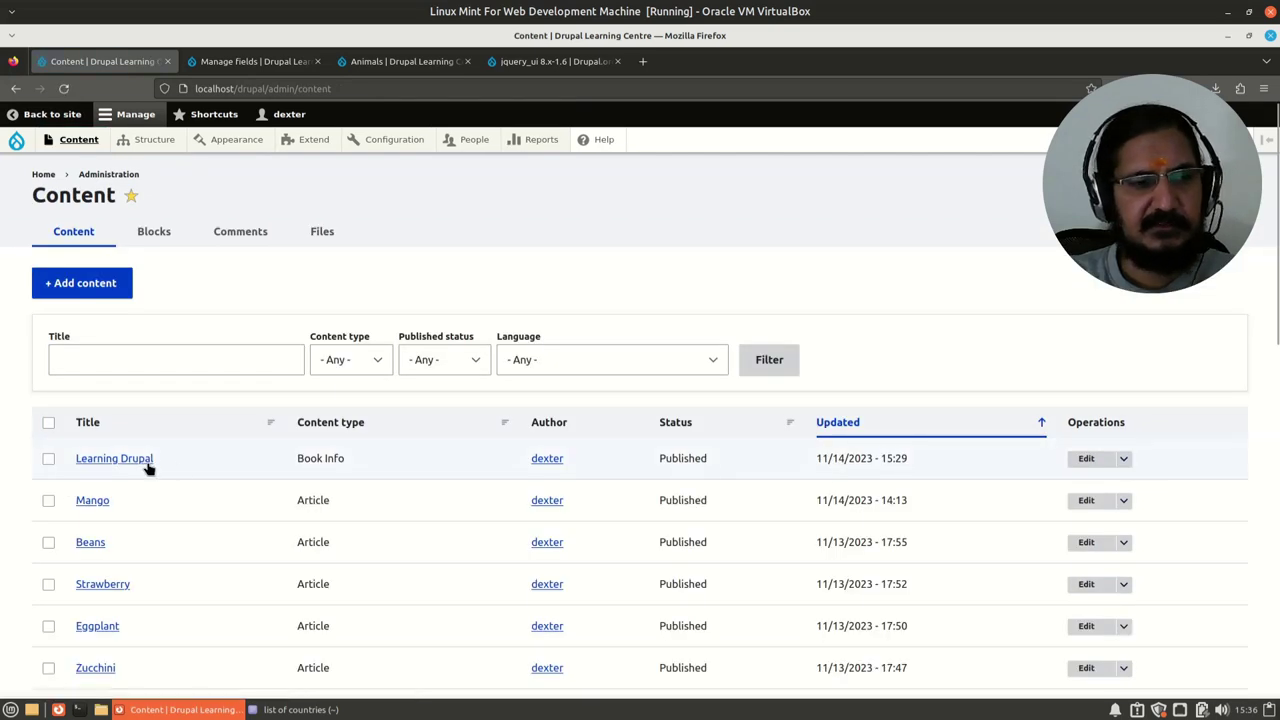
left_click(1086, 458)
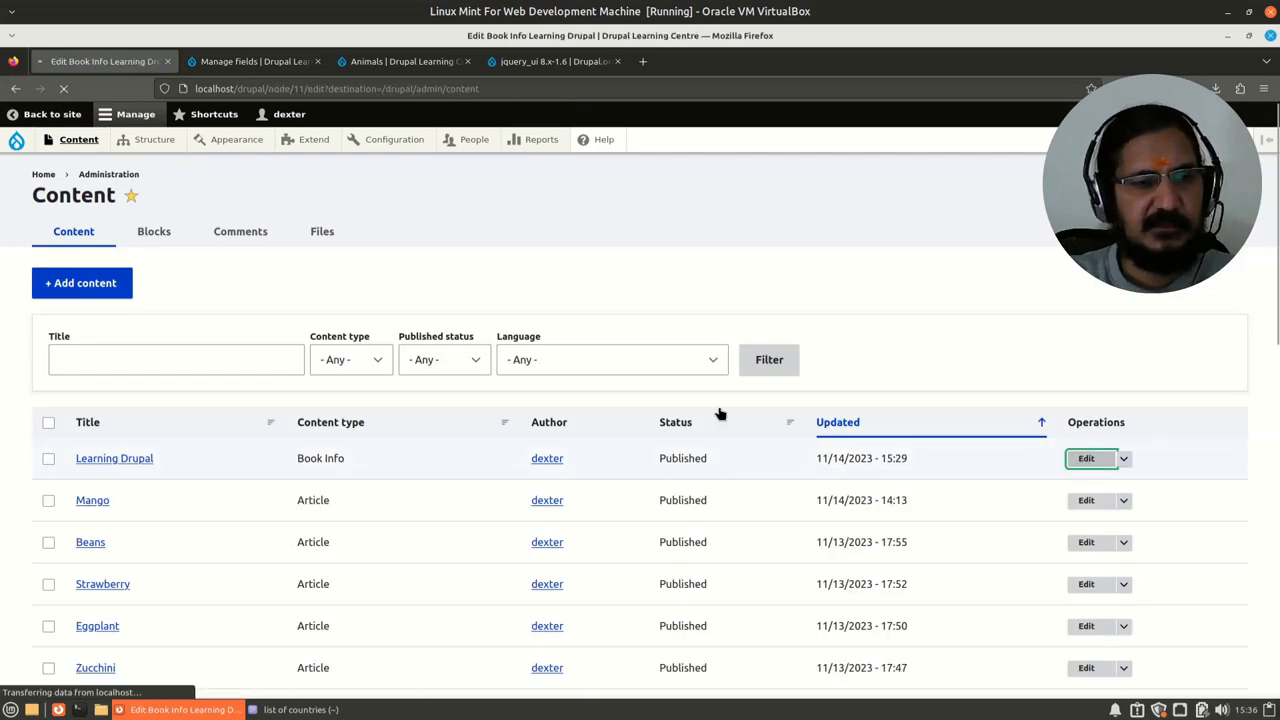
left_click(1086, 458)
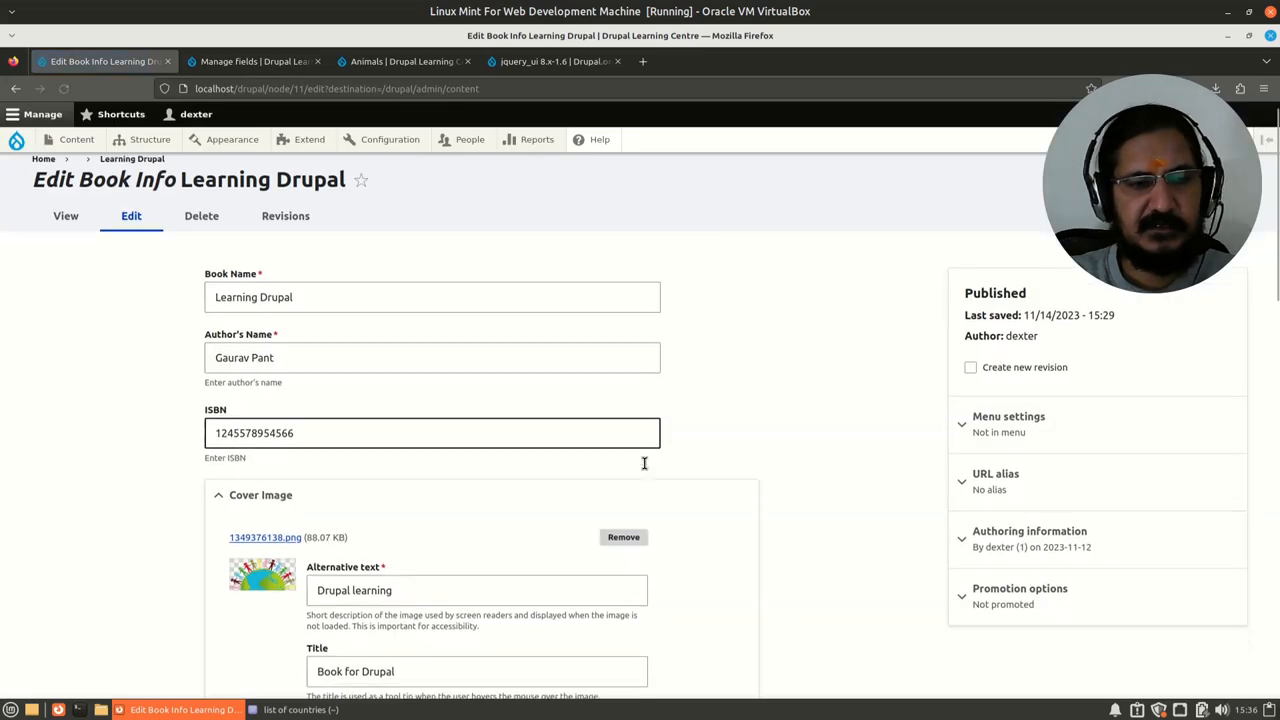
scroll("down", 3)
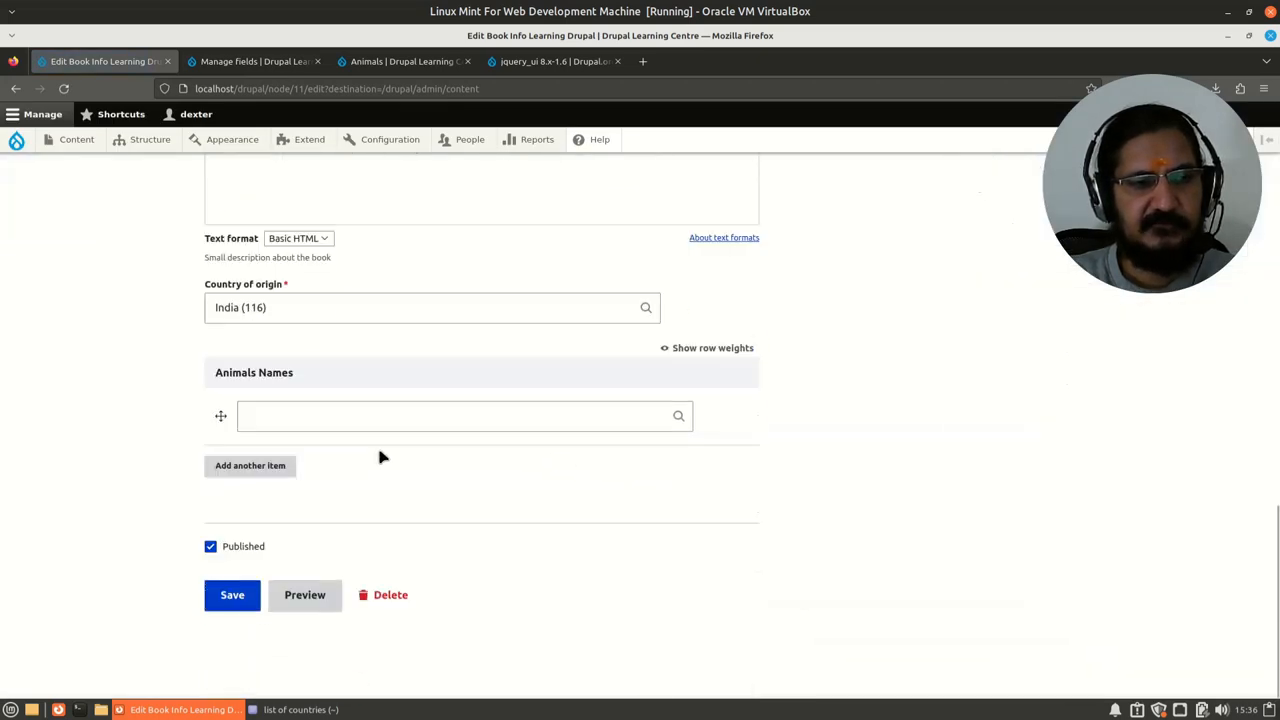
Enter Cat (from the suggestion) and Dog as Animals Names and save the book.
left_click(450, 414)
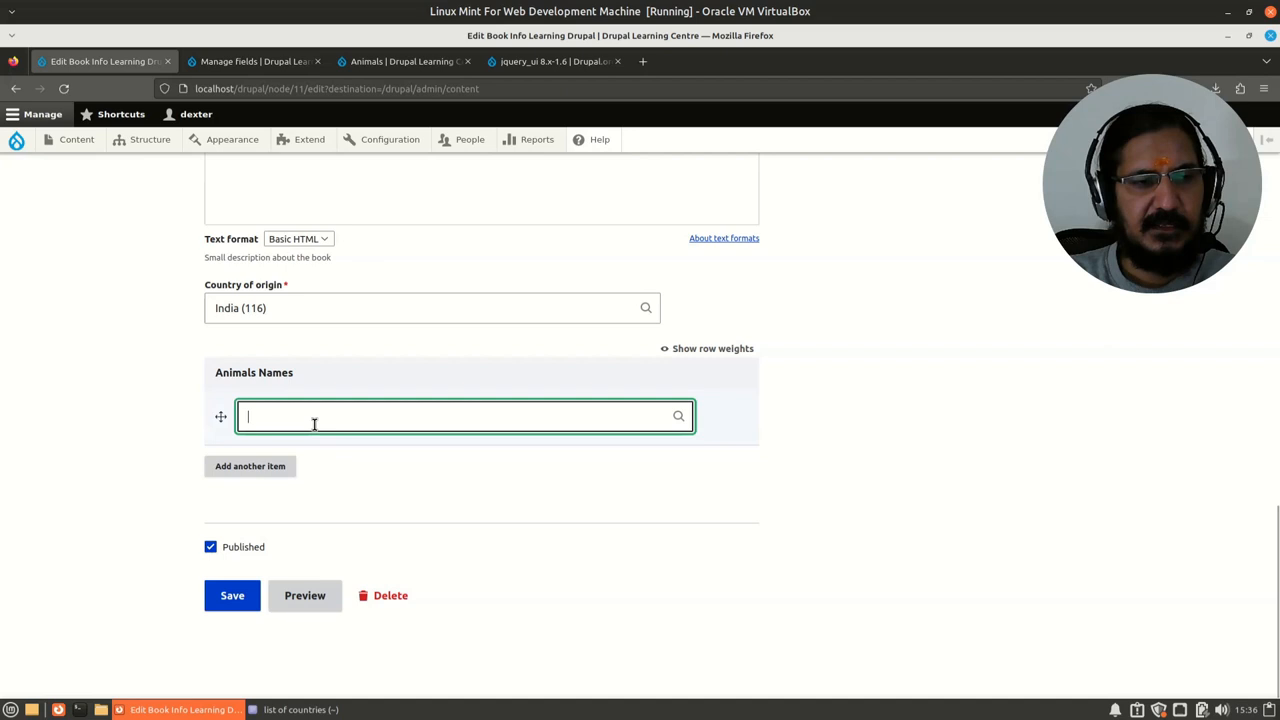
type("Cat")
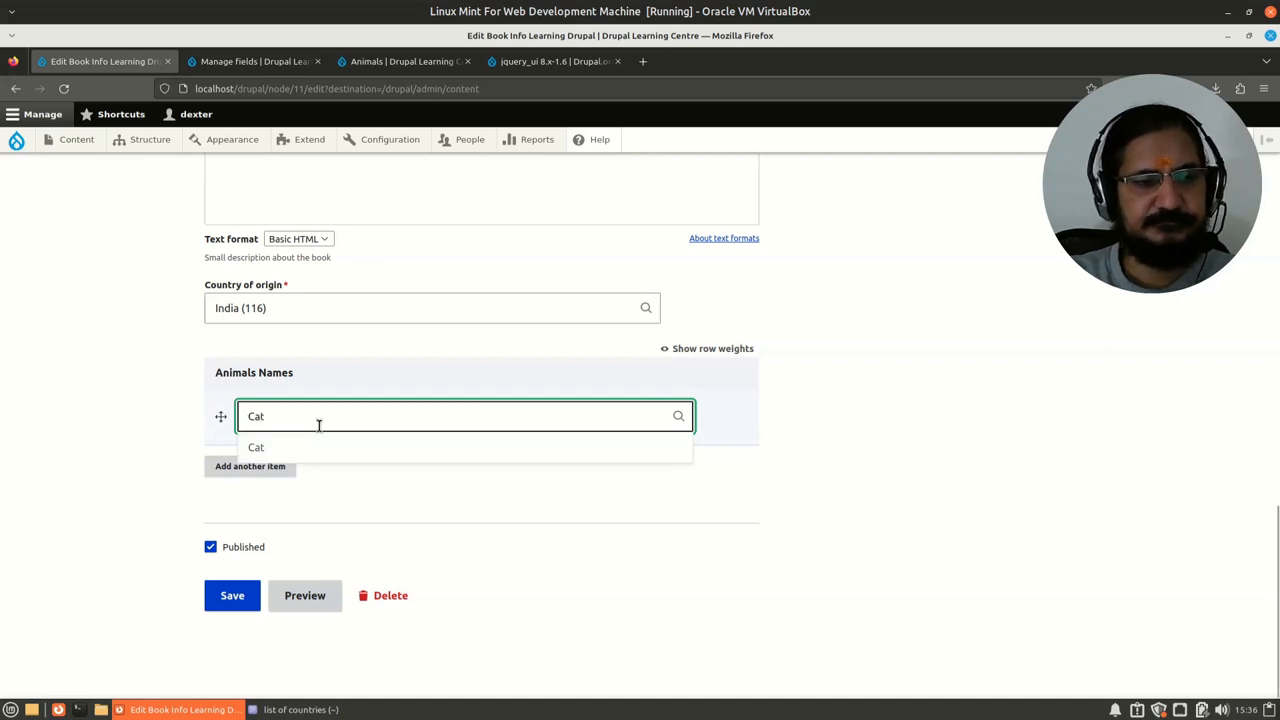
left_click(256, 448)
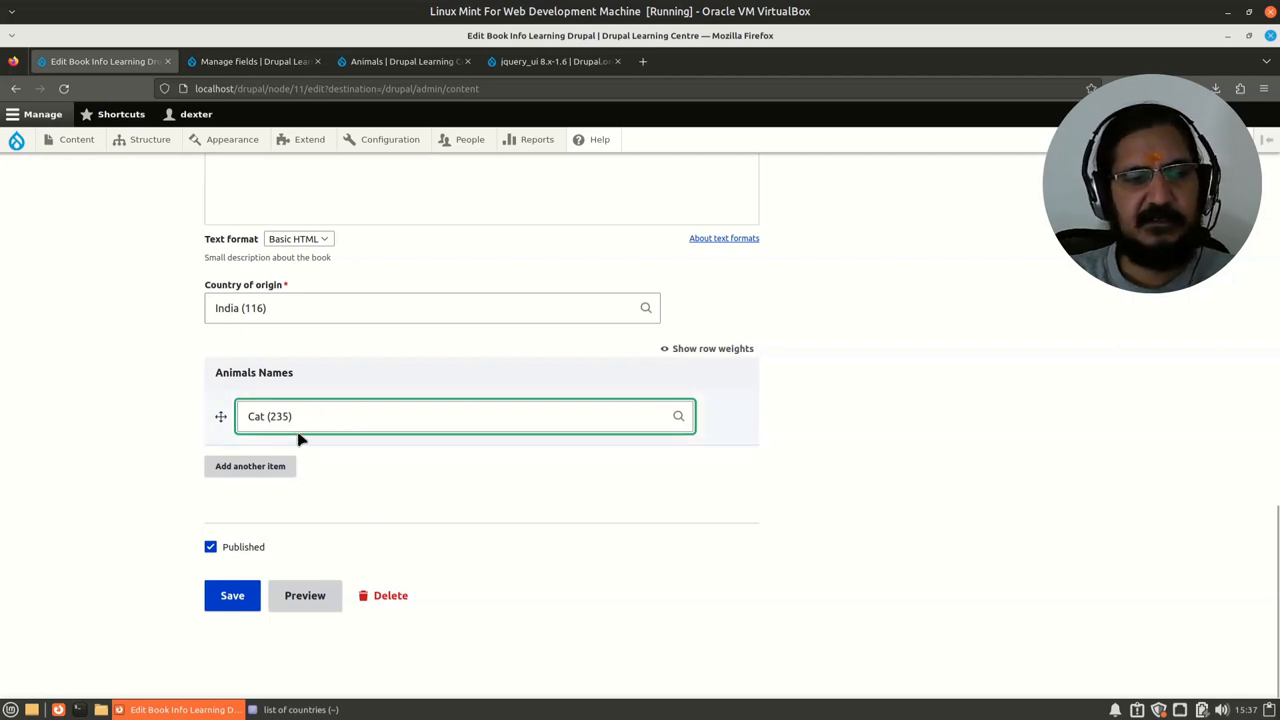
mouse_move(596, 440)
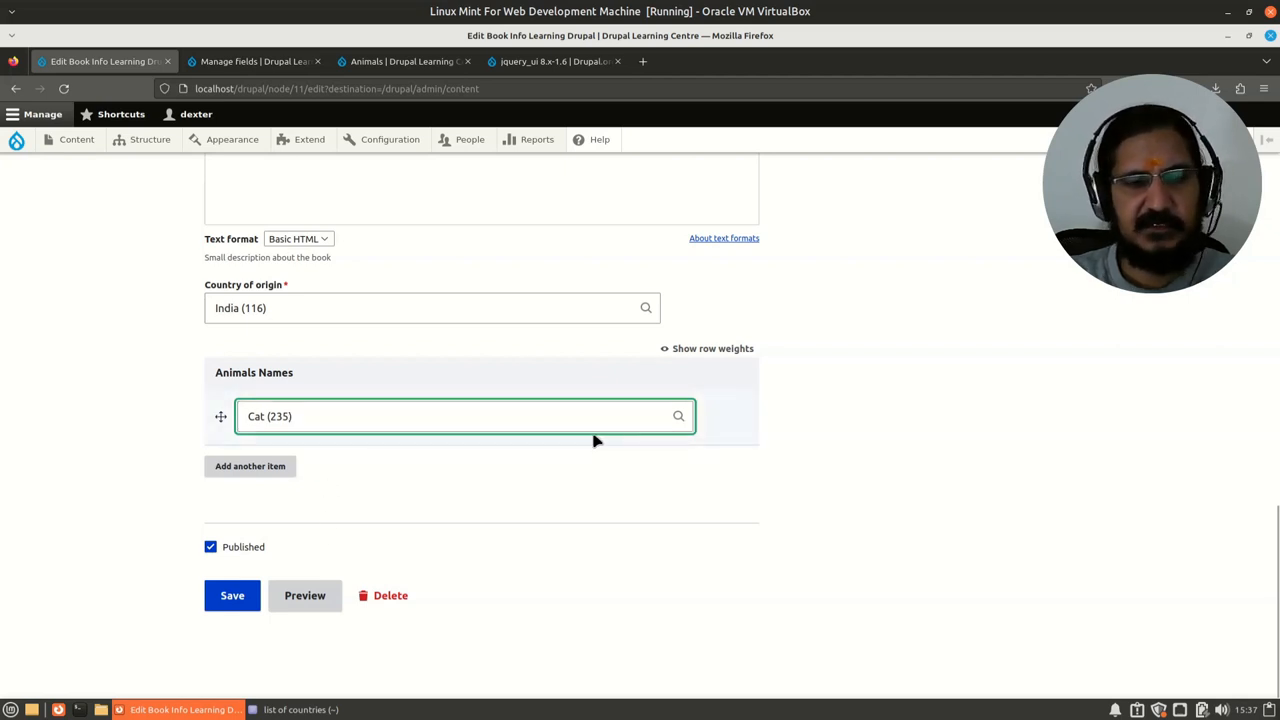
left_click(248, 466)
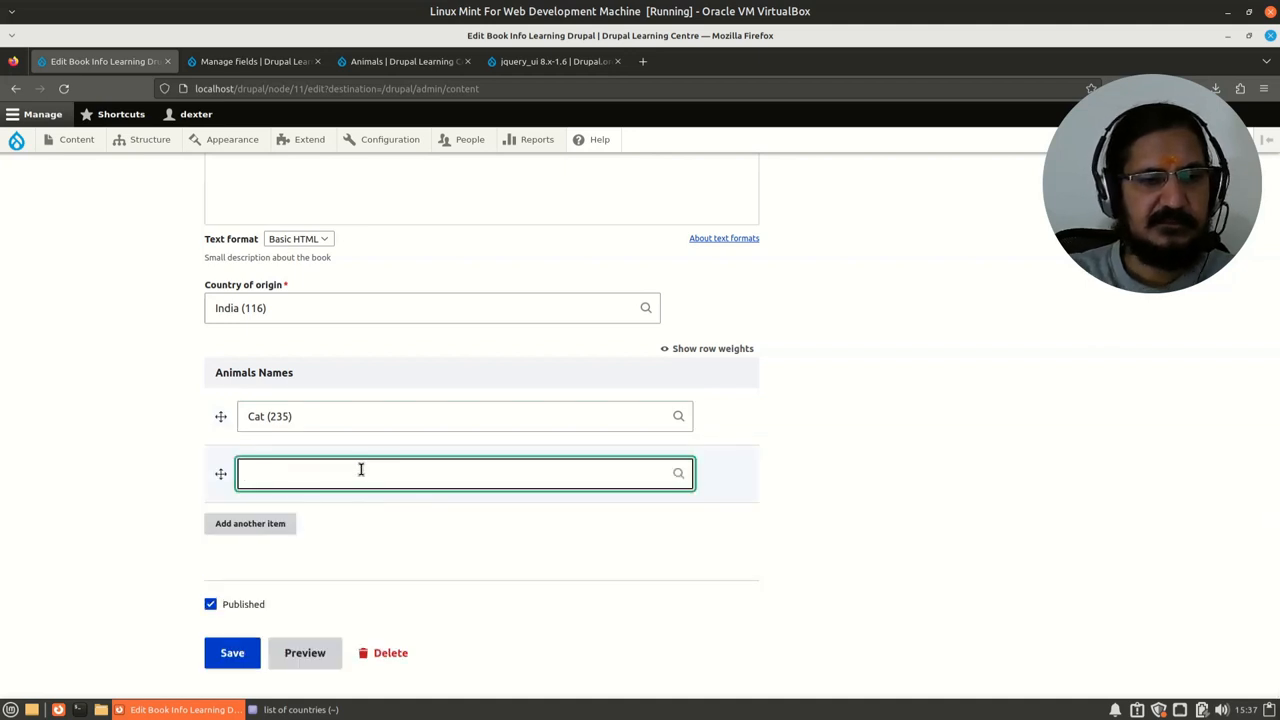
type("Dog")
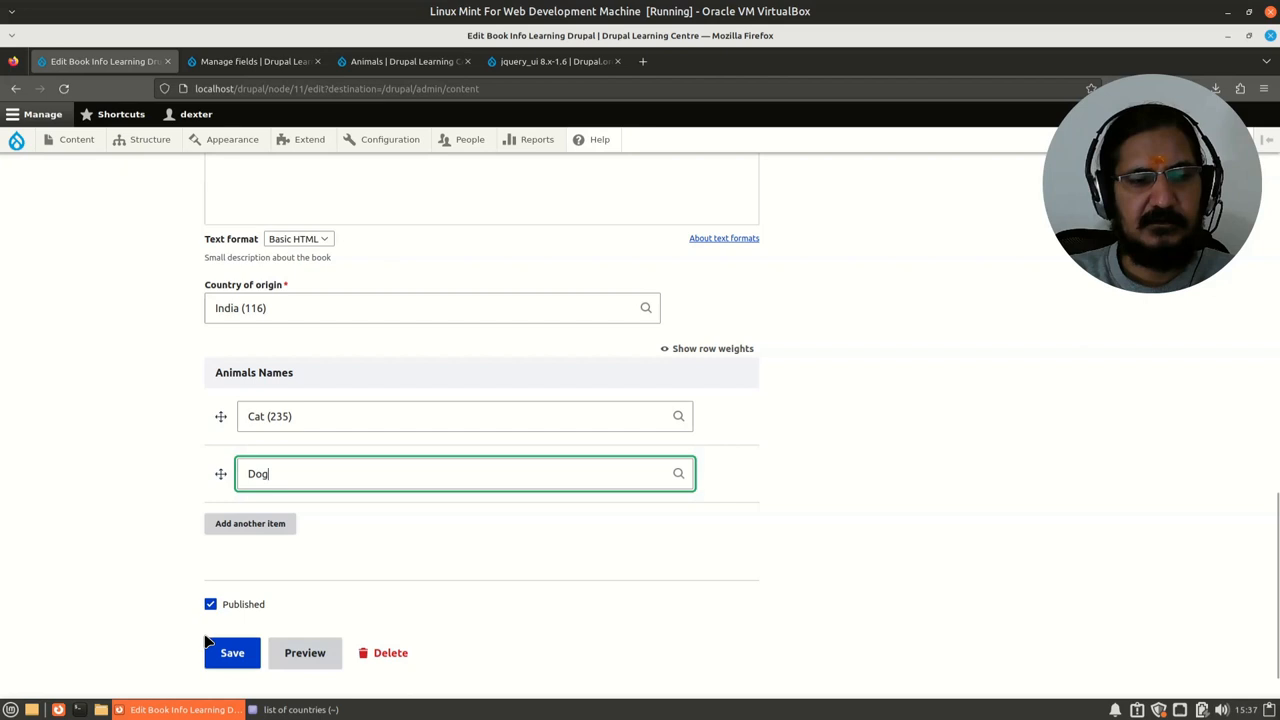
left_click(232, 652)
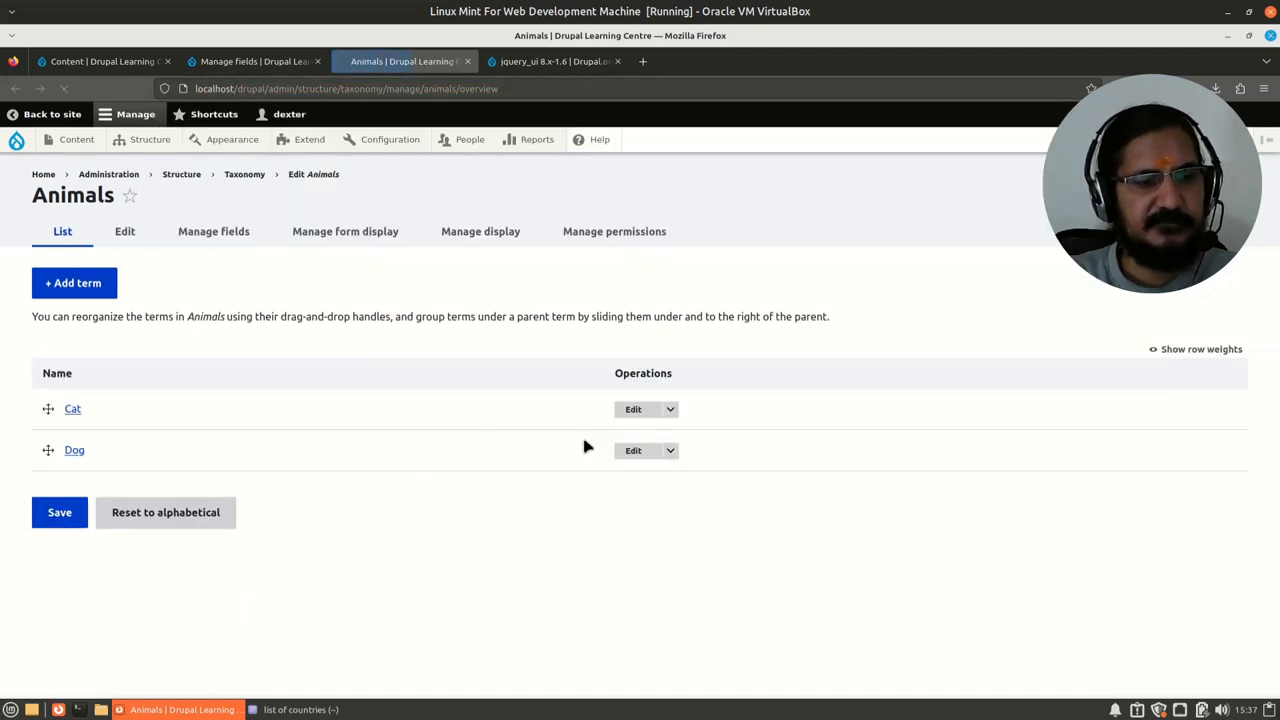
mouse_move(470, 626)
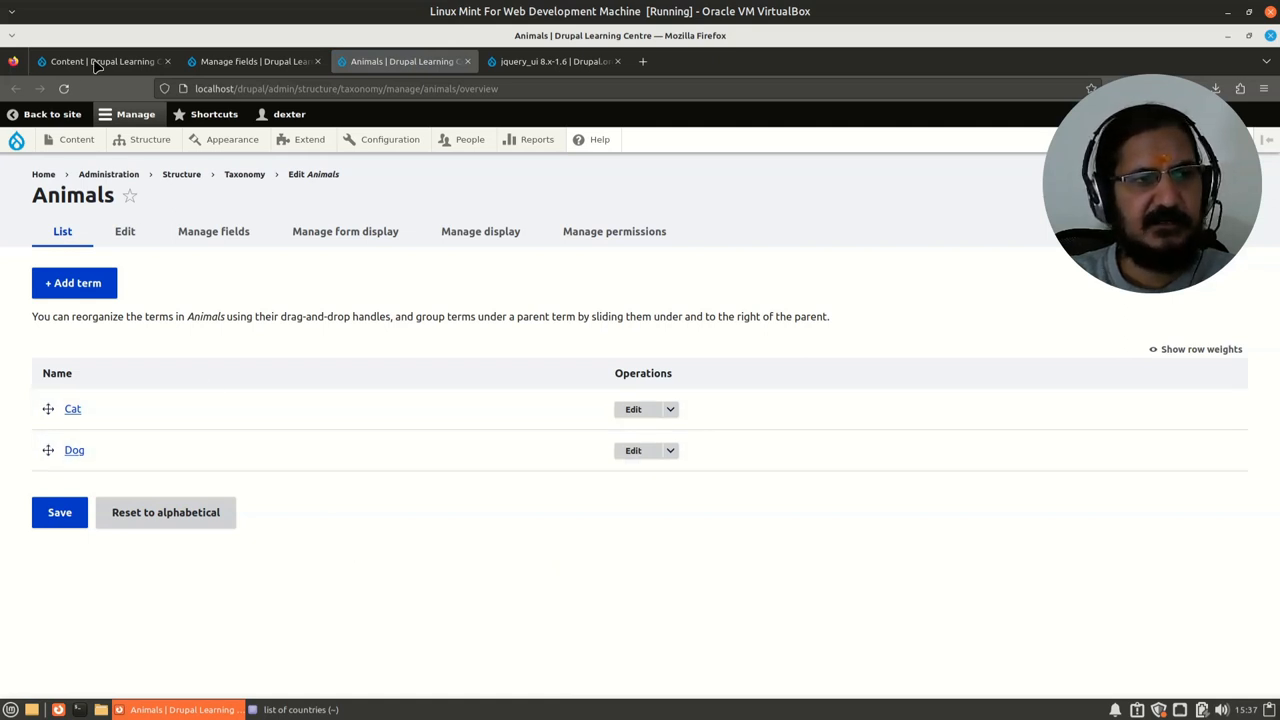
View the Learning Drupal book page showing Cat and Dog as Animals Names.
left_click(100, 60)
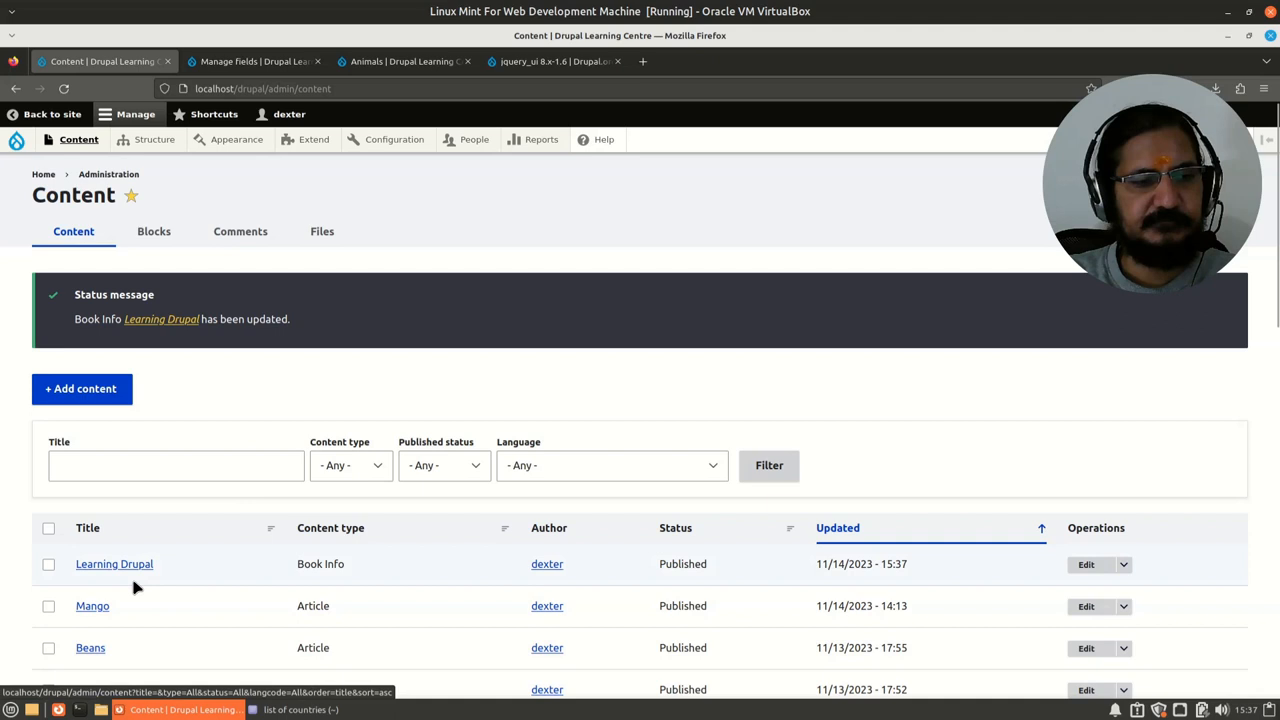
left_click(114, 564)
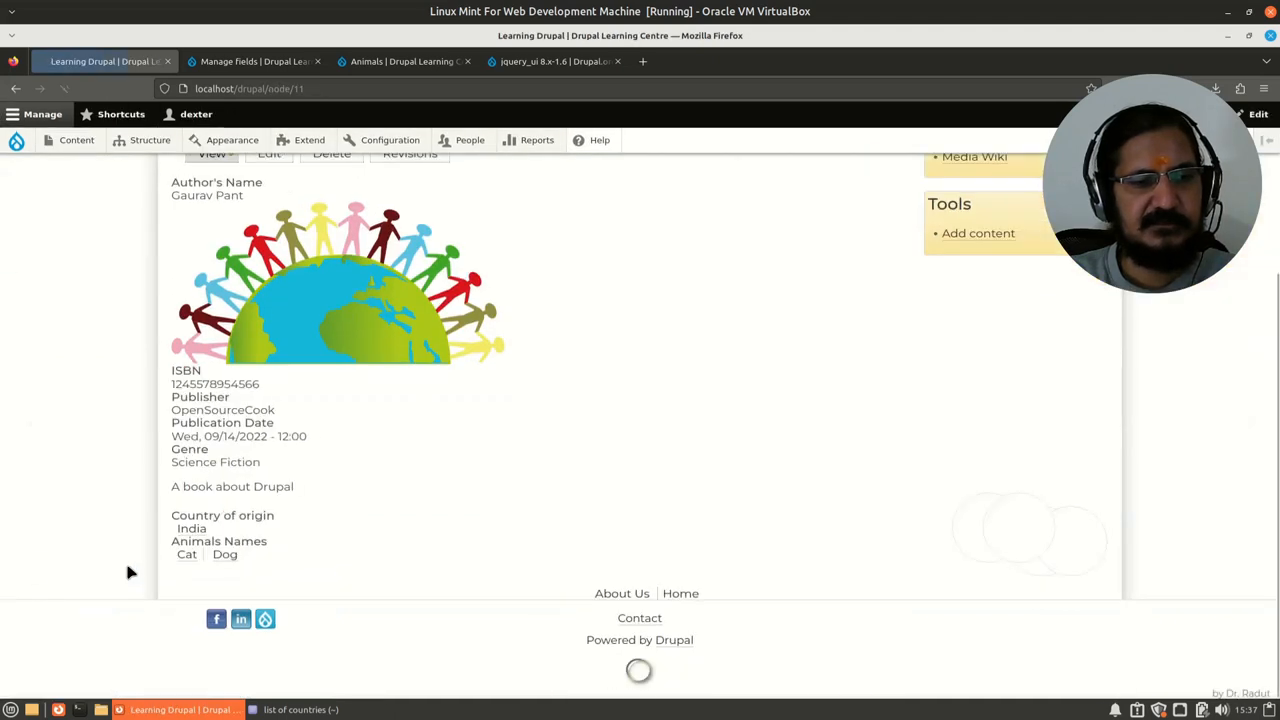
scroll("up", 3)
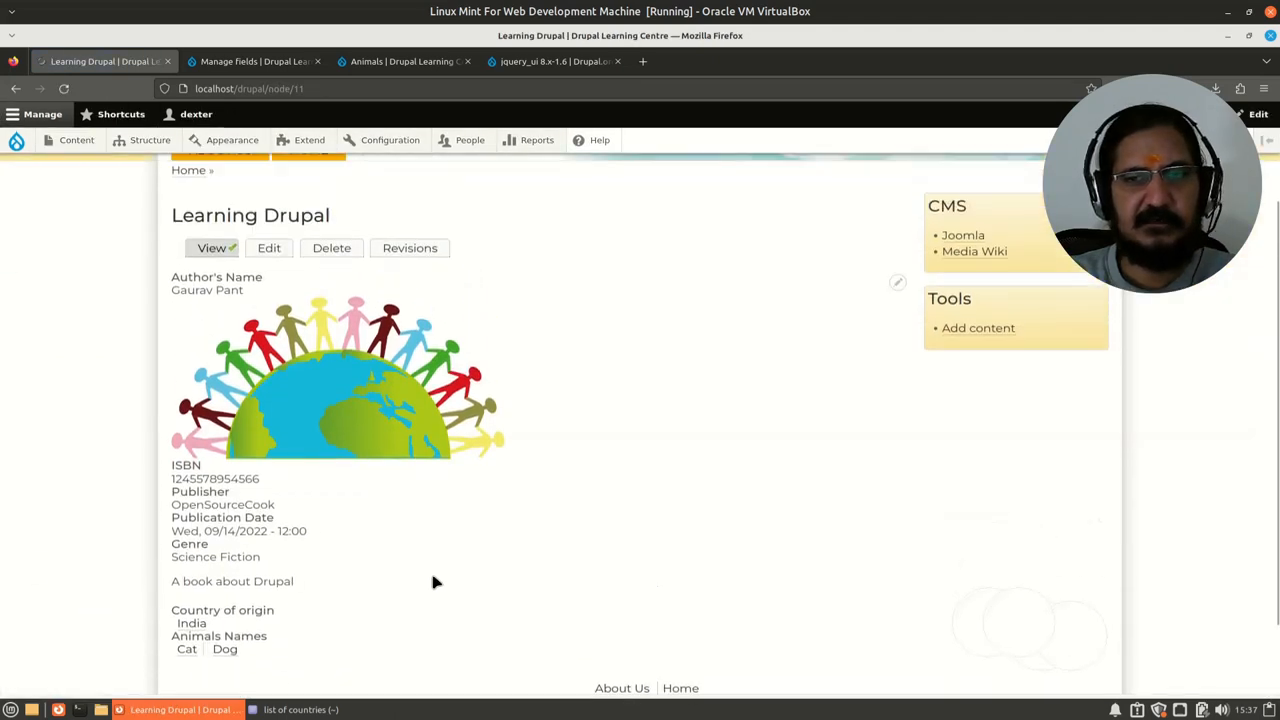
scroll("up", 3)
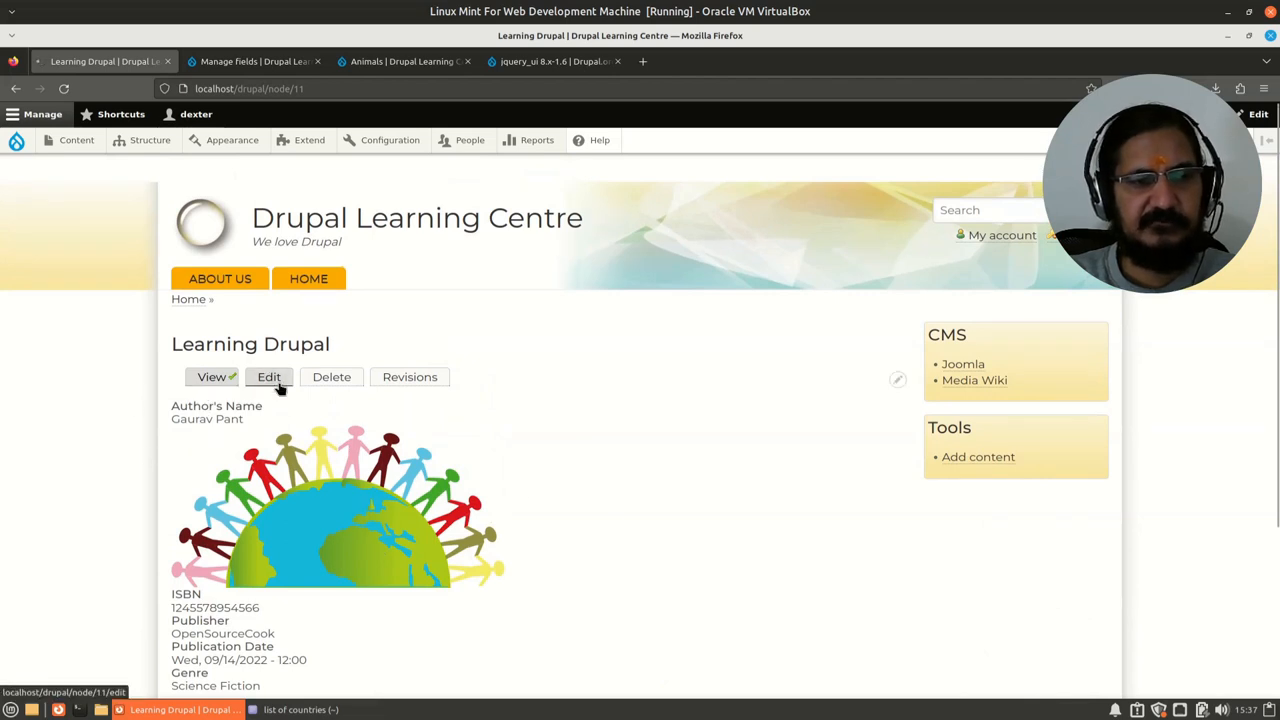
Reopen the book's edit form, then return to the Book Info Manage fields page.
left_click(268, 376)
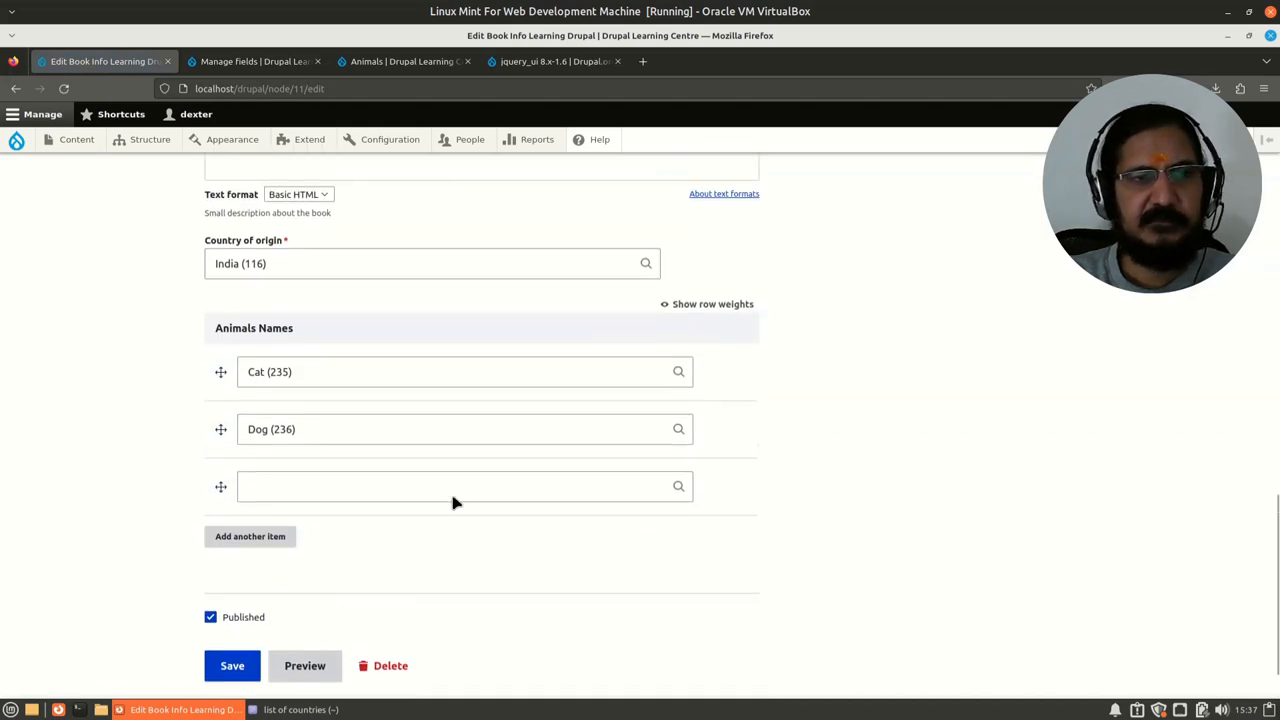
left_click(456, 432)
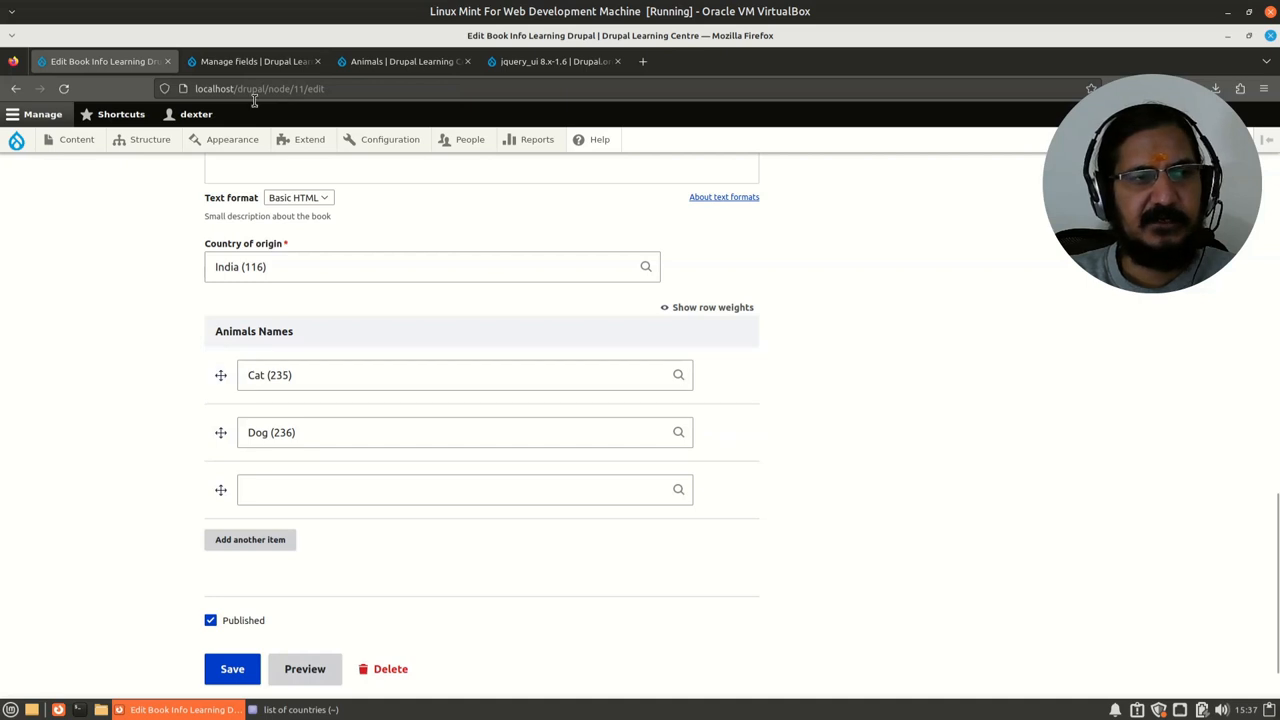
left_click(256, 60)
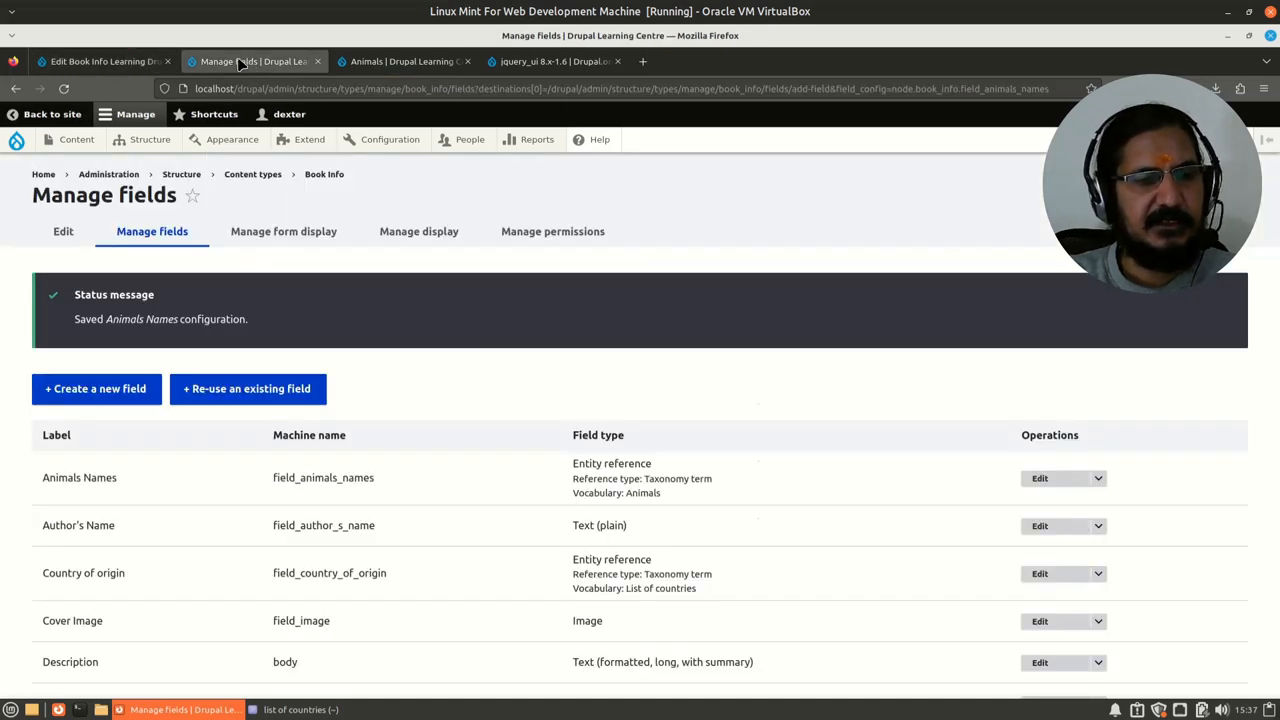
mouse_move(324, 174)
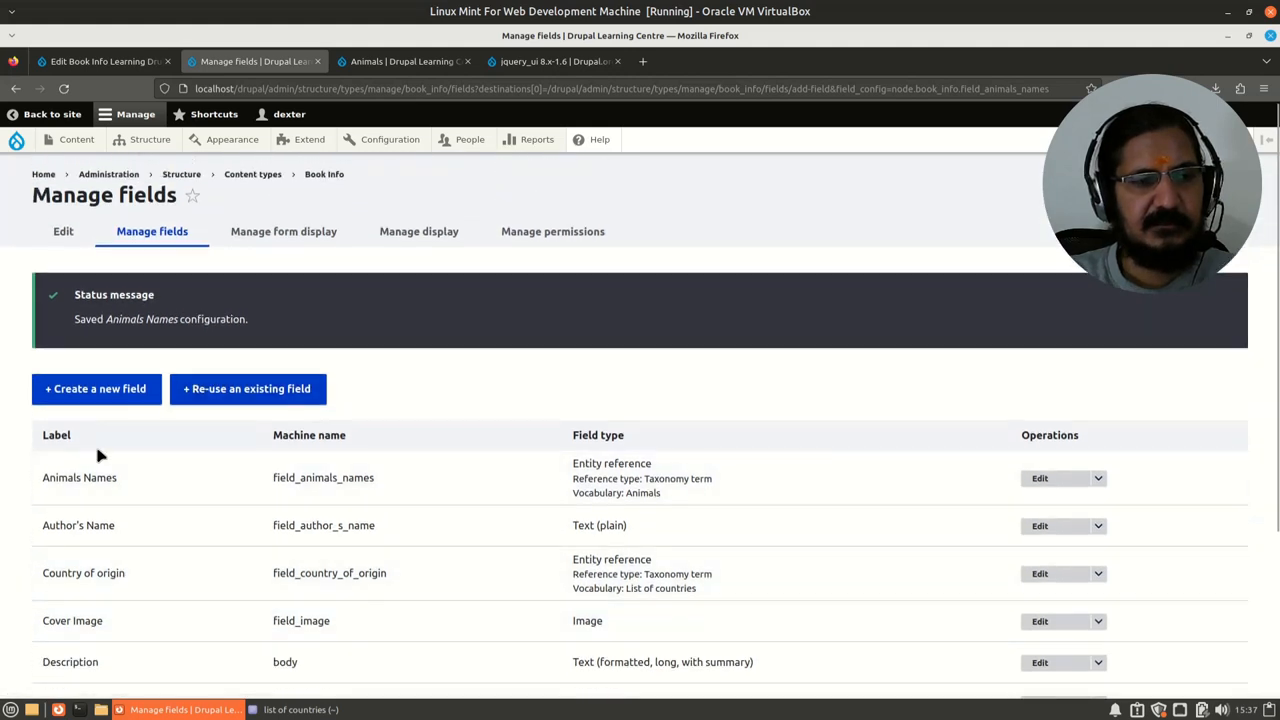
mouse_move(284, 232)
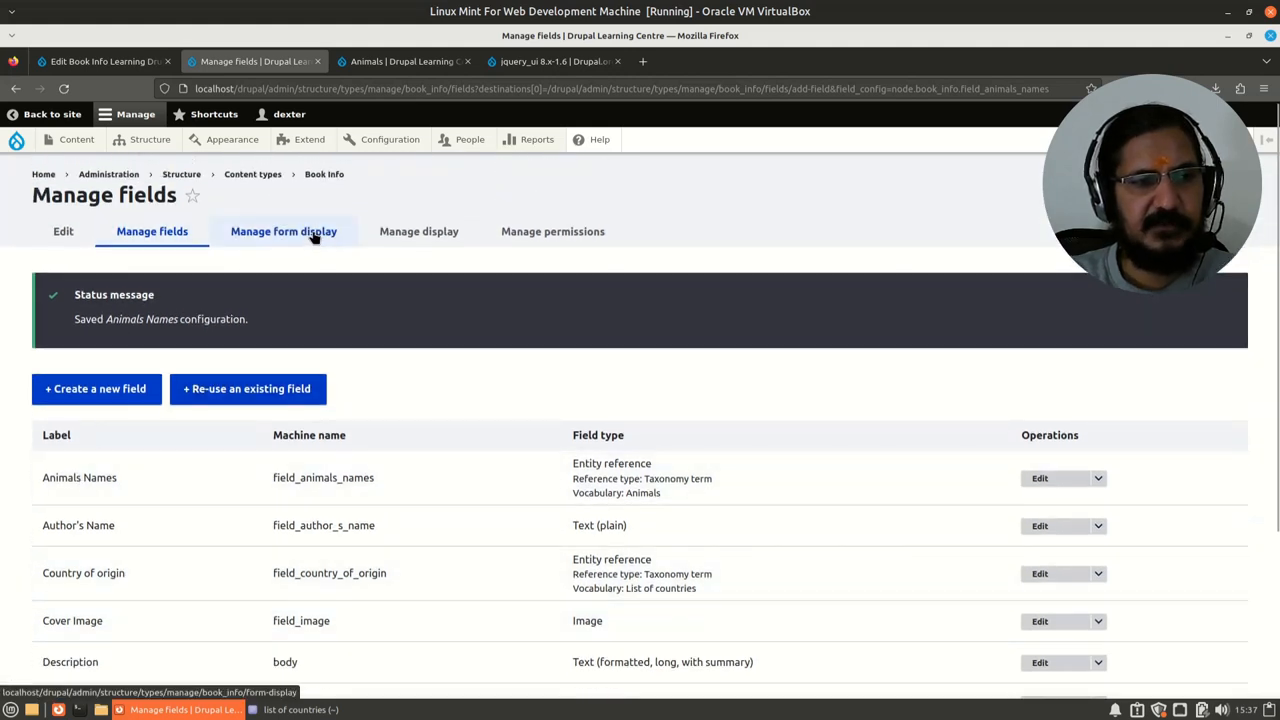
On Manage form display, keep Country of origin on the plain Autocomplete widget.
left_click(284, 232)
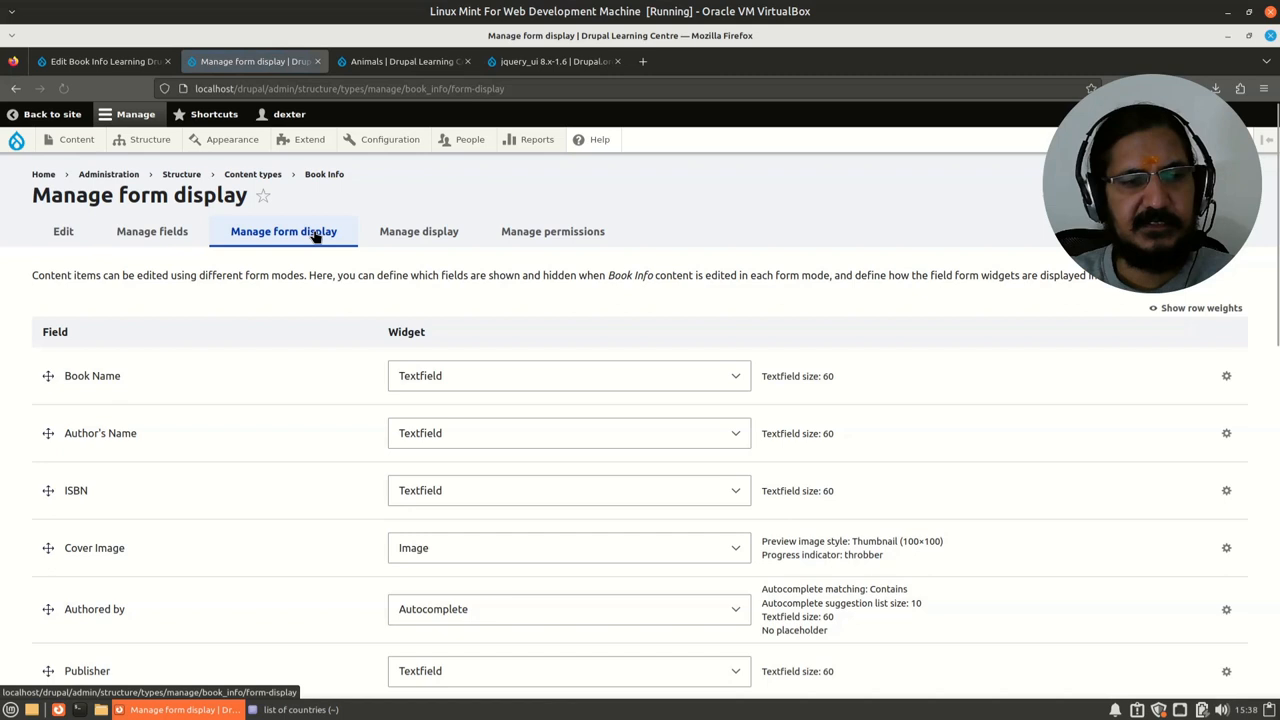
scroll("down", 3)
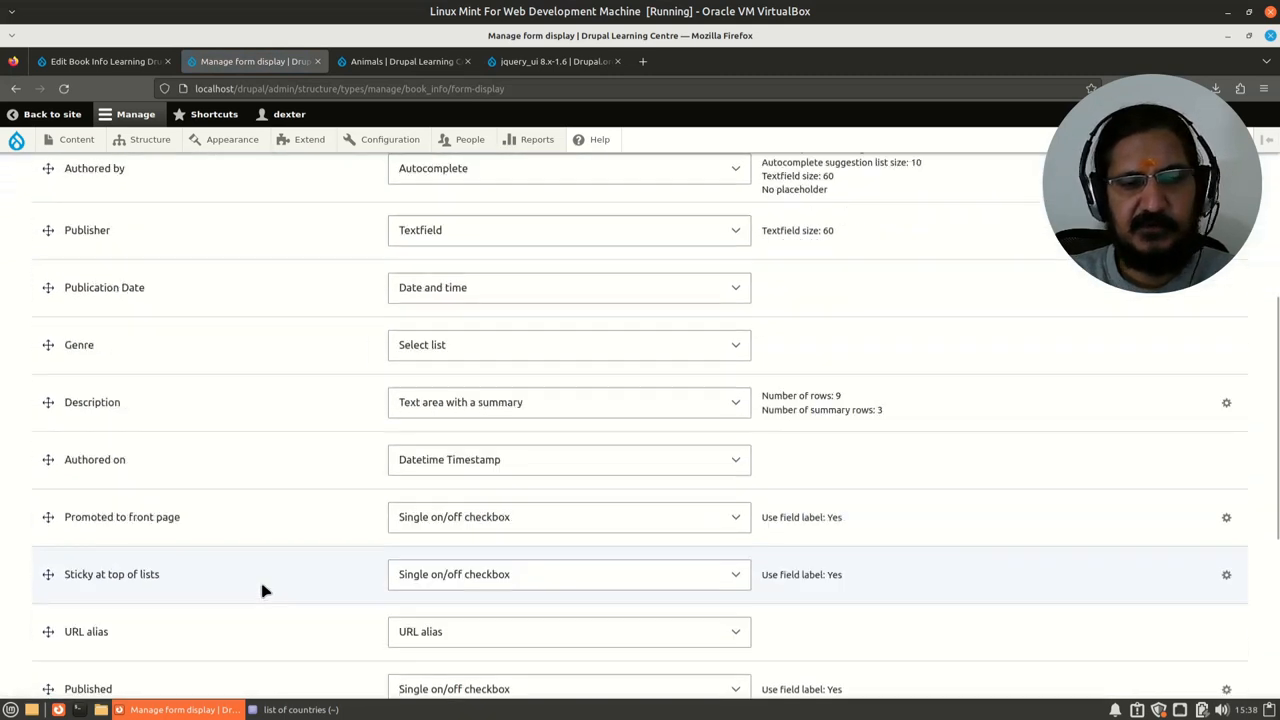
scroll("down", 3)
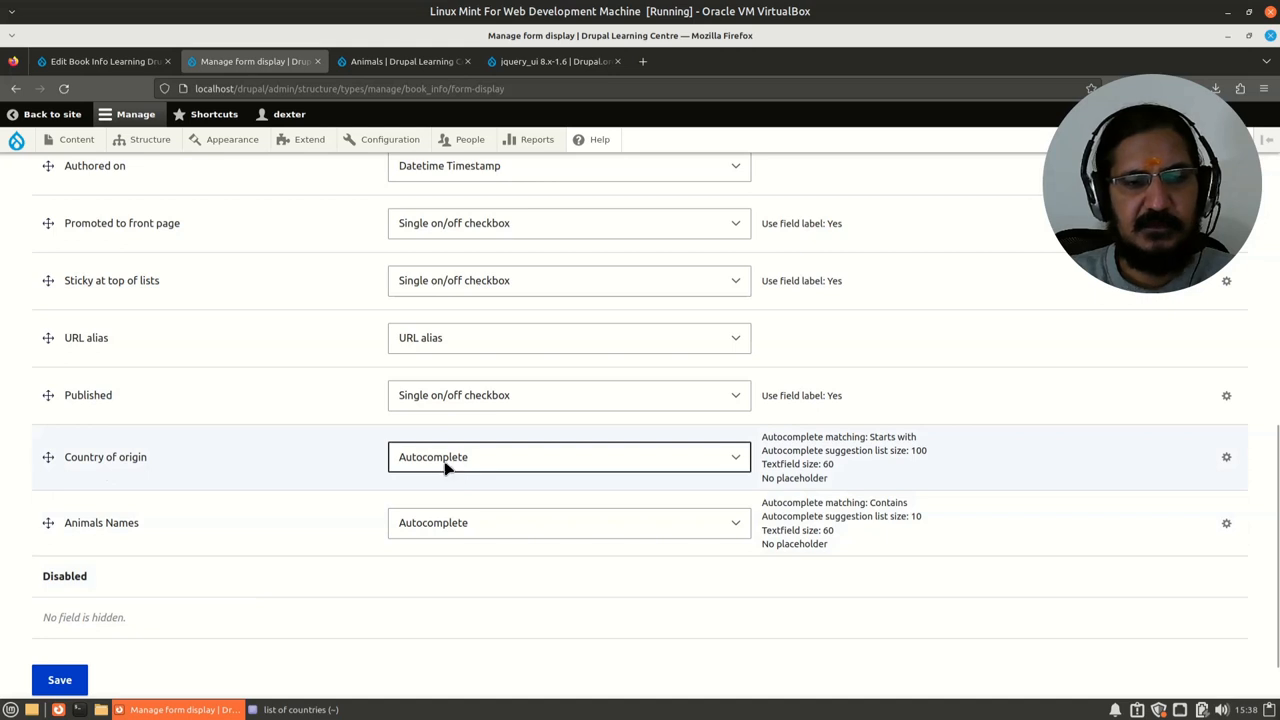
left_click(568, 456)
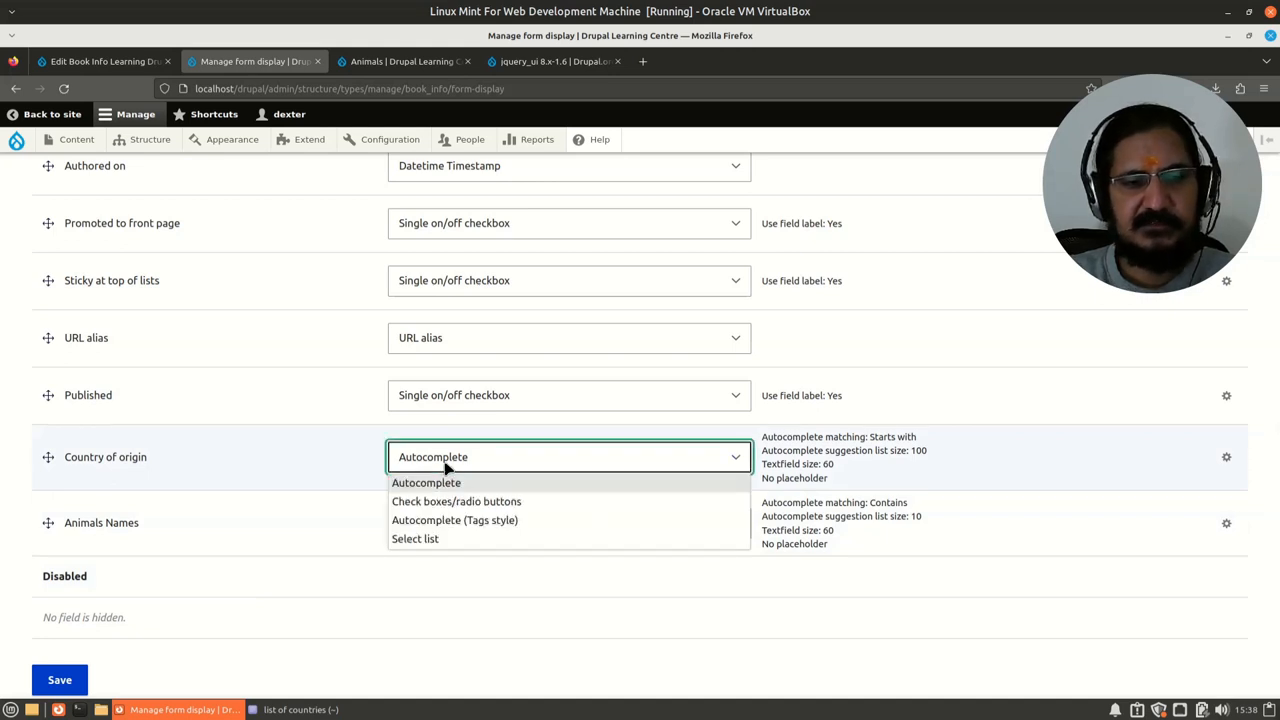
left_click(426, 482)
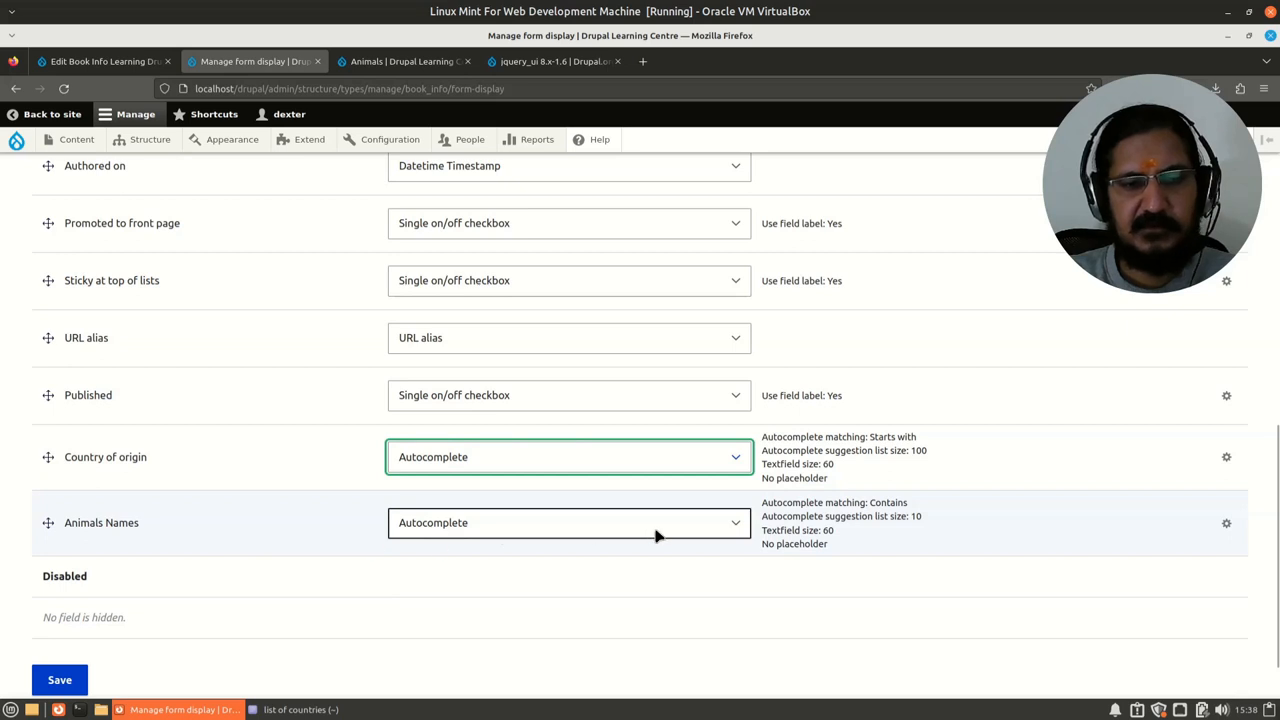
Set Animals Names to Autocomplete (Tags style) and bring up its widget settings.
left_click(568, 522)
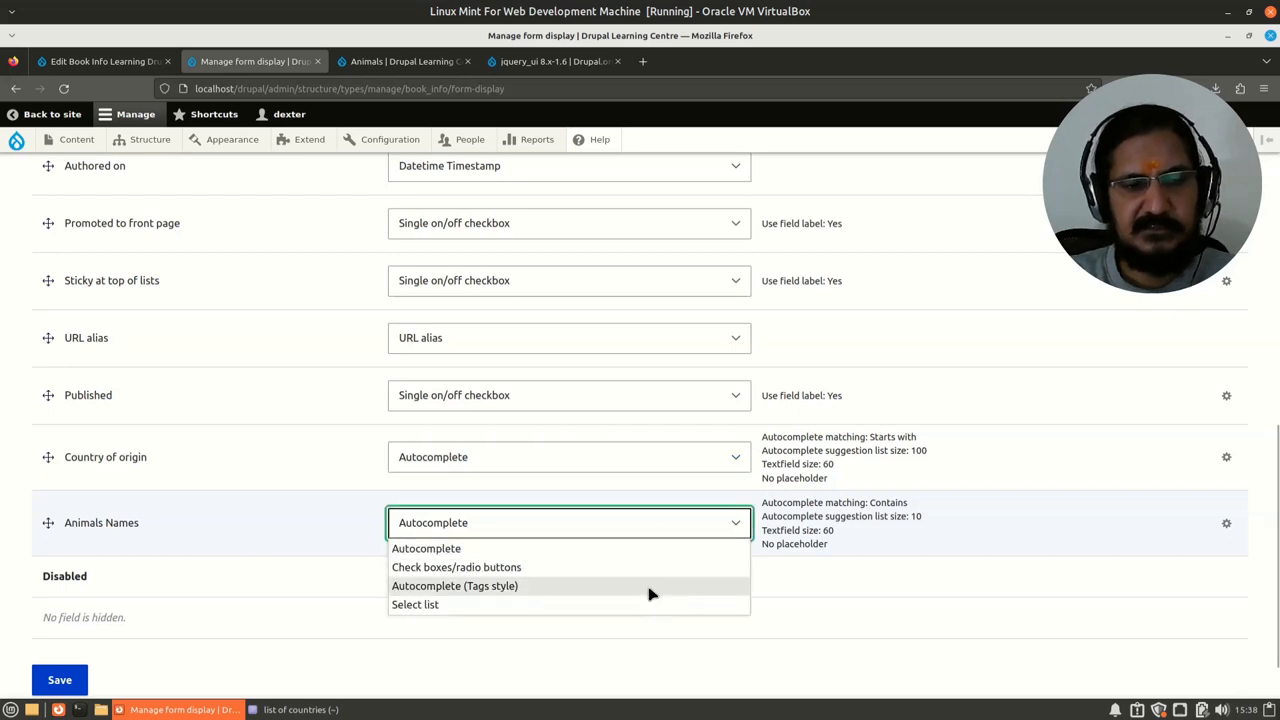
left_click(454, 584)
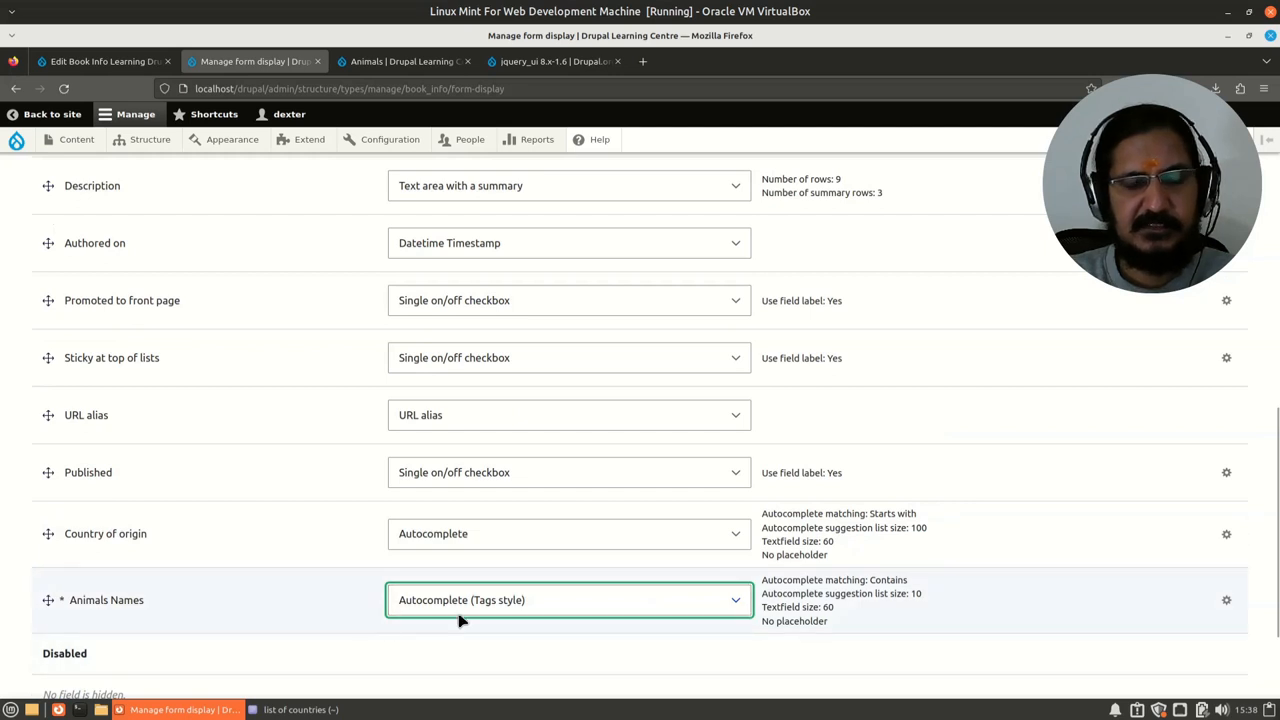
mouse_move(508, 612)
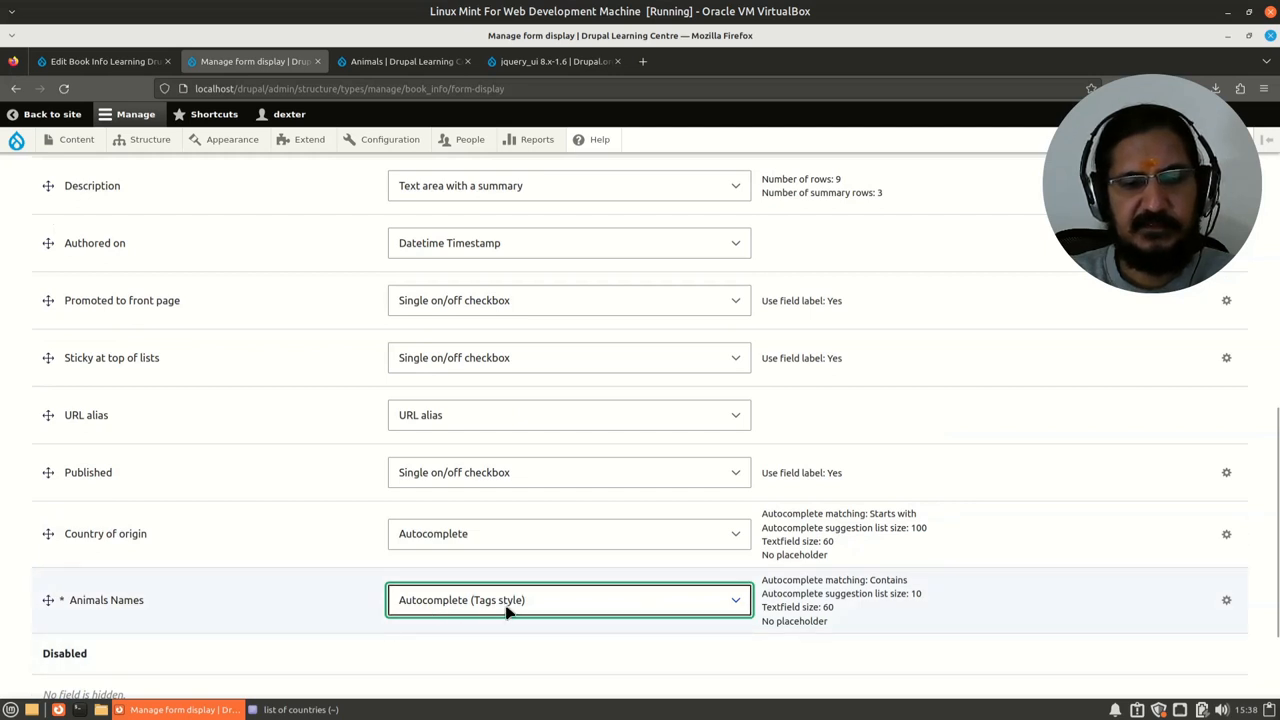
mouse_move(1236, 612)
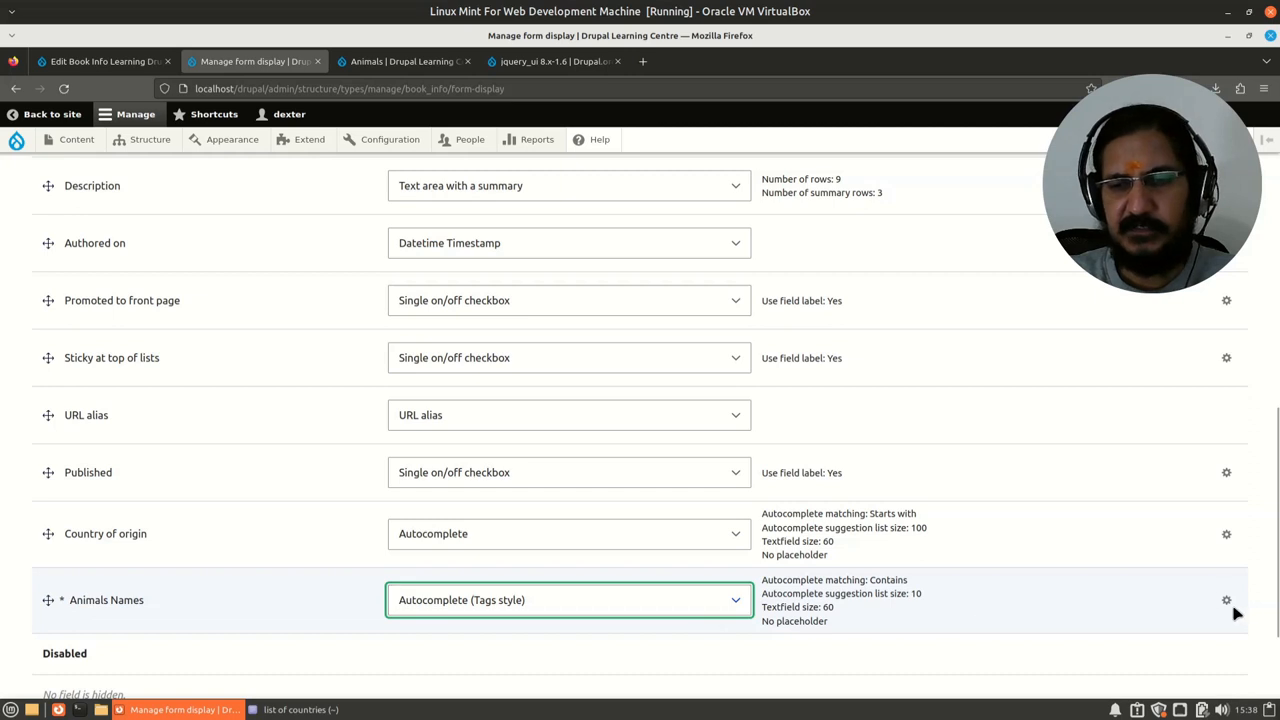
left_click(1228, 600)
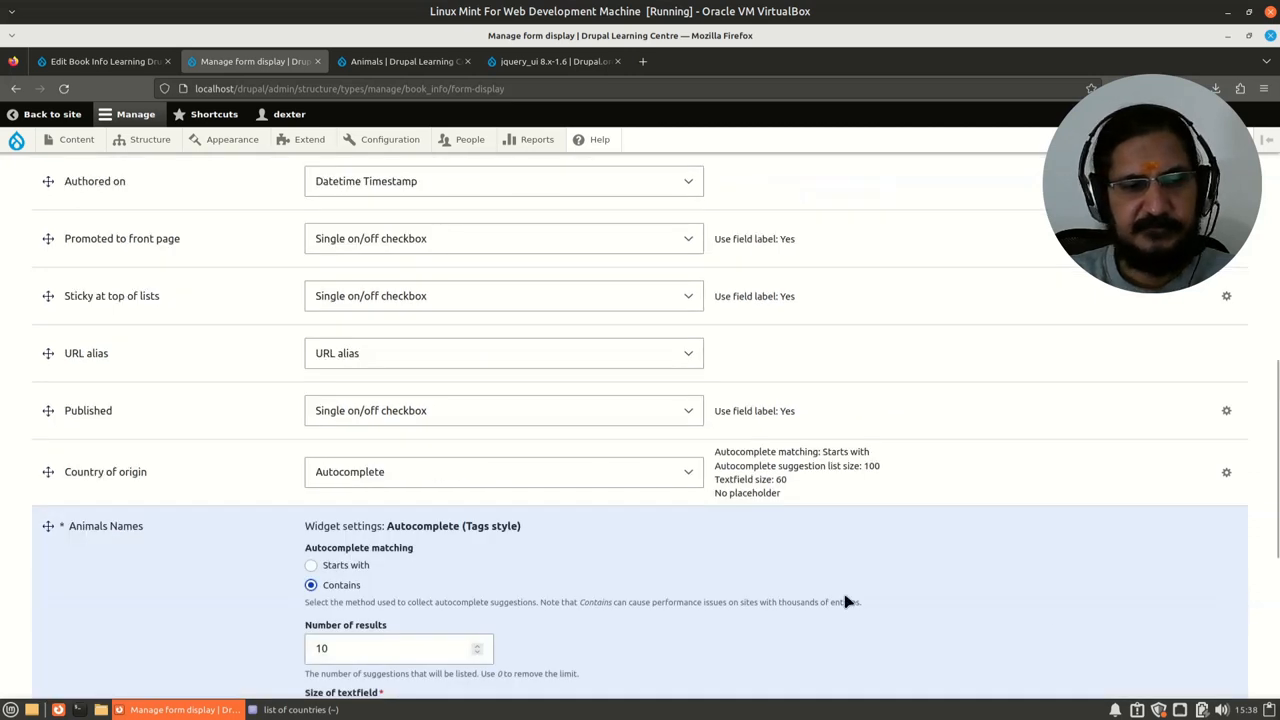
Set Animals Names suggestions to 'Starts with' with 100 results and save the form display.
scroll("down", 3)
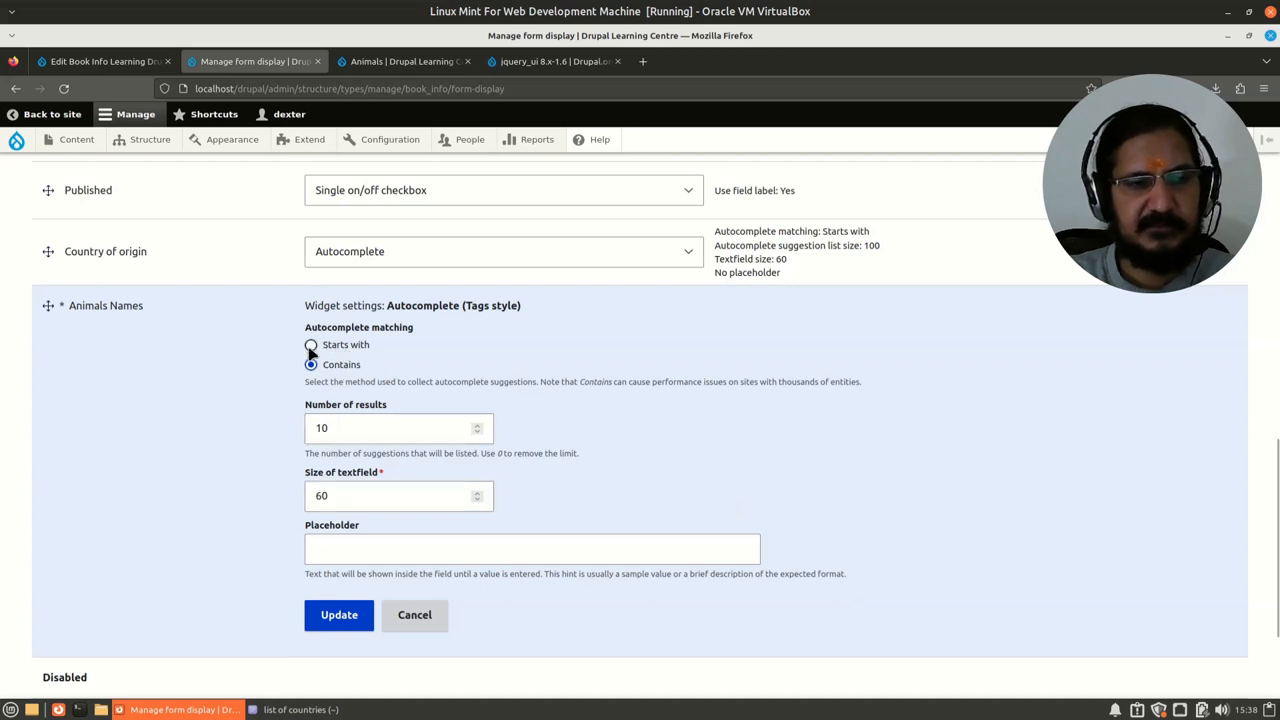
left_click(312, 344)
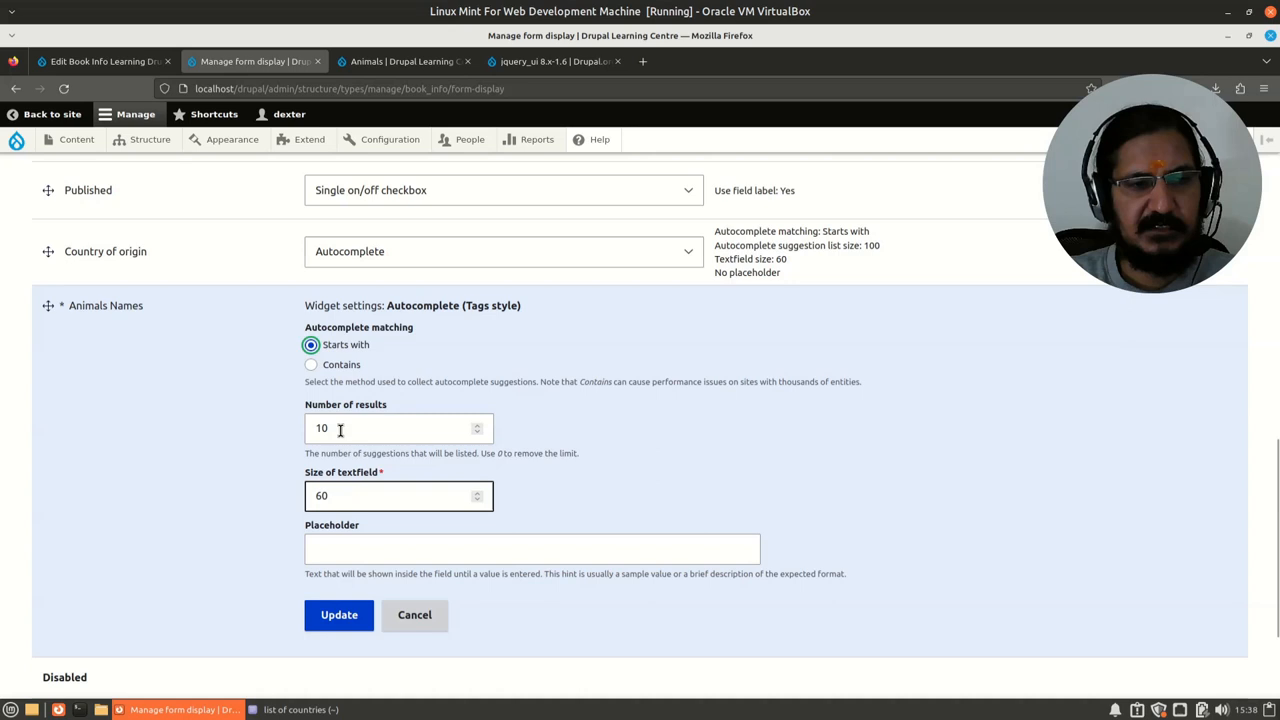
left_click(398, 428)
type("0")
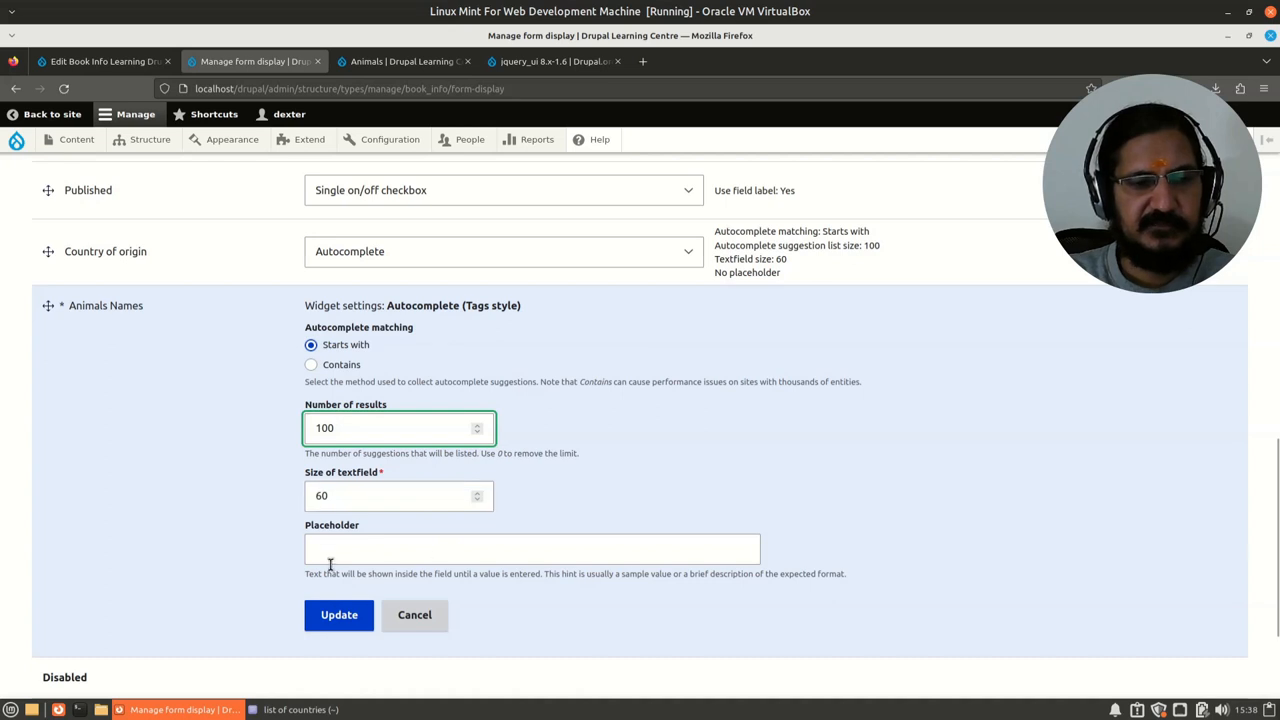
left_click(338, 614)
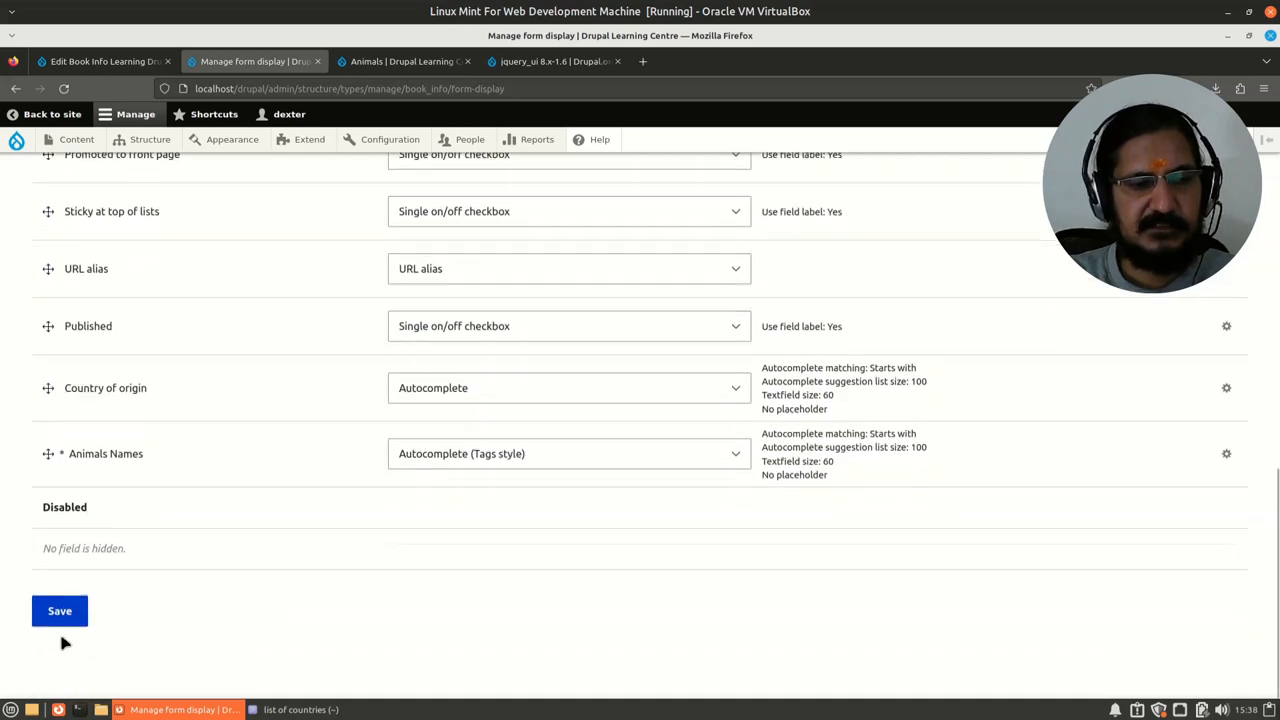
left_click(60, 612)
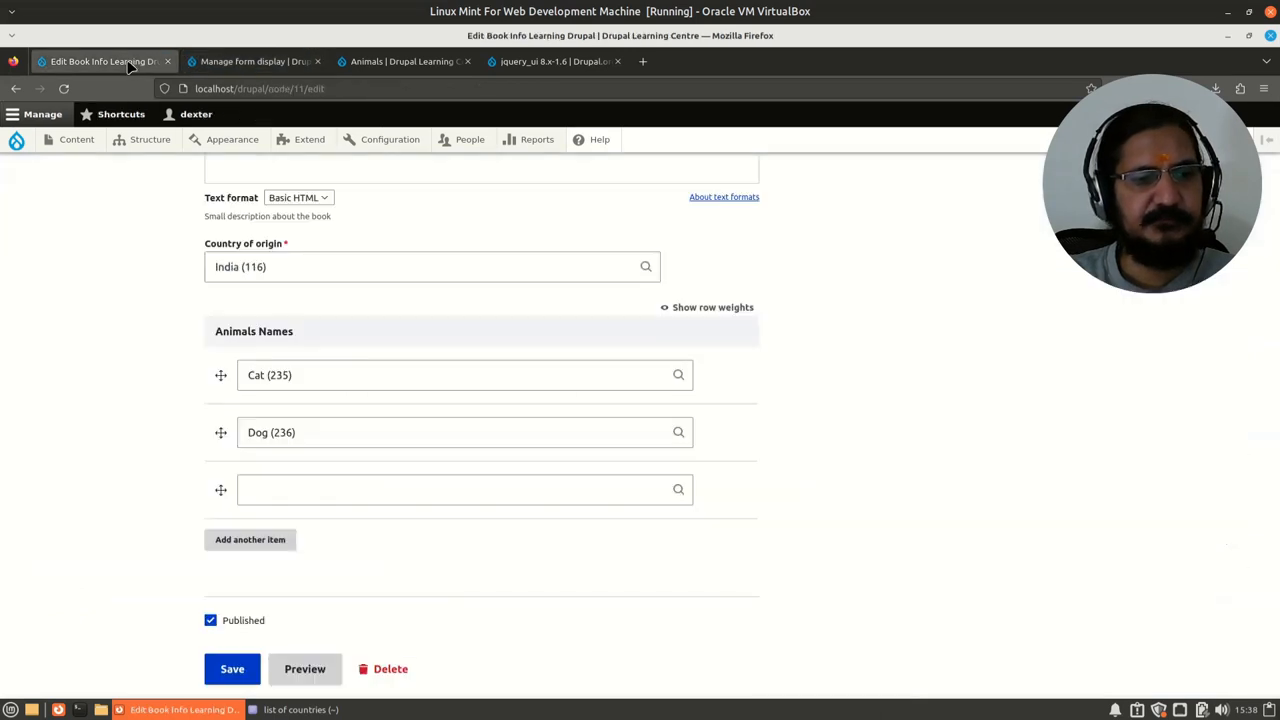
Append ', Horse, Lion' to the book's Animals Names field after Dog.
scroll("up", 3)
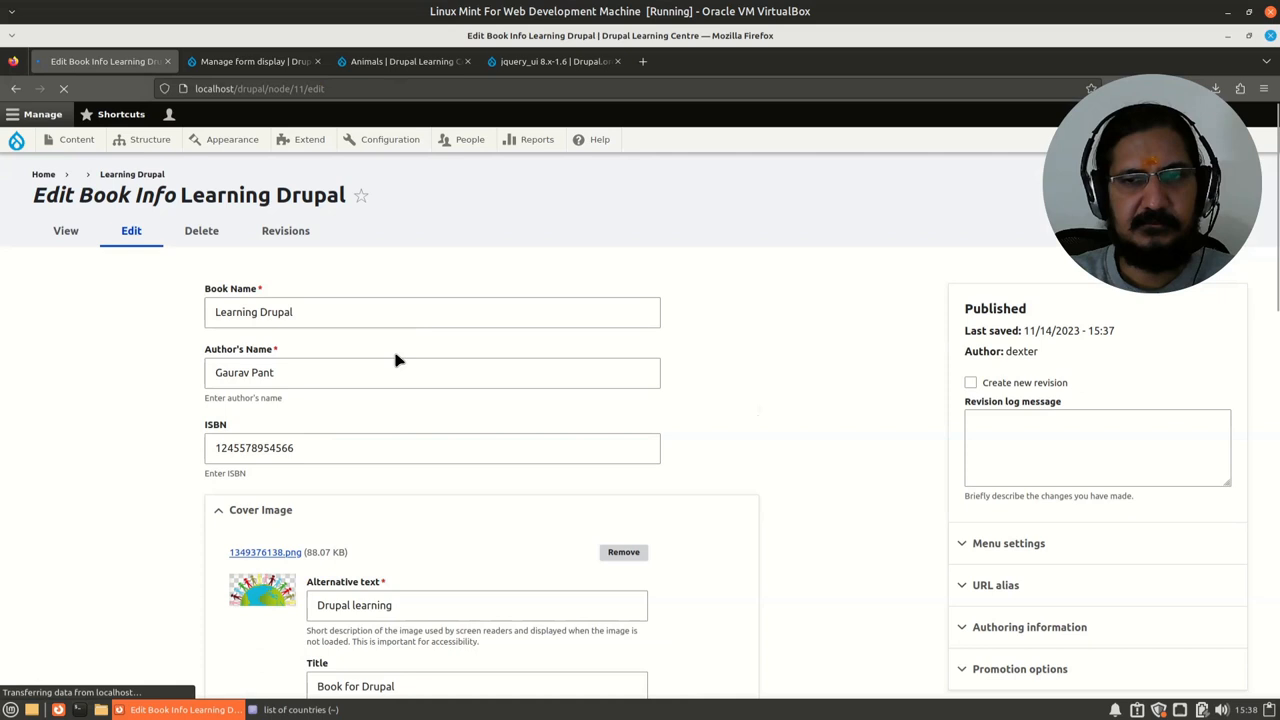
scroll("down", 3)
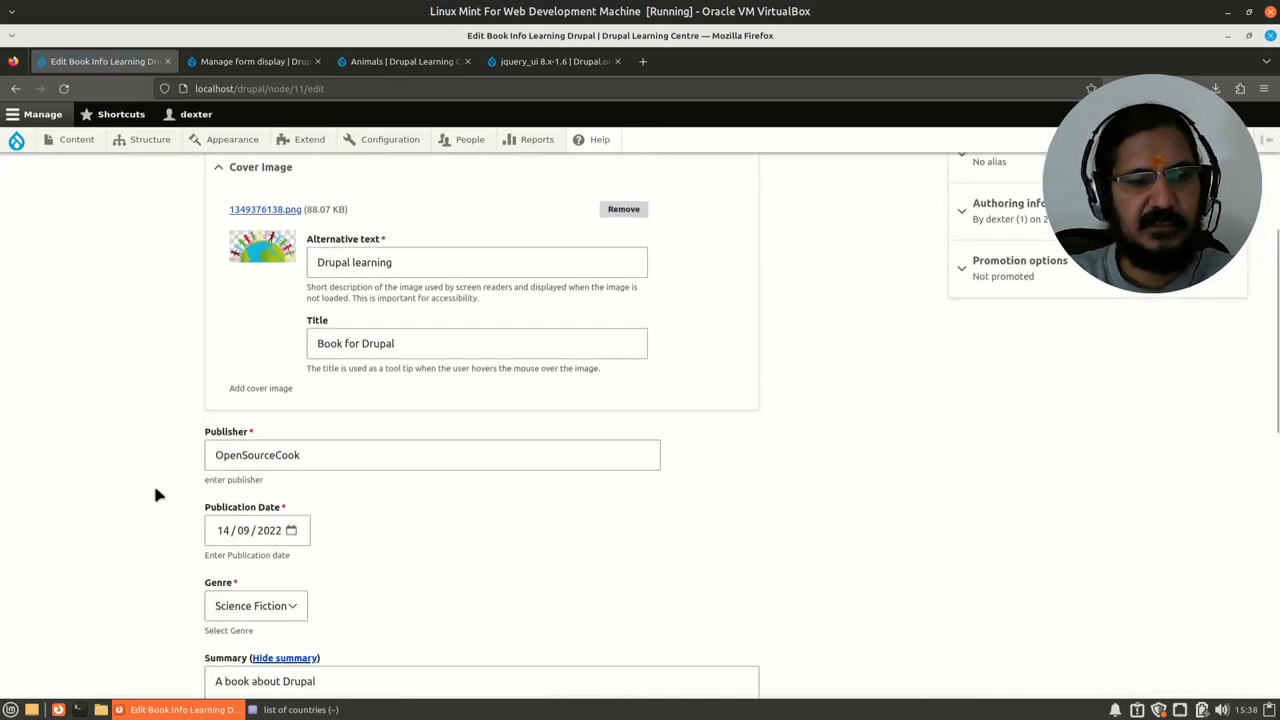
scroll("down", 3)
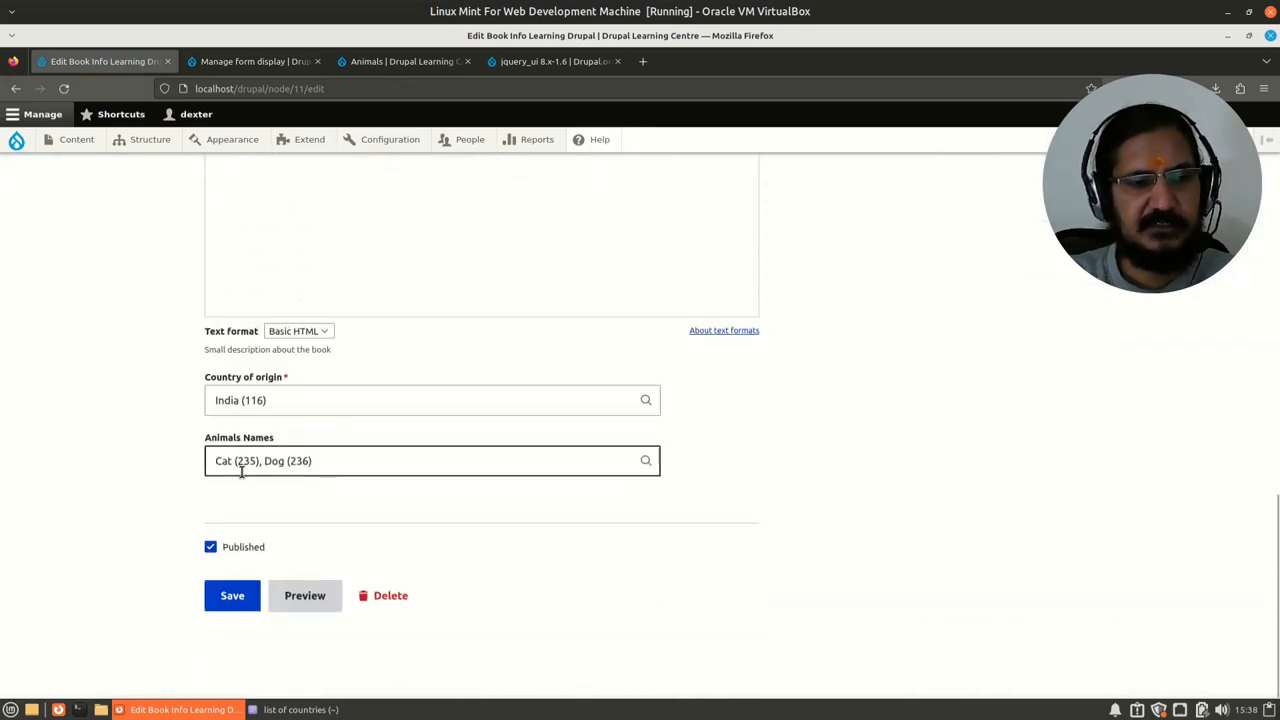
left_click(344, 460)
type(", d")
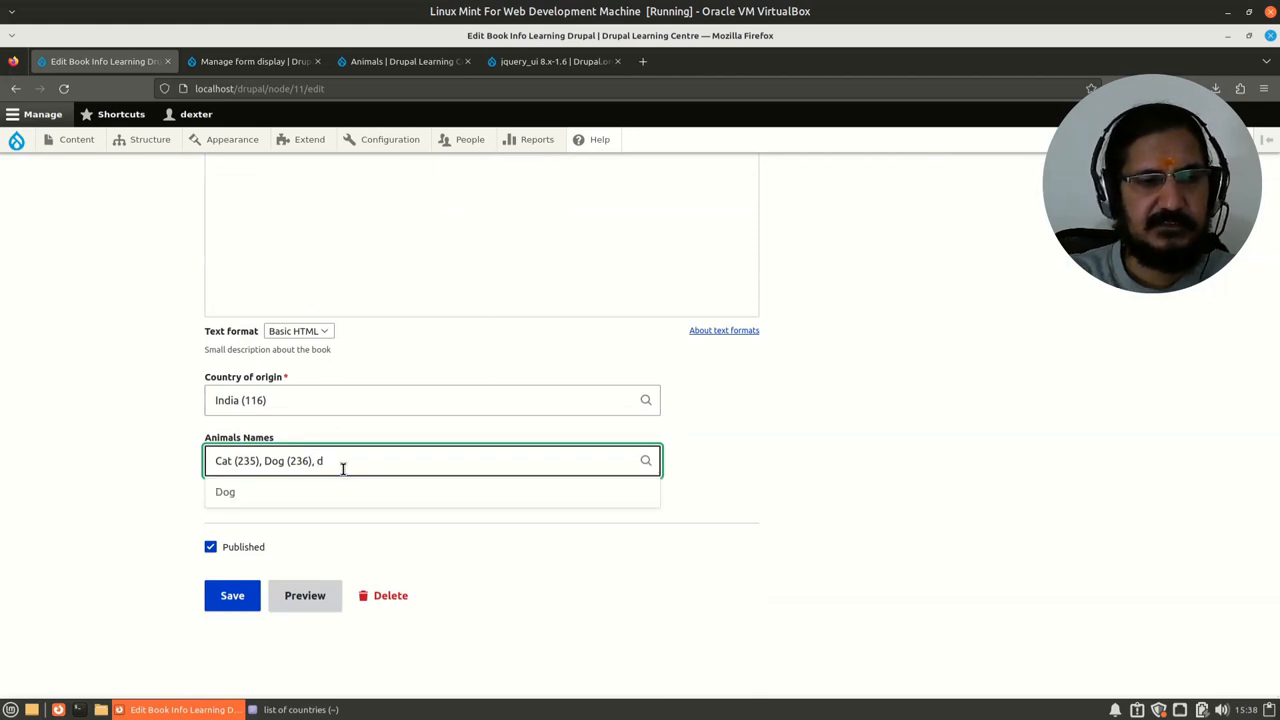
key("Backspace")
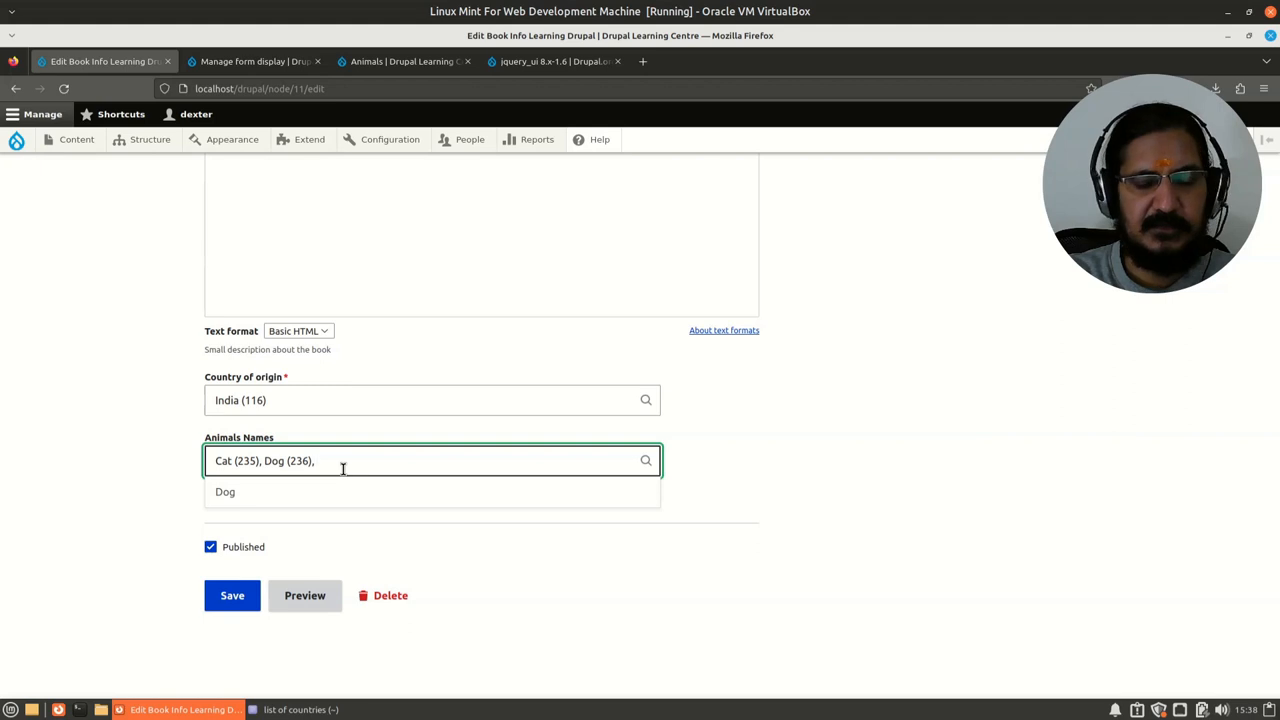
type("Horse")
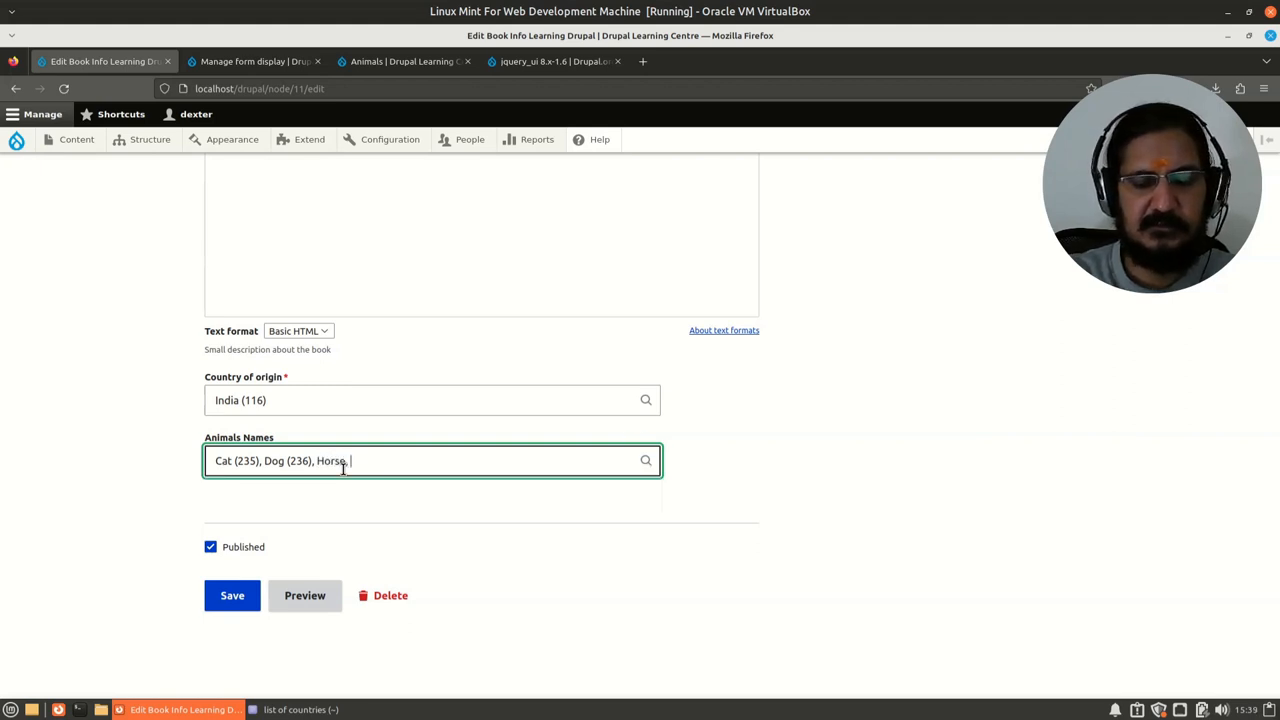
type("Lion")
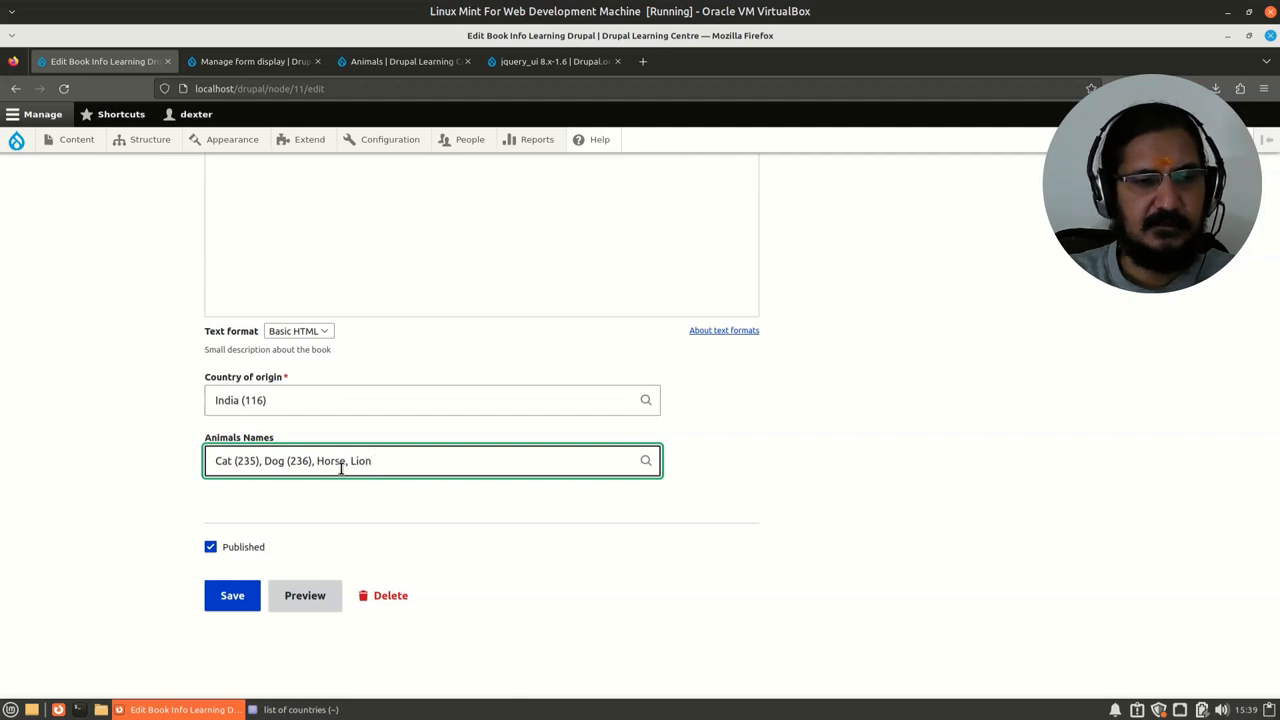
Save the Learning Drupal book so it lists Cat, Dog, Horse and Lion.
left_click(232, 596)
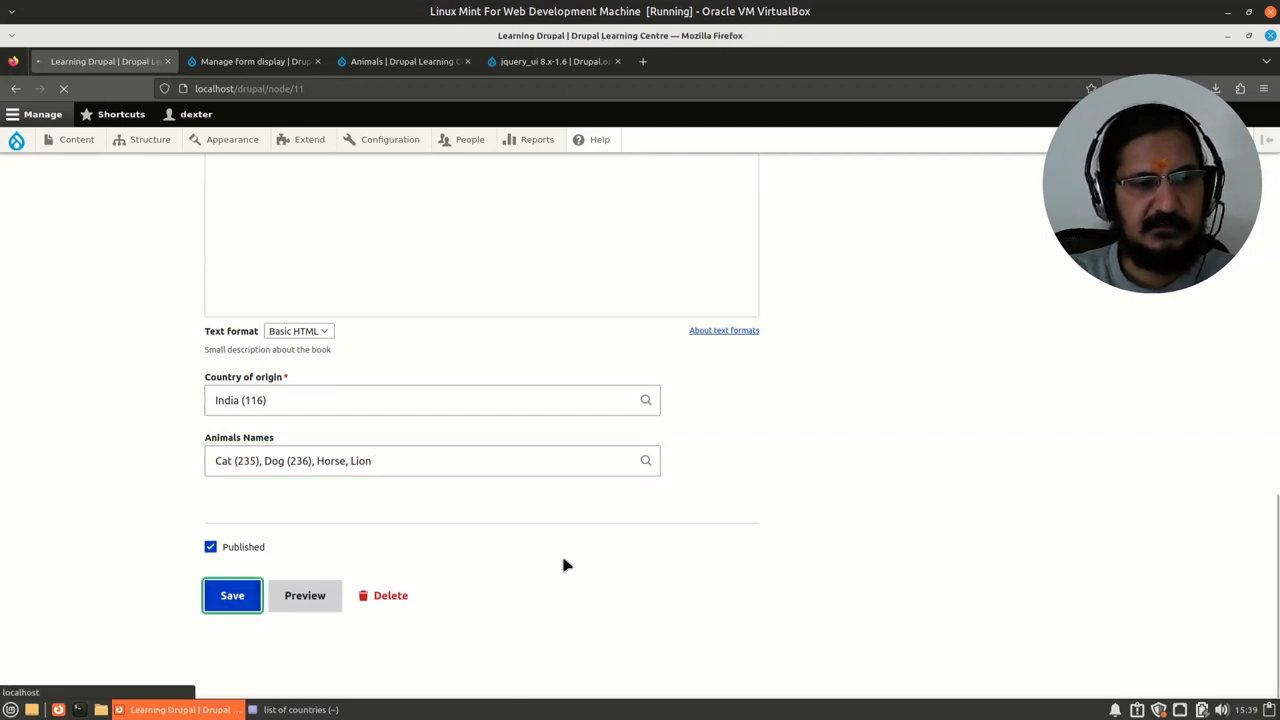
left_click(232, 596)
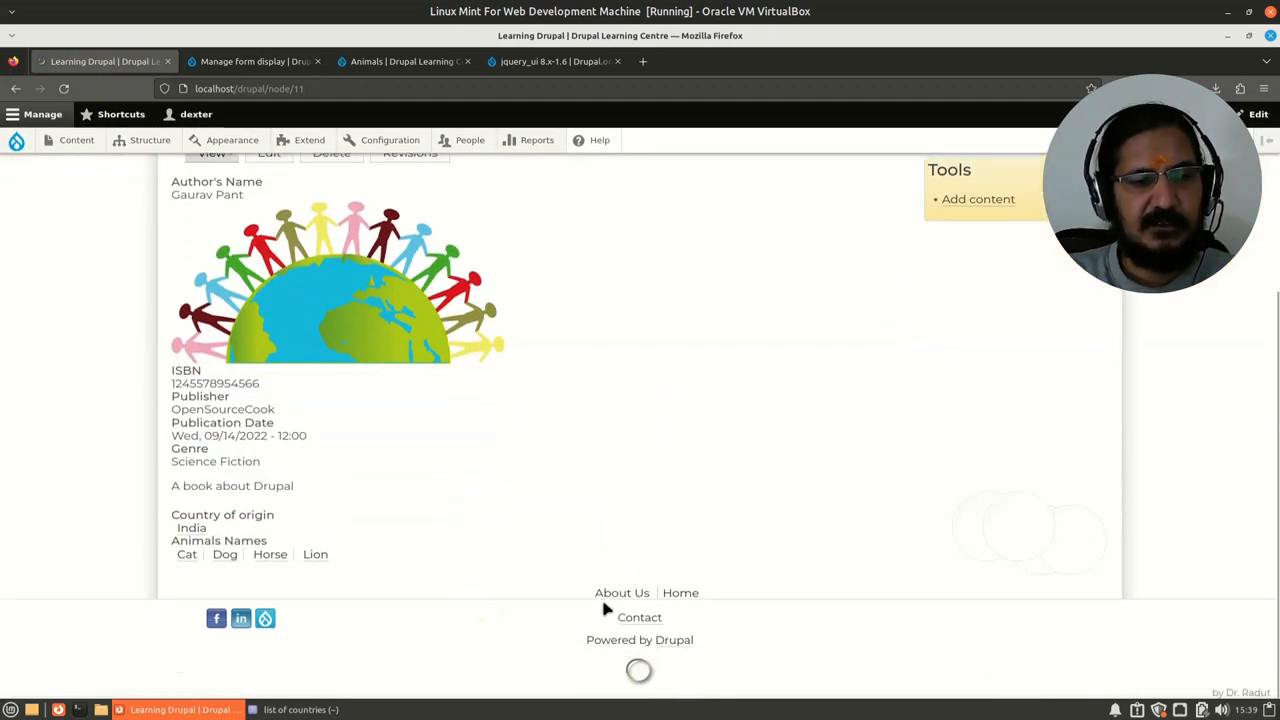
scroll("up", 3)
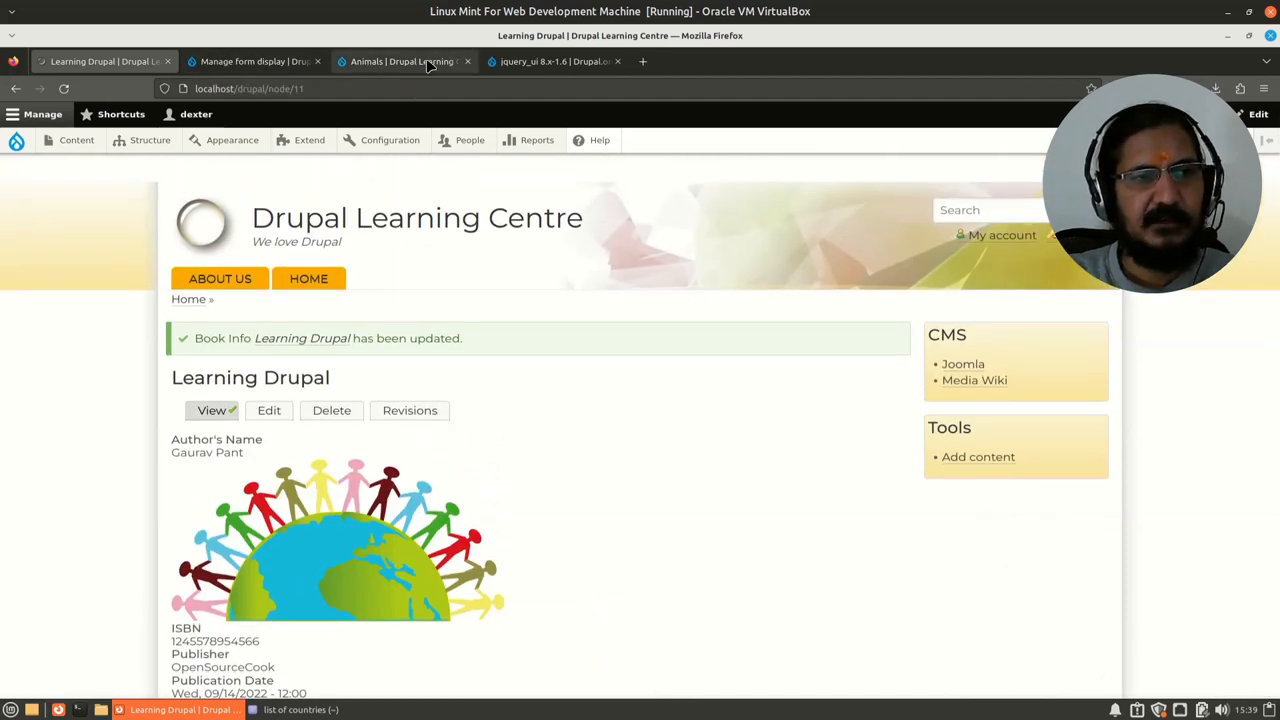
View the Animals vocabulary term list now including Horse and Lion.
left_click(404, 60)
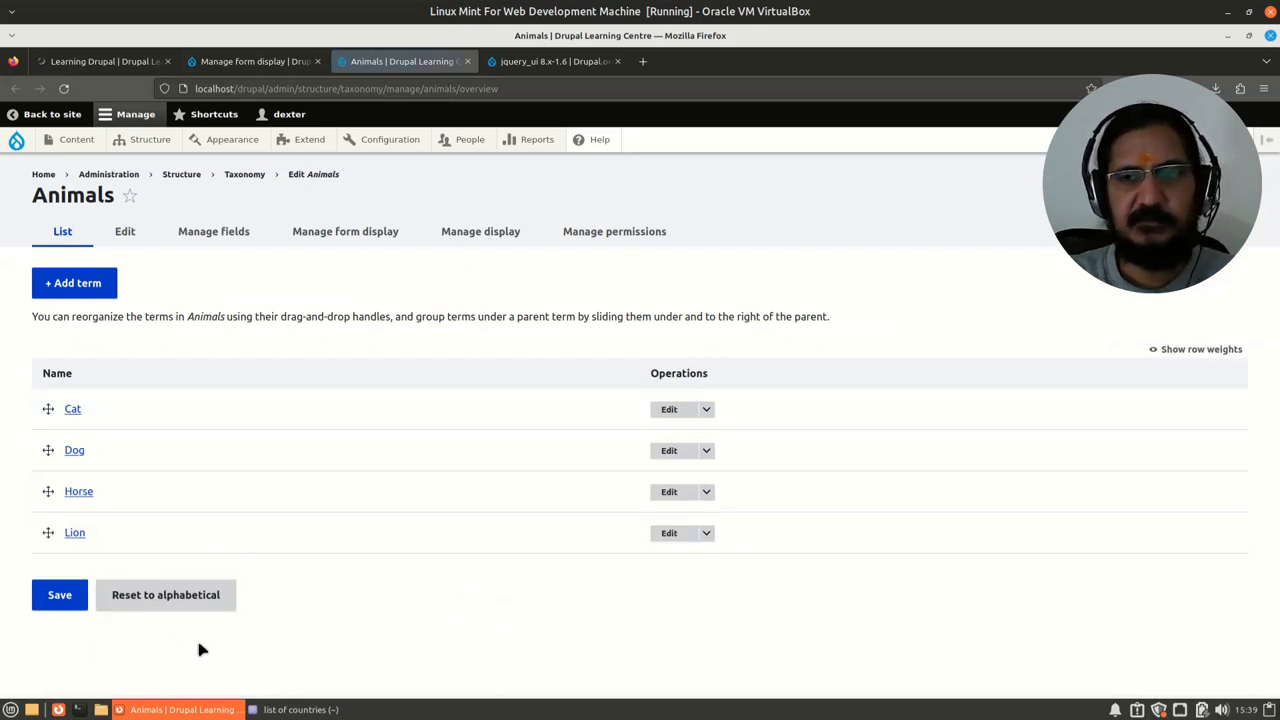
mouse_move(220, 542)
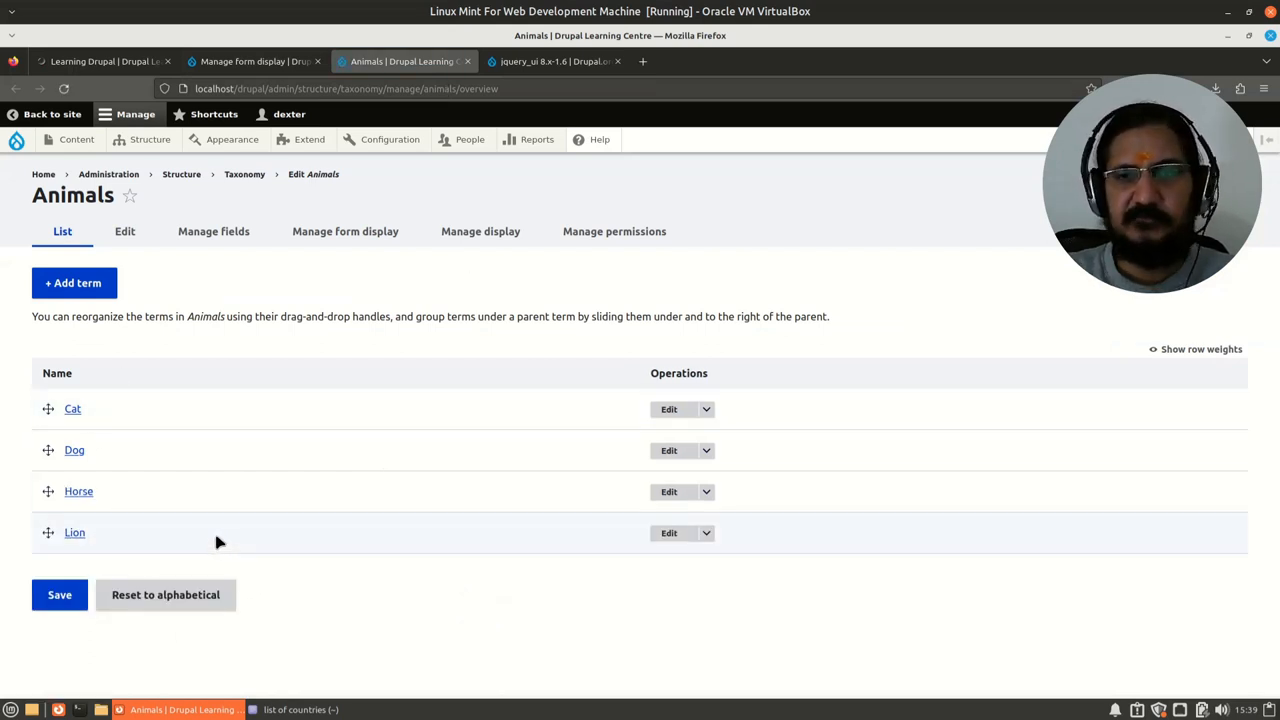
mouse_move(124, 232)
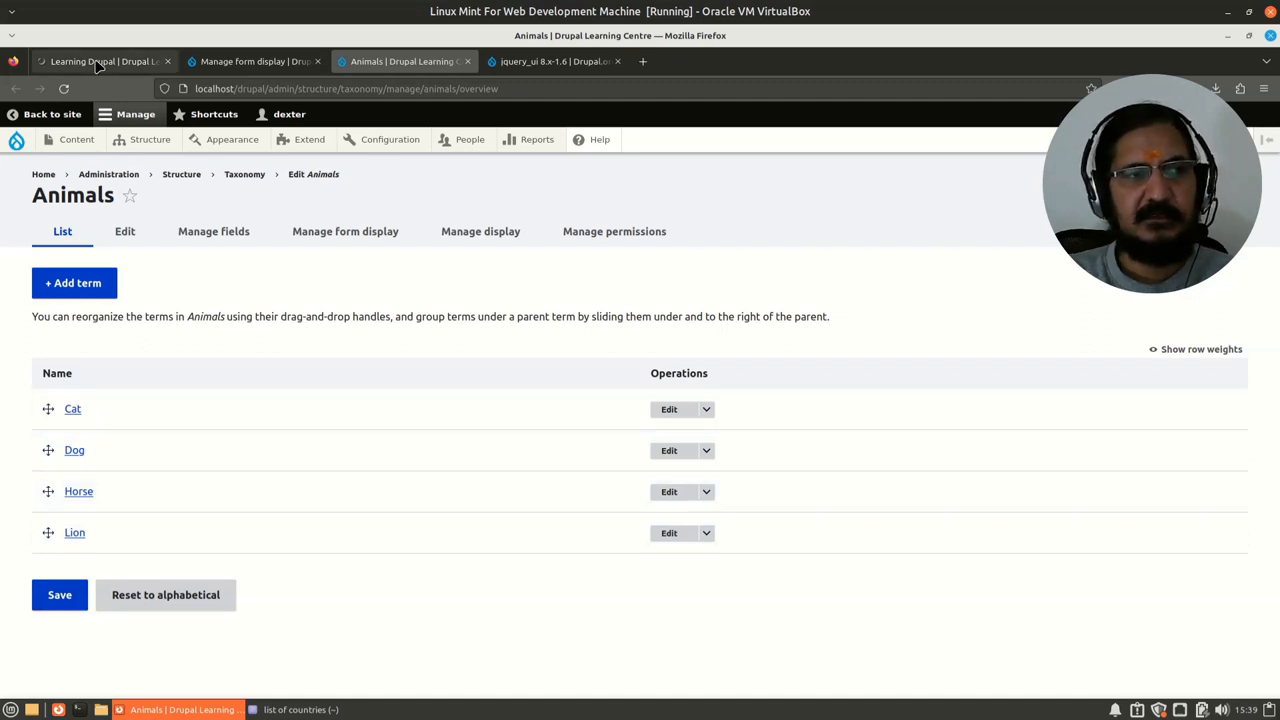
mouse_move(100, 60)
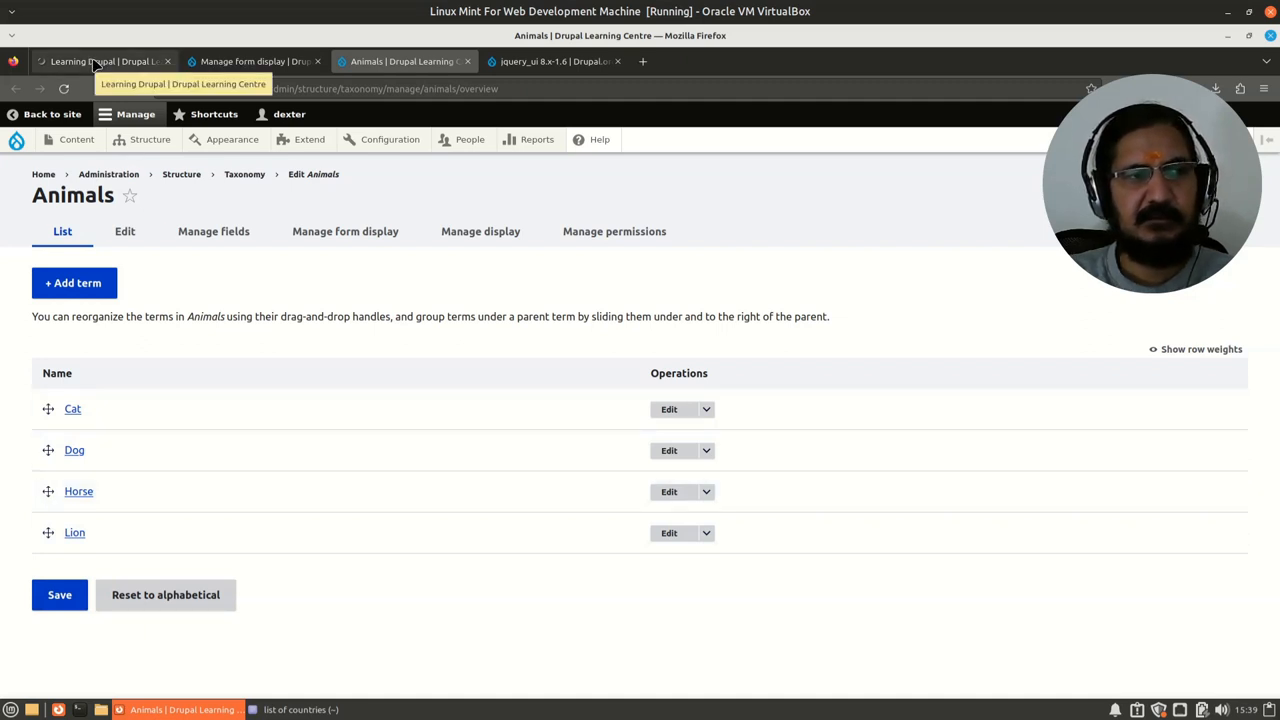
Return to the Learning Drupal book page and check Animals Names reads Cat, Dog, Horse, Lion.
left_click(96, 60)
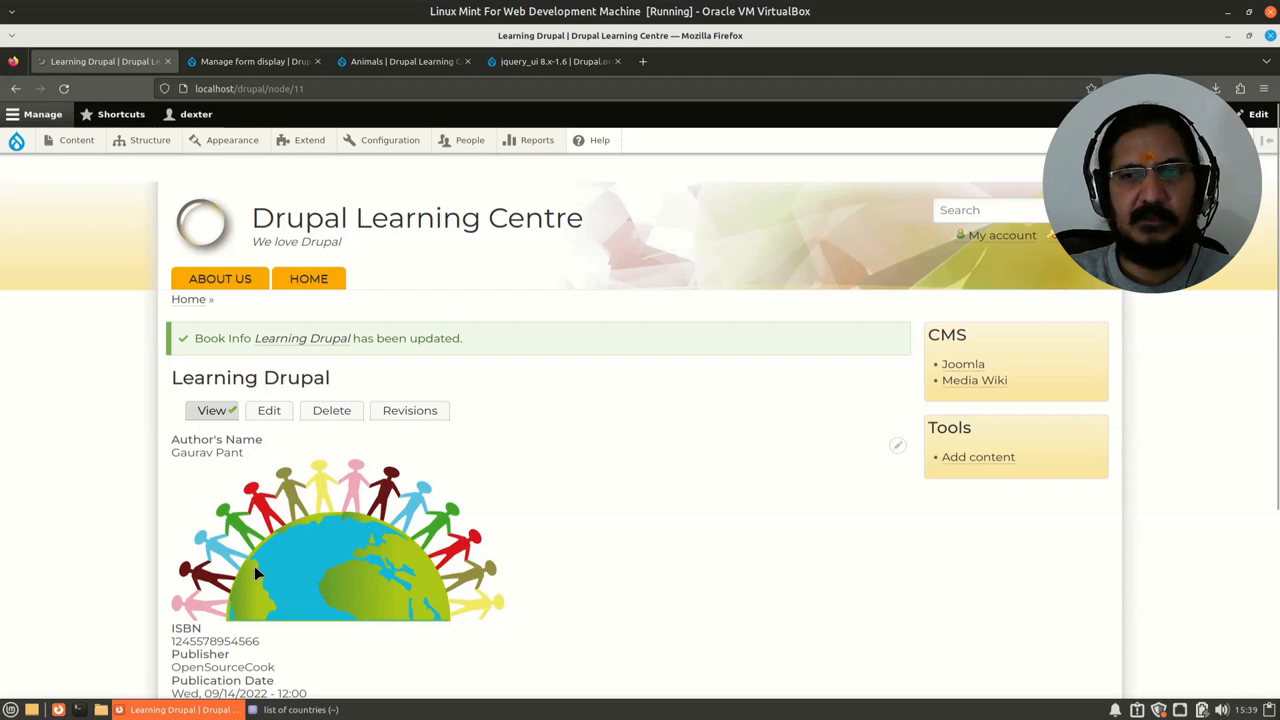
mouse_move(504, 596)
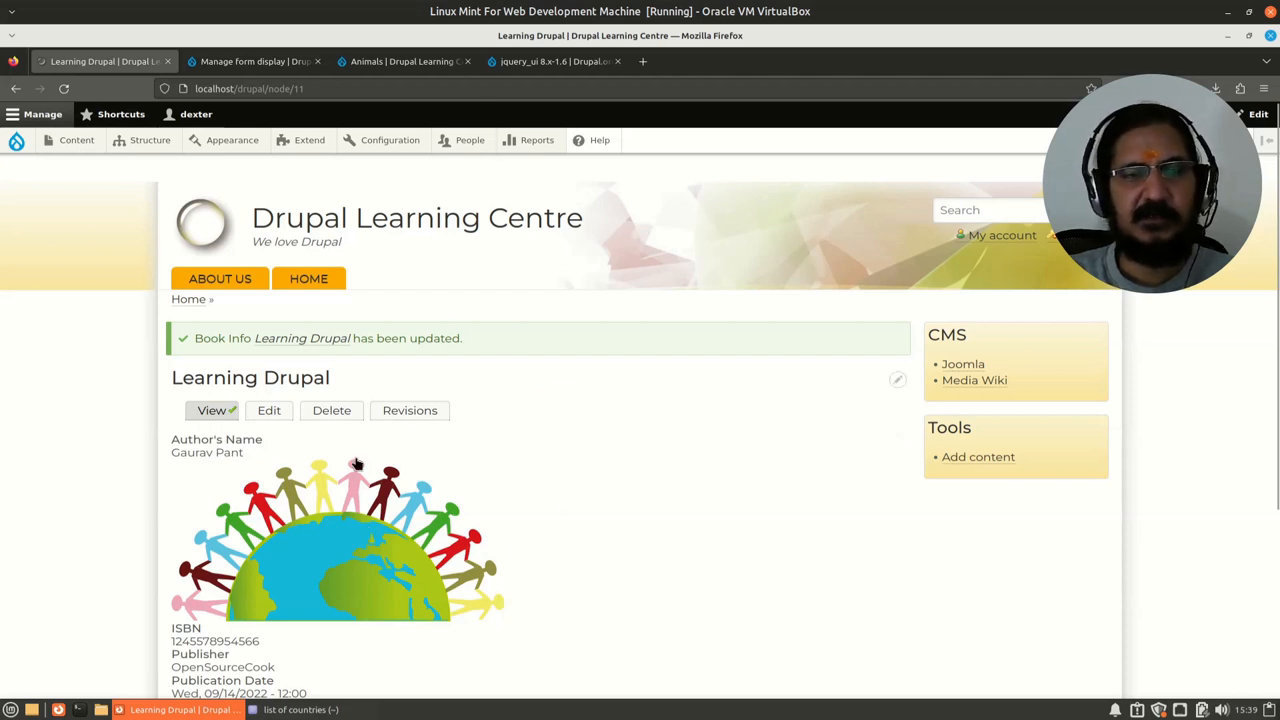
mouse_move(436, 524)
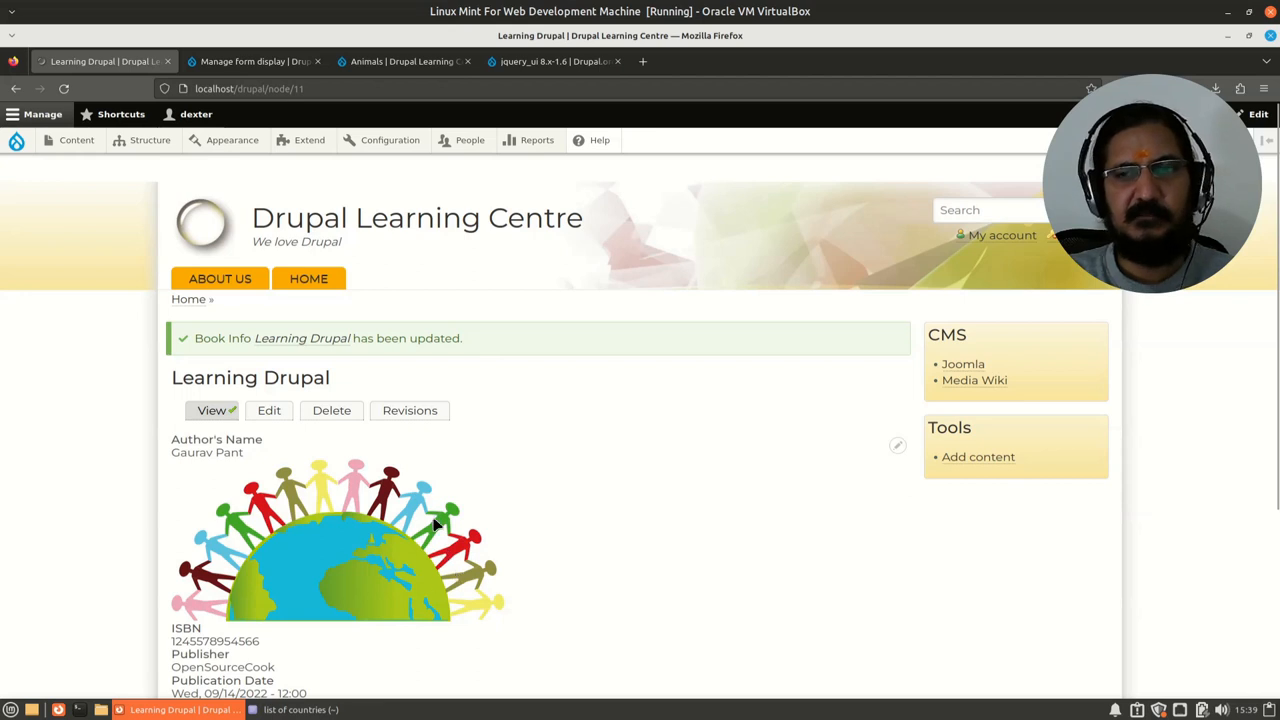
mouse_move(420, 538)
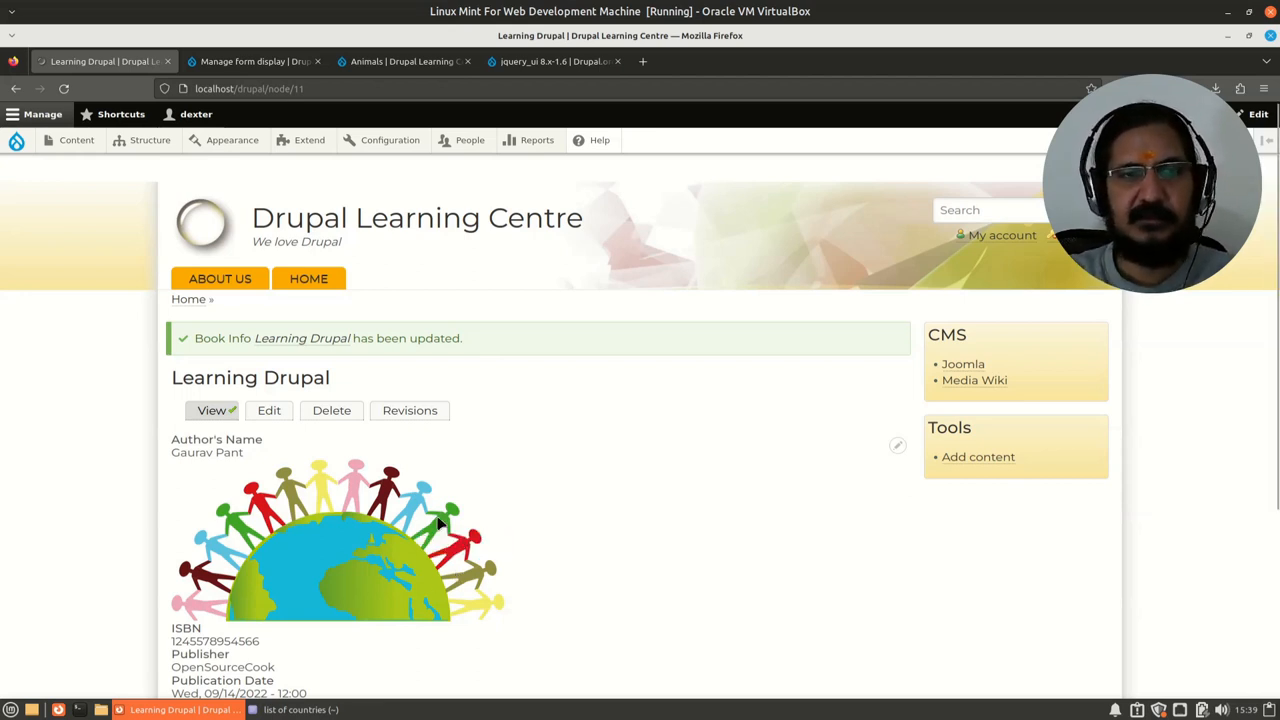
mouse_move(448, 512)
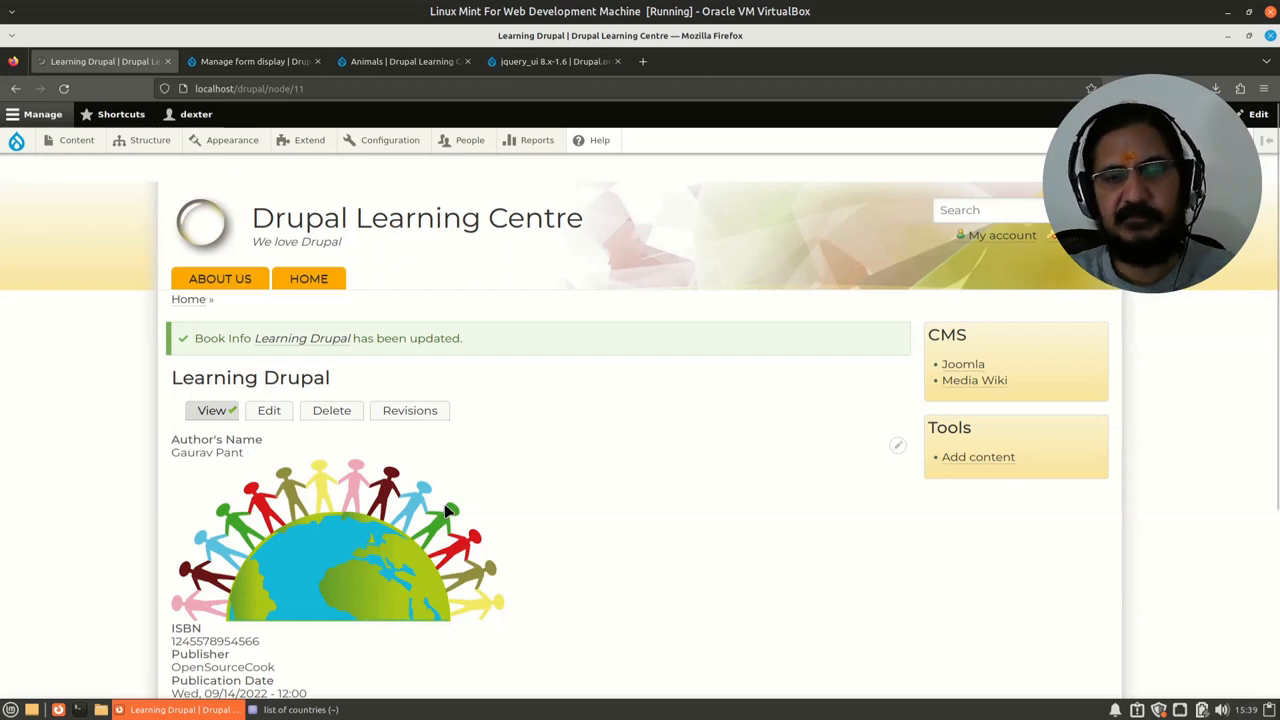
mouse_move(684, 442)
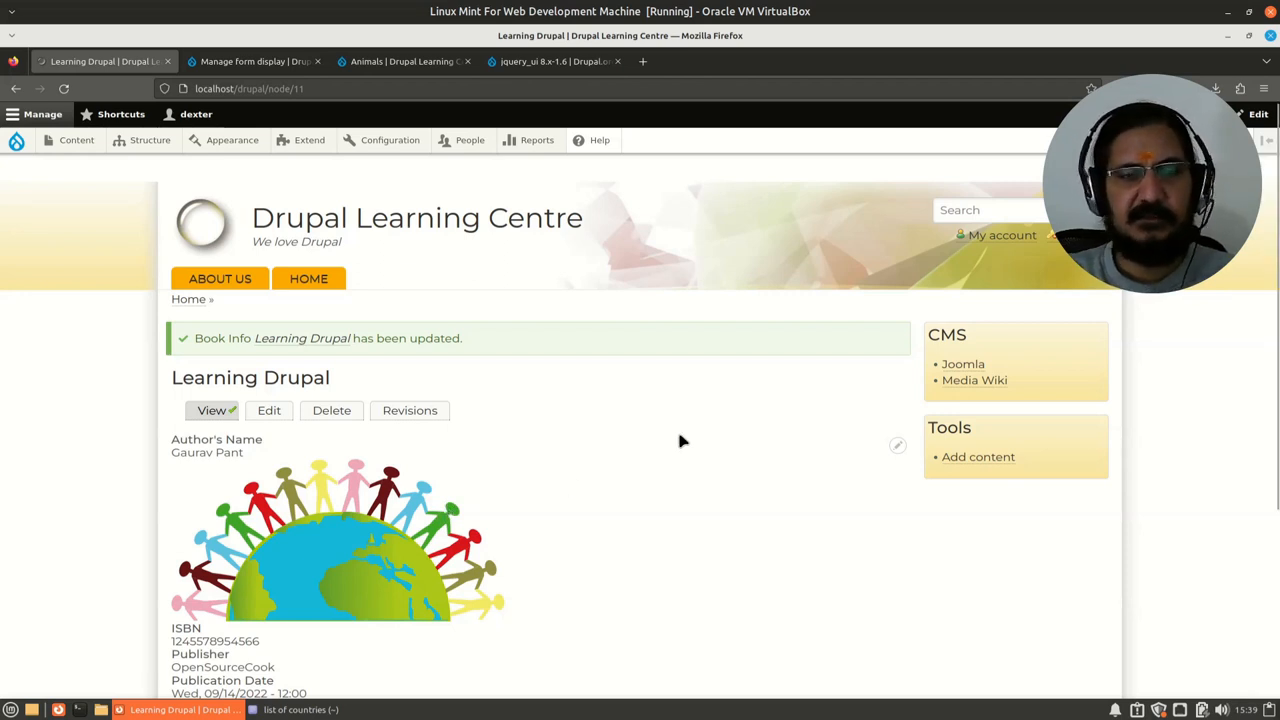
scroll("down", 3)
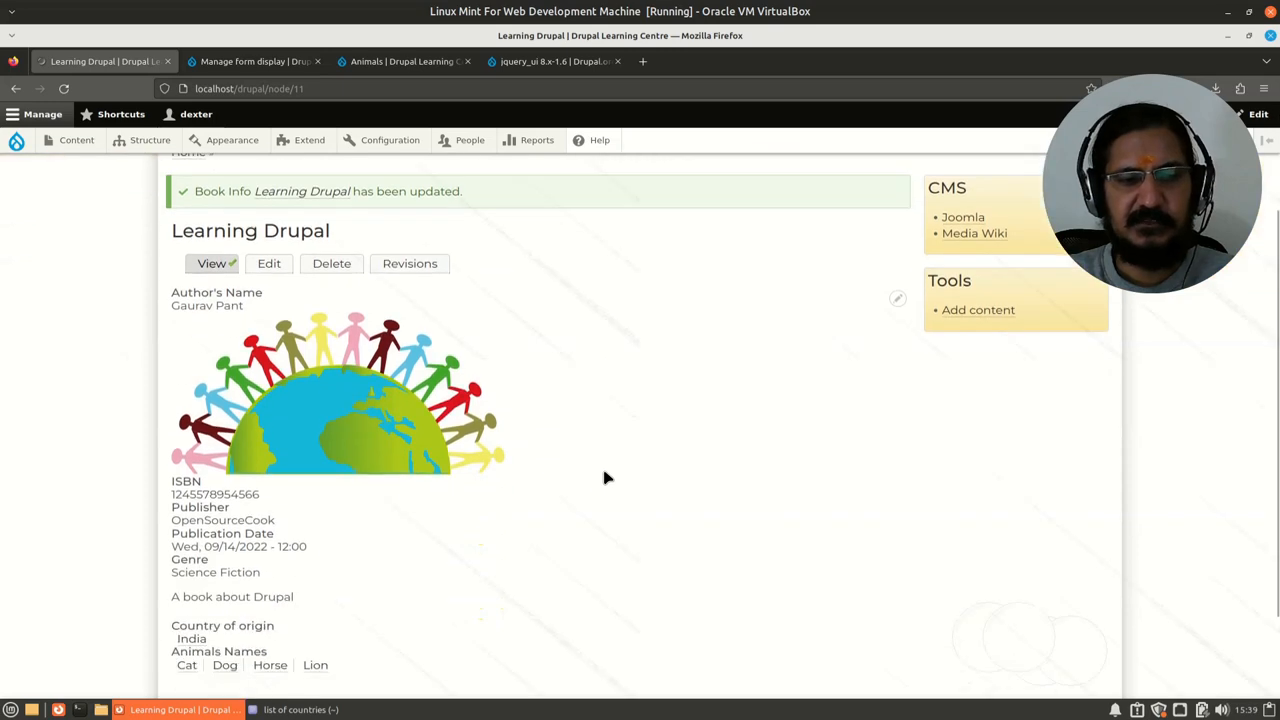
scroll("up", 3)
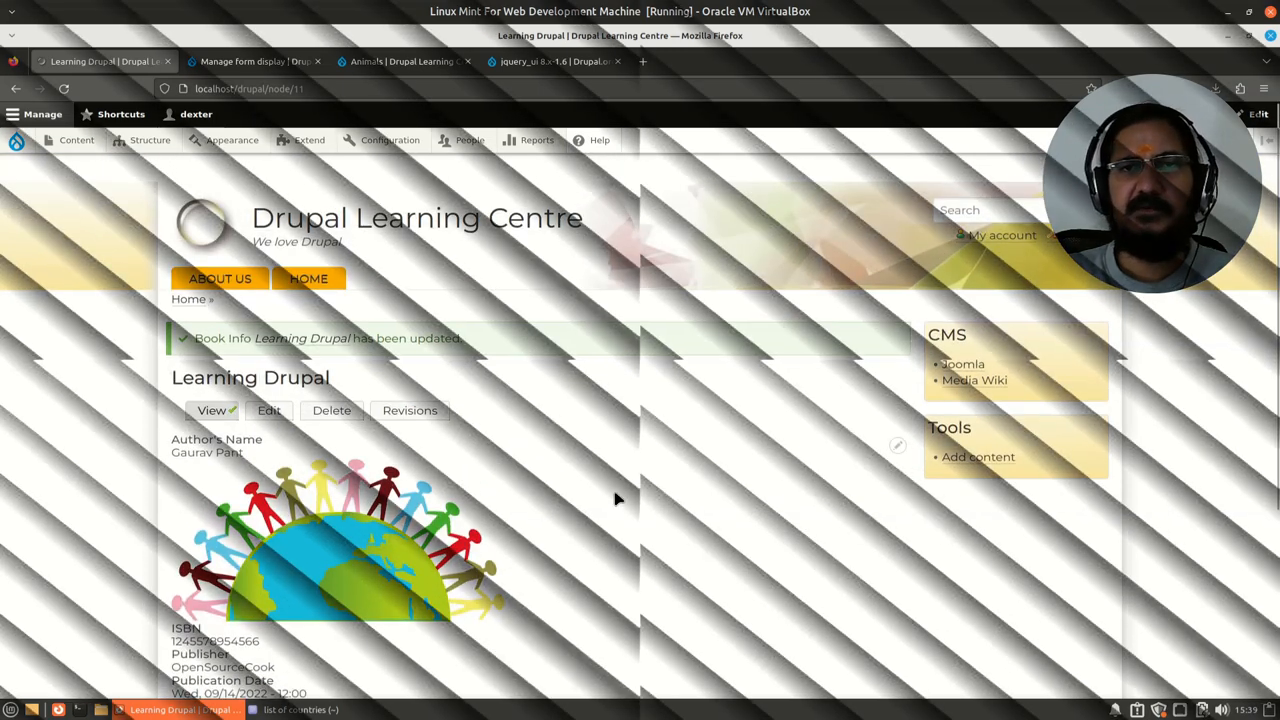